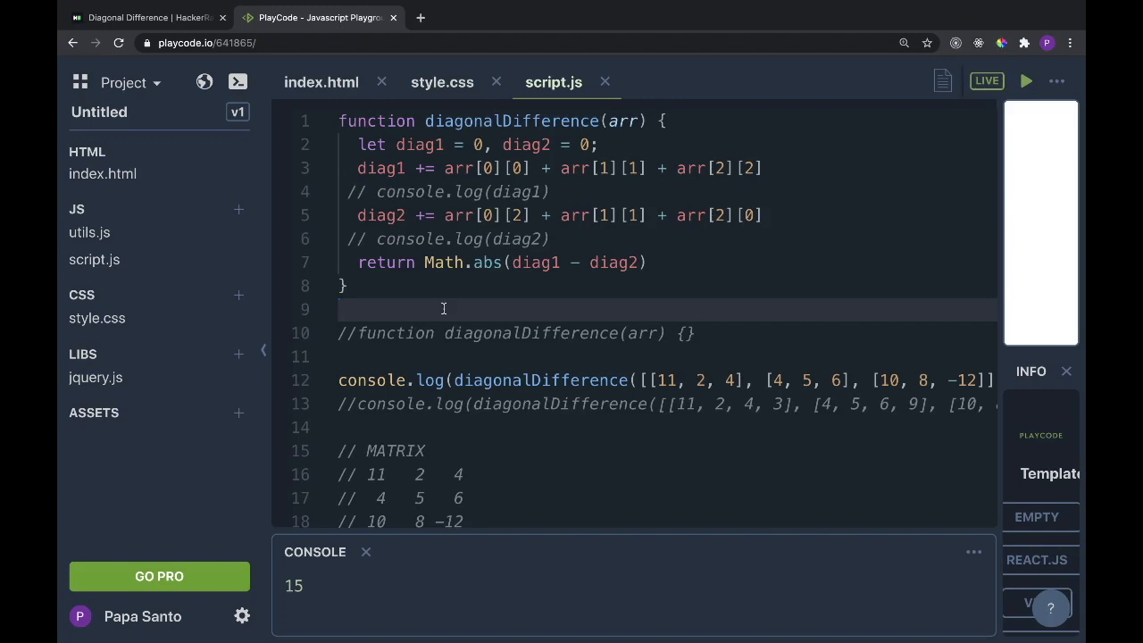
Highlight the matrix comment's top row 11 2 4, then select the console.log(diag1) line
scroll(down, 3)
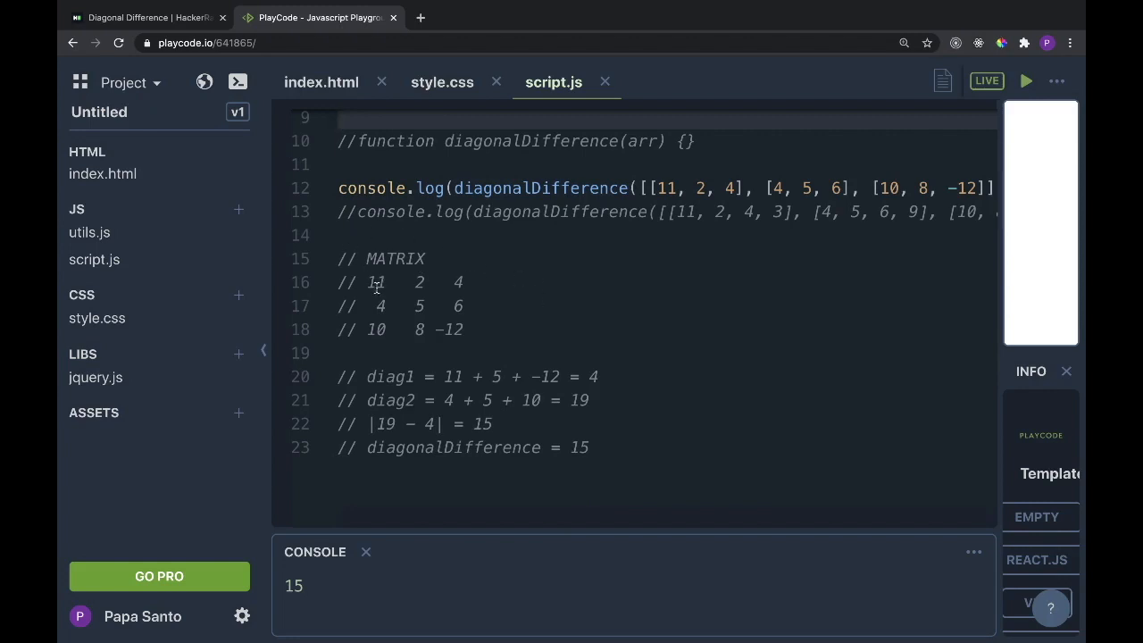
drag(366, 283, 427, 282)
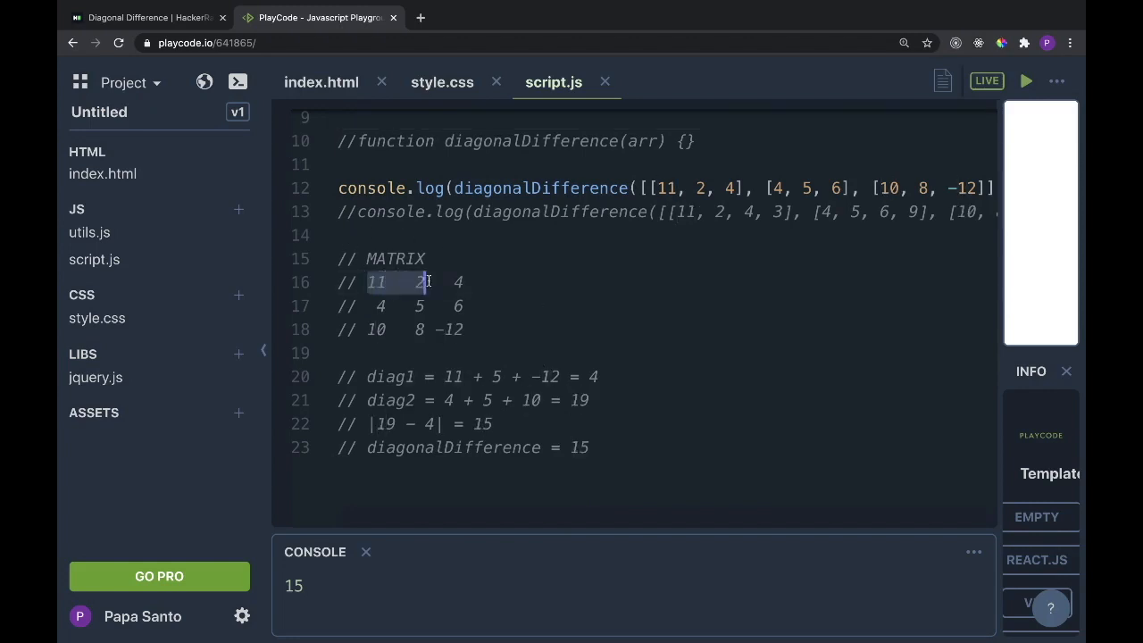
drag(366, 283, 465, 282)
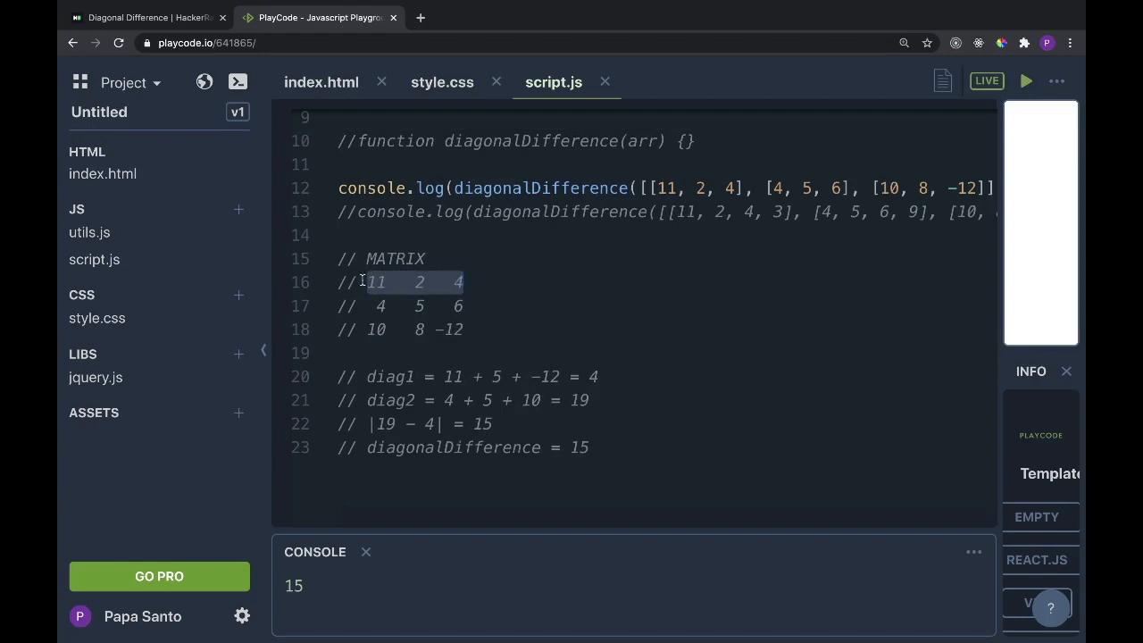
drag(366, 282, 462, 329)
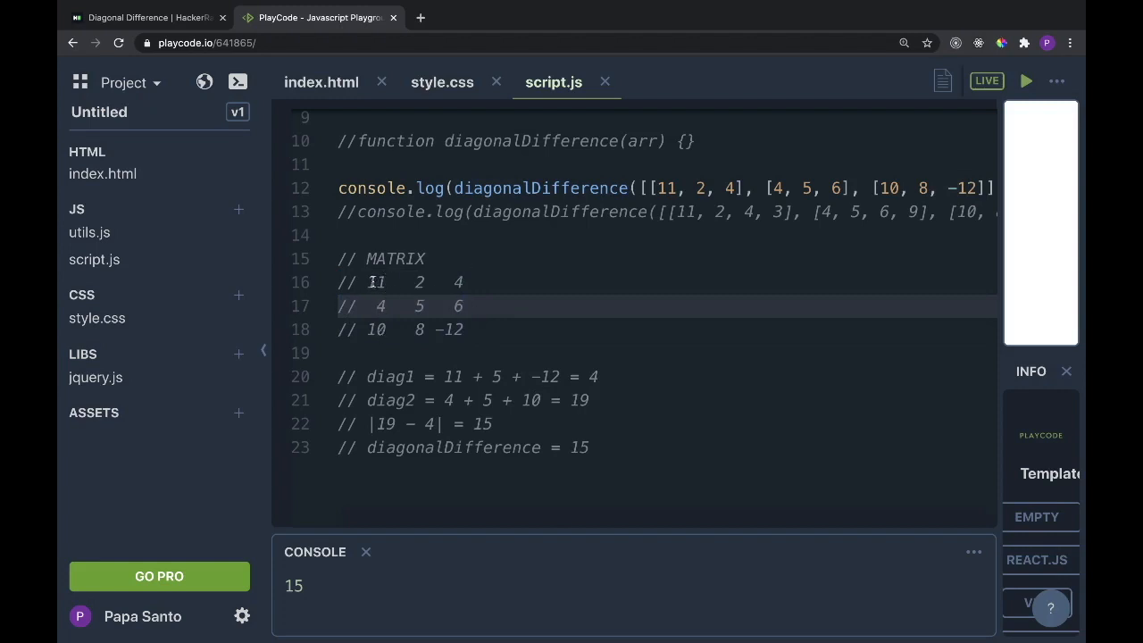
scroll(right, 3)
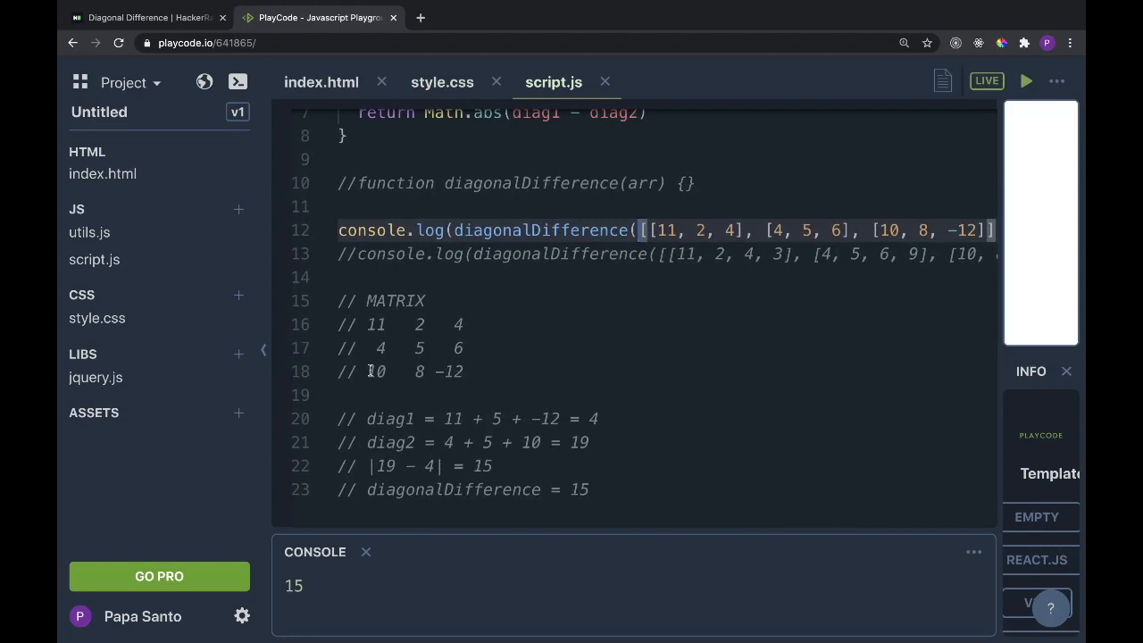
mouse_move(583, 329)
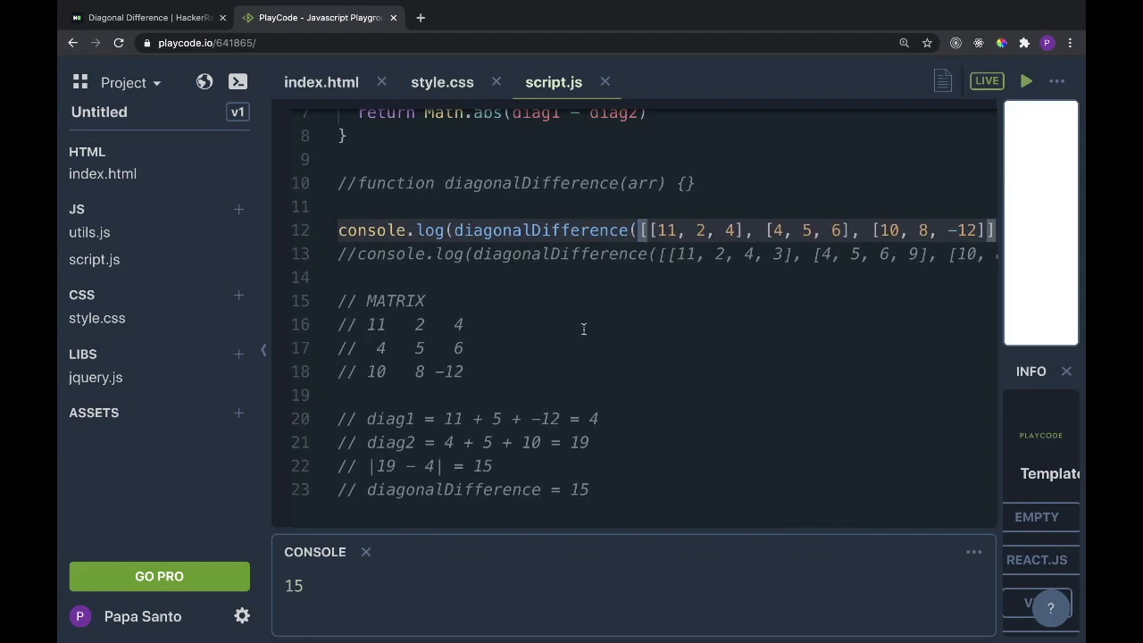
mouse_move(704, 373)
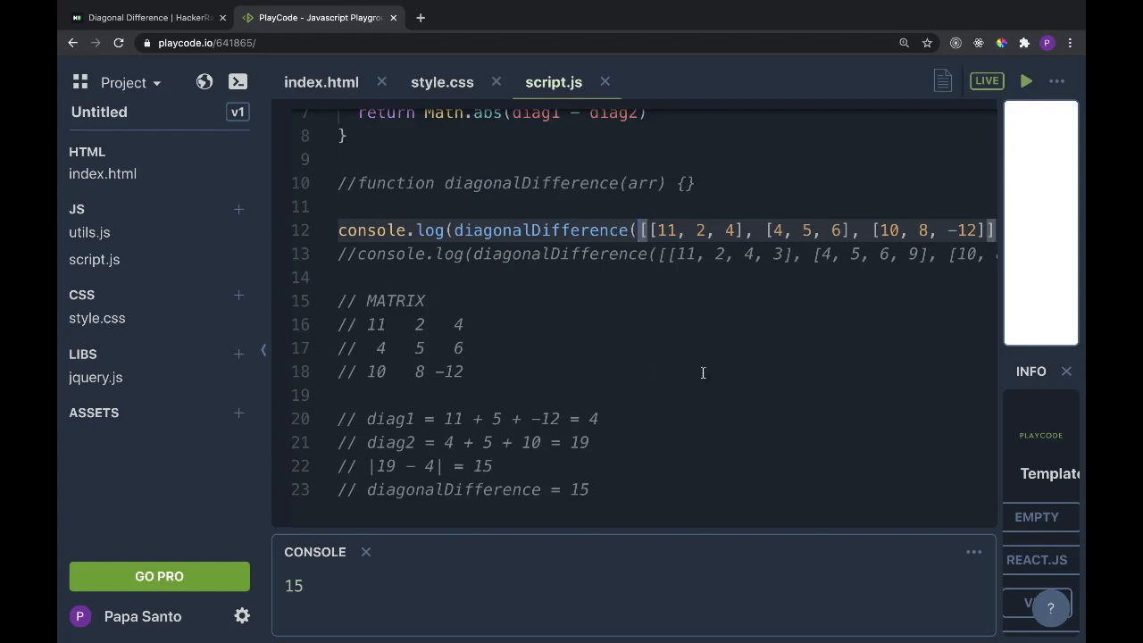
mouse_move(378, 329)
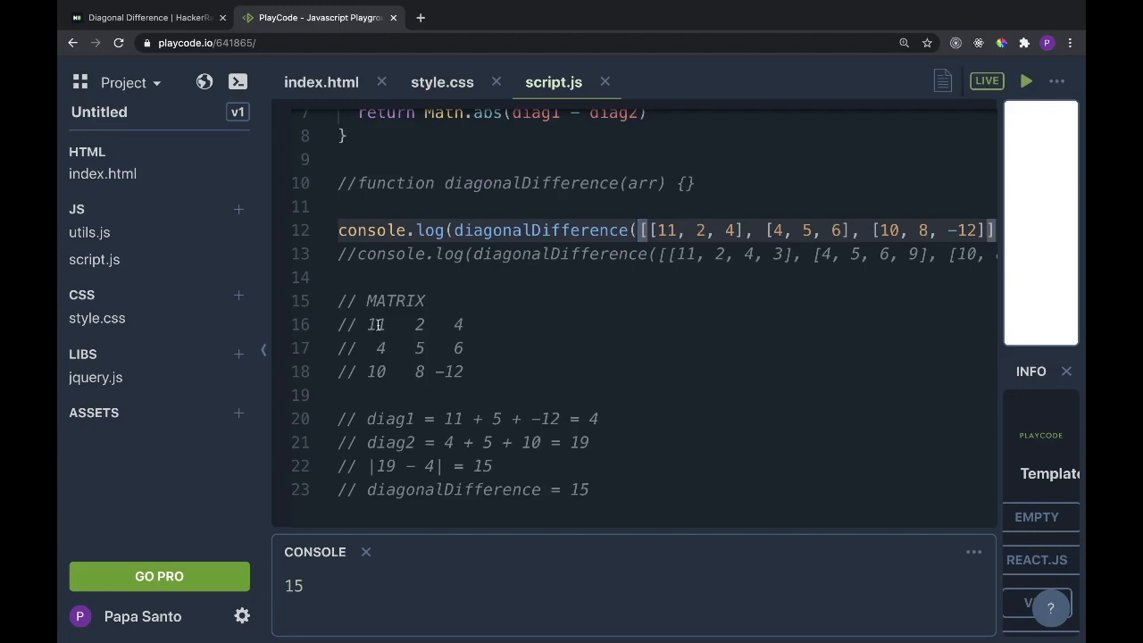
mouse_move(418, 349)
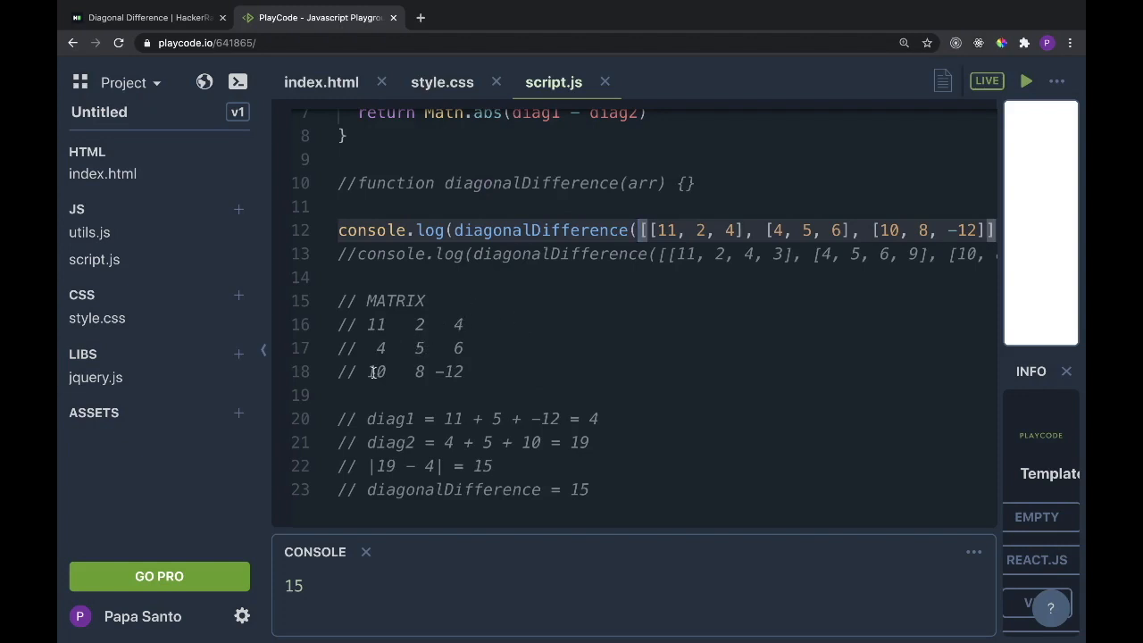
mouse_move(575, 354)
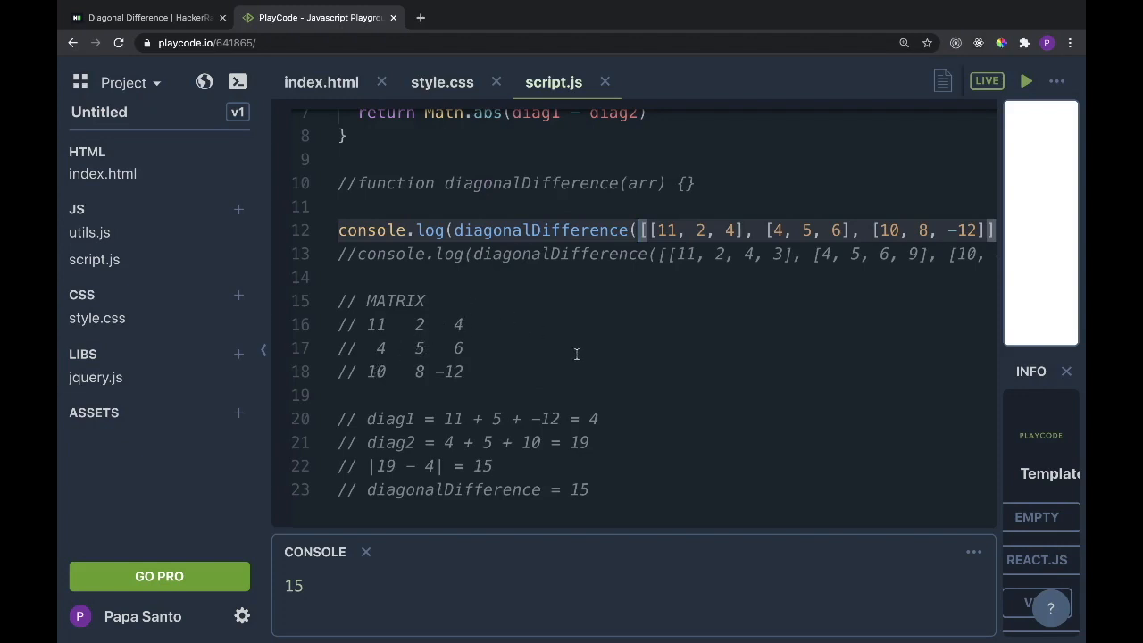
scroll(down, 3)
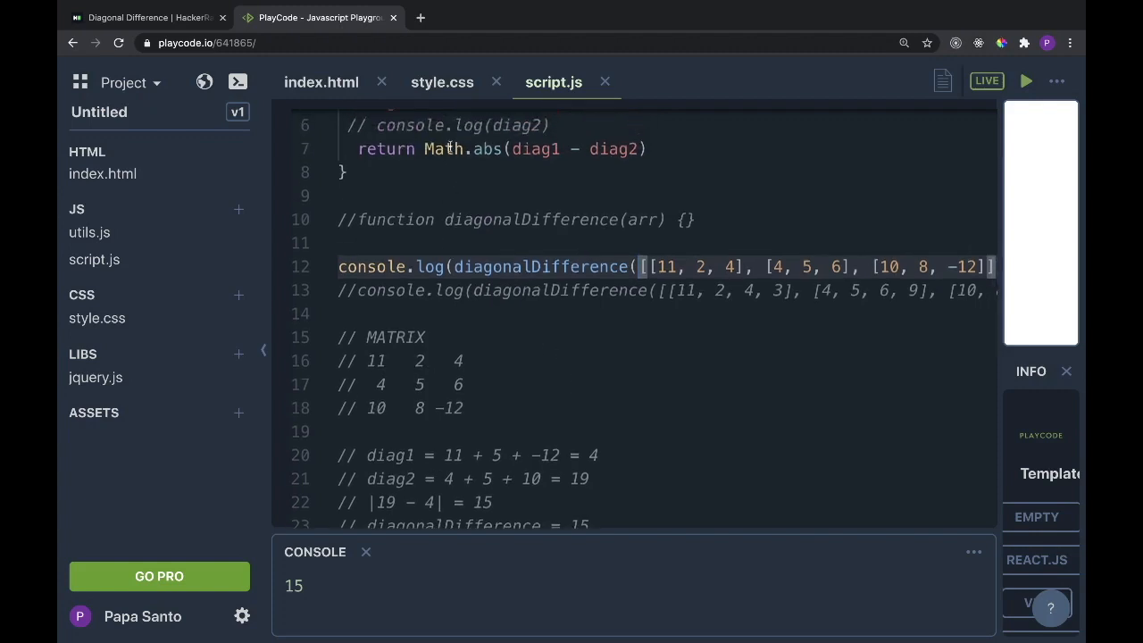
triple_click(500, 150)
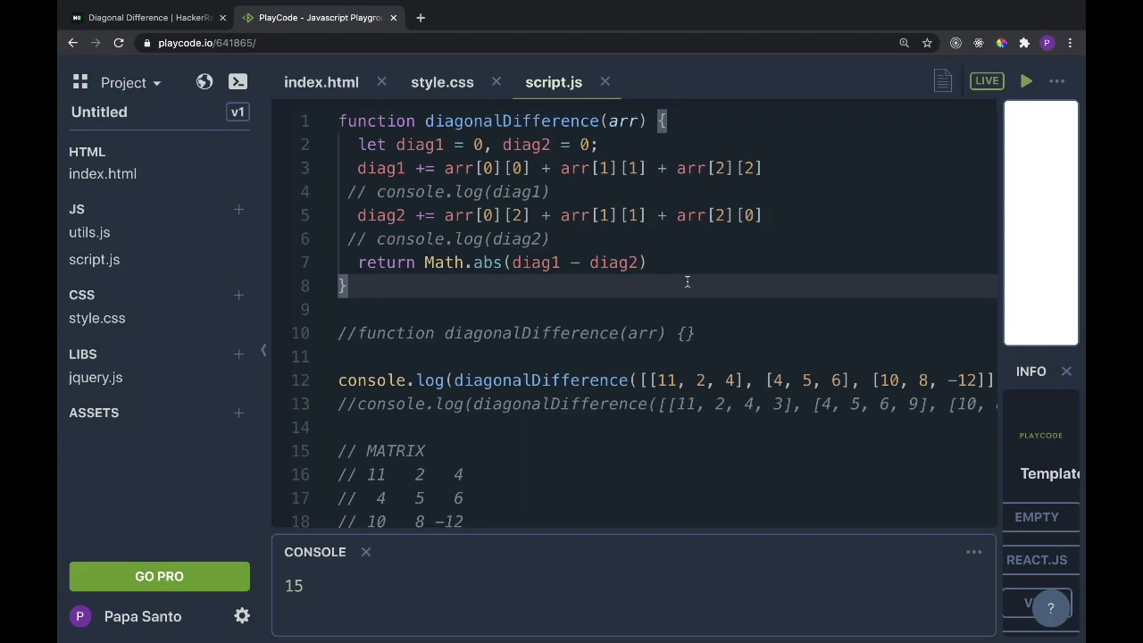
mouse_move(657, 282)
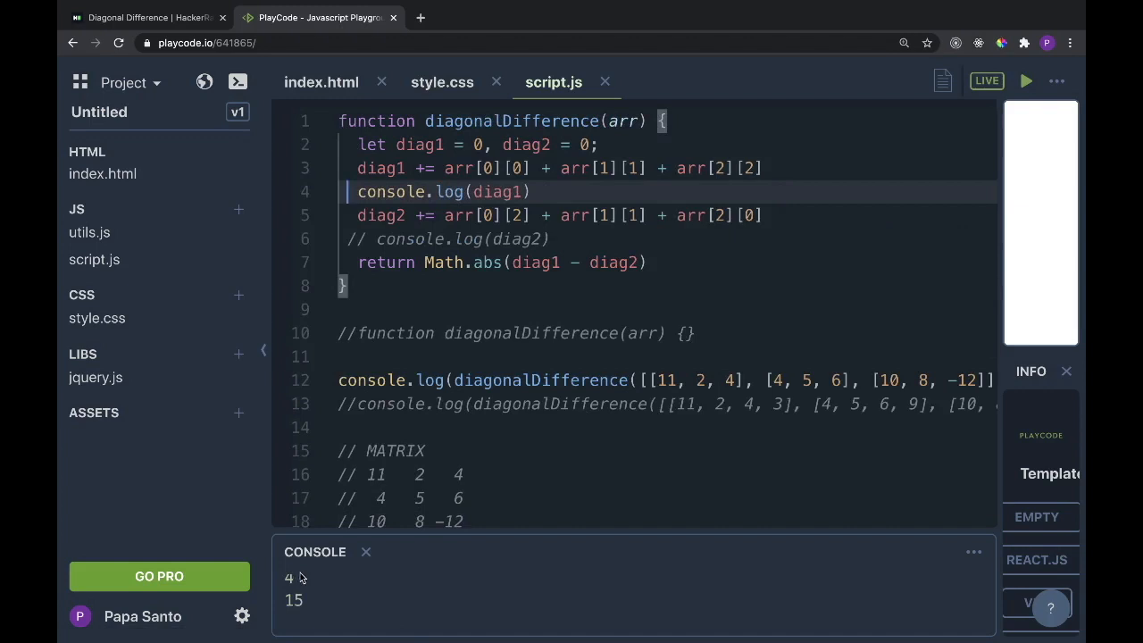
Scroll down script.js to the console.log(diag2) line inside diagonalDifference
scroll(down, 3)
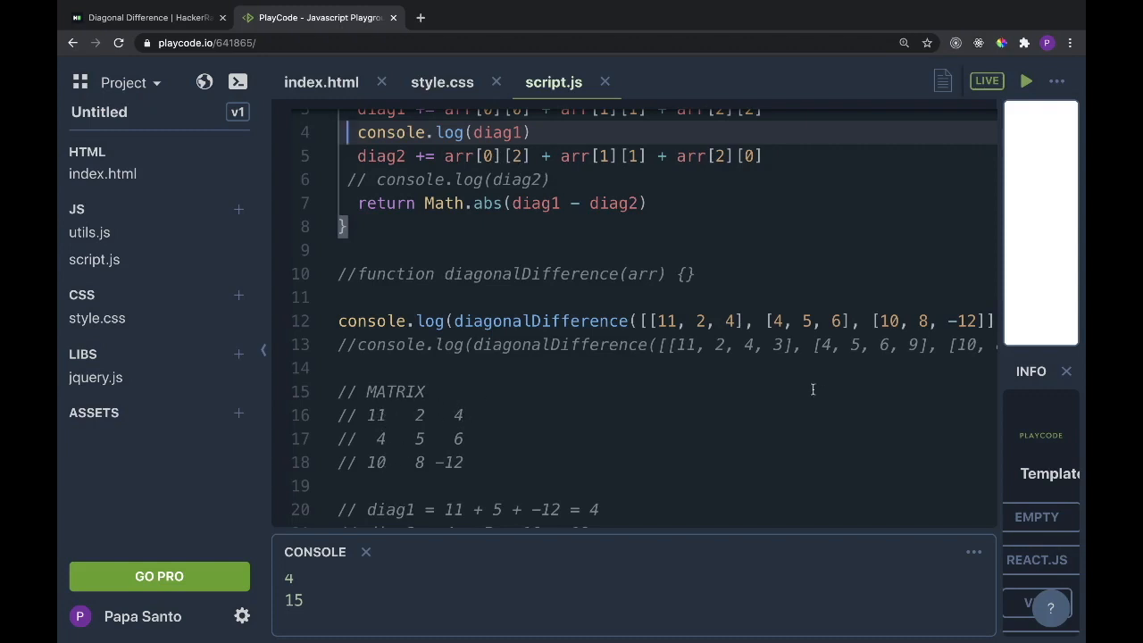
mouse_move(675, 323)
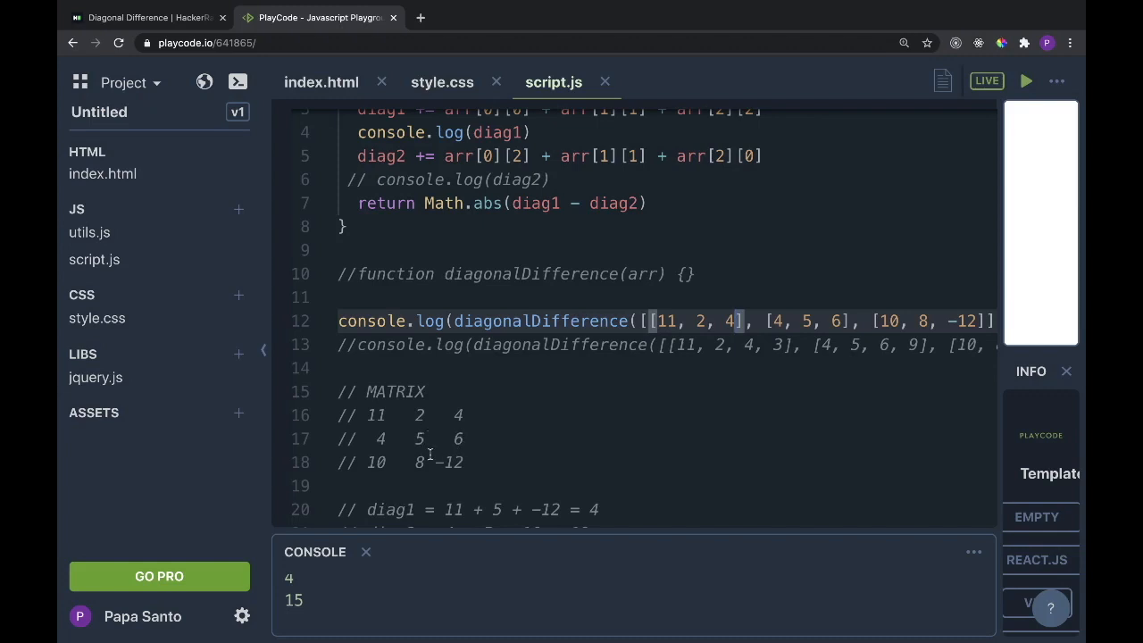
mouse_move(379, 461)
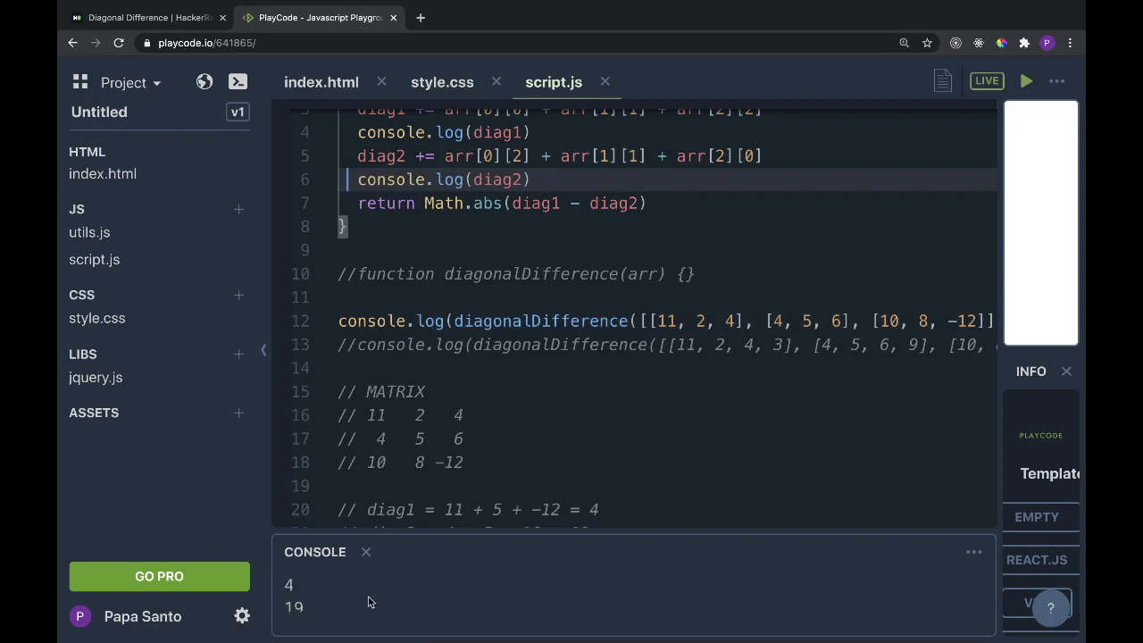
scroll(down, 3)
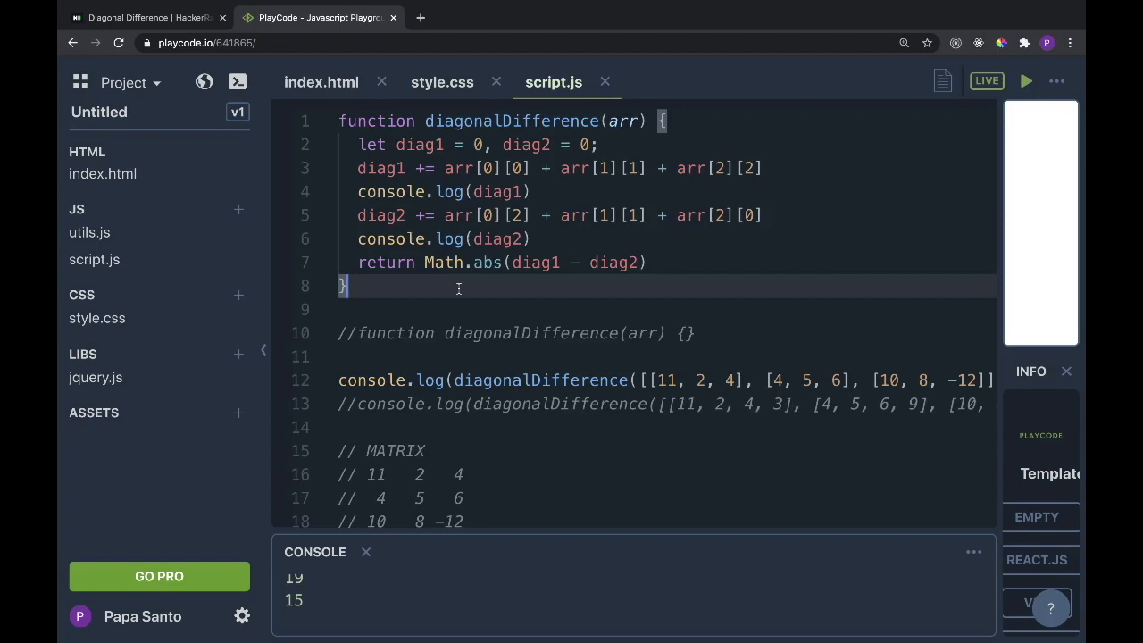
Select the remaining console.log(diagonalDifference(...)) call on line 12 for commenting out
scroll(right, 3)
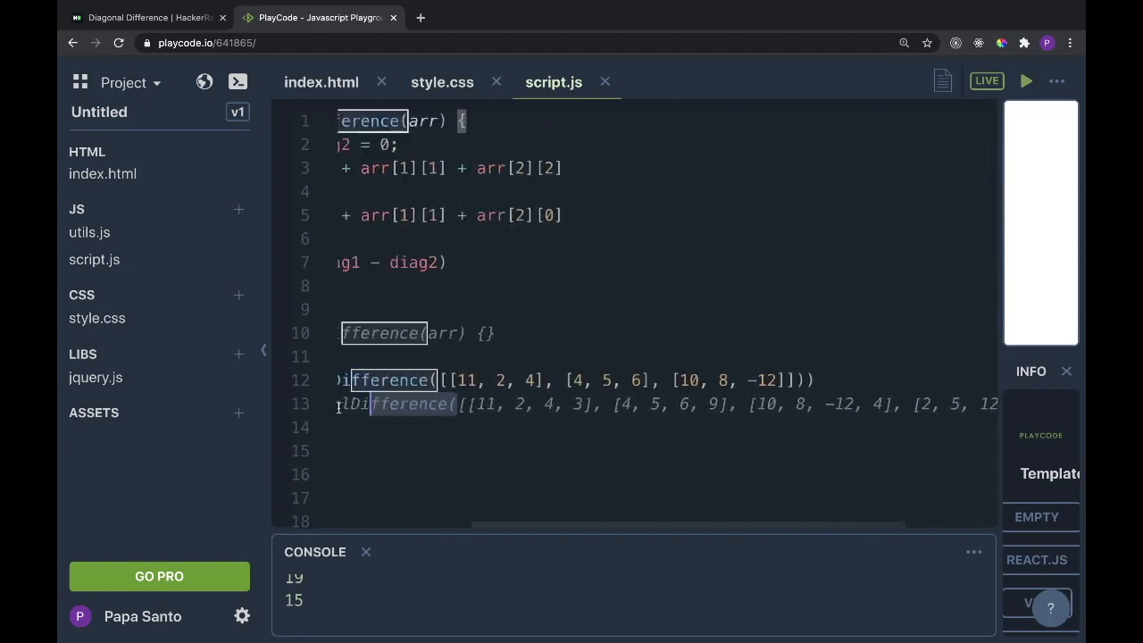
scroll(right, 3)
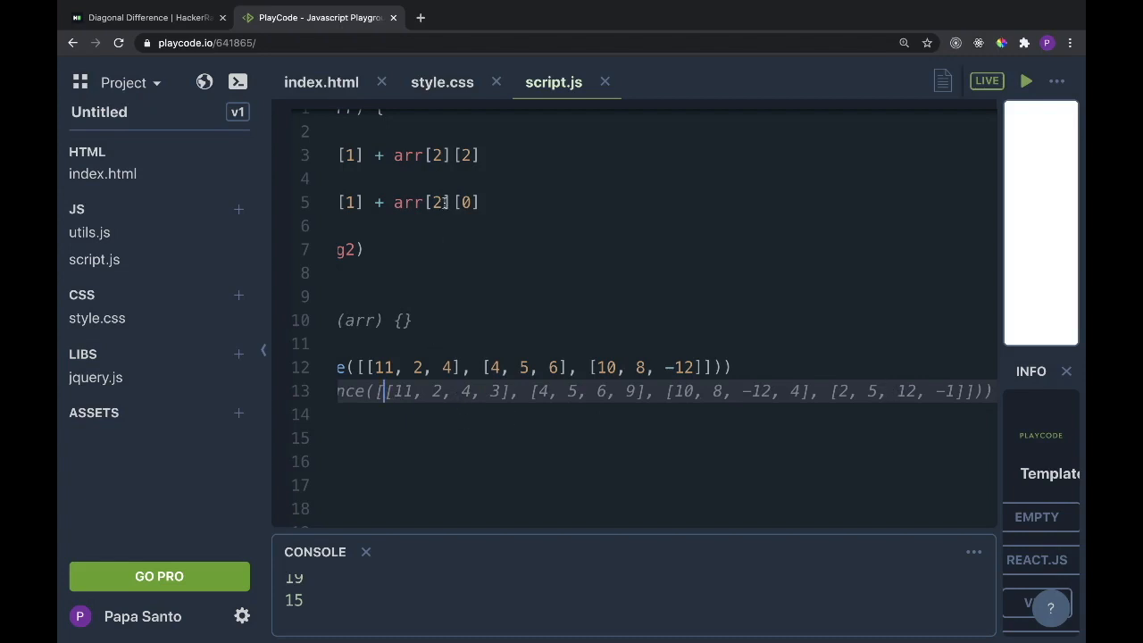
drag(366, 368, 558, 368)
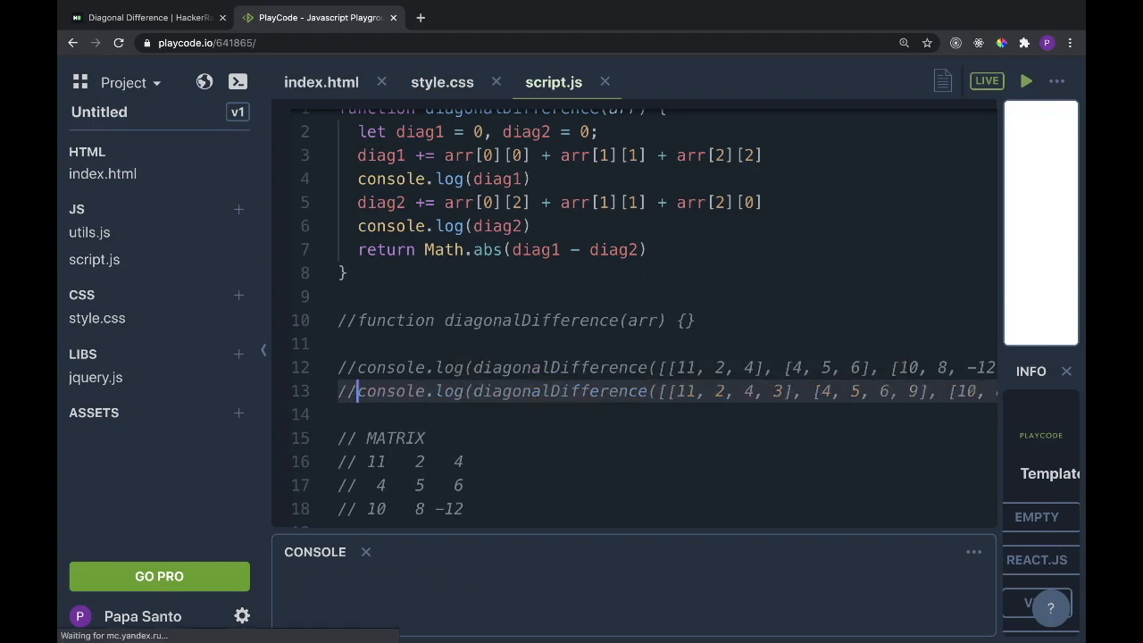
Comment out the whole existing diagonalDifference function with Ctrl+/ and move below it
scroll(down, 3)
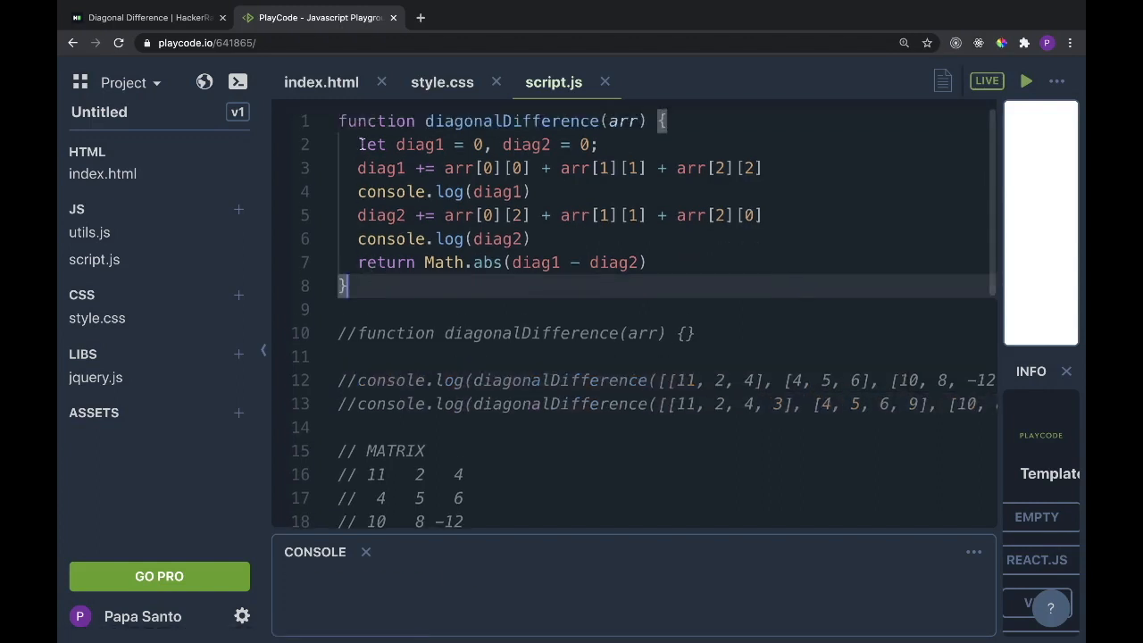
key(ctrl+/)
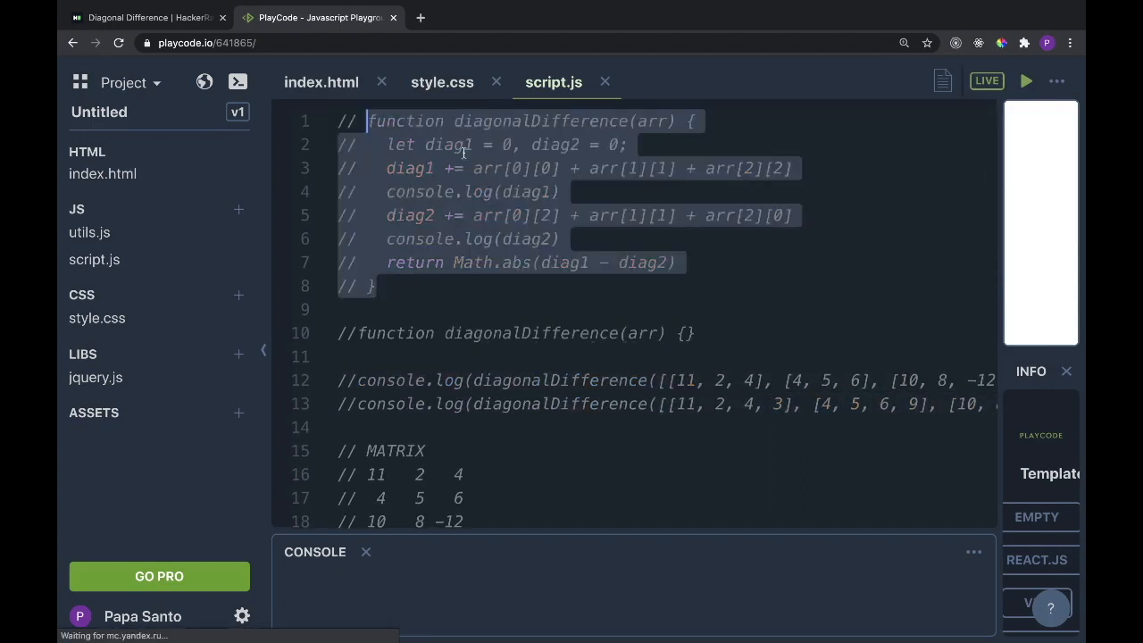
click(416, 310)
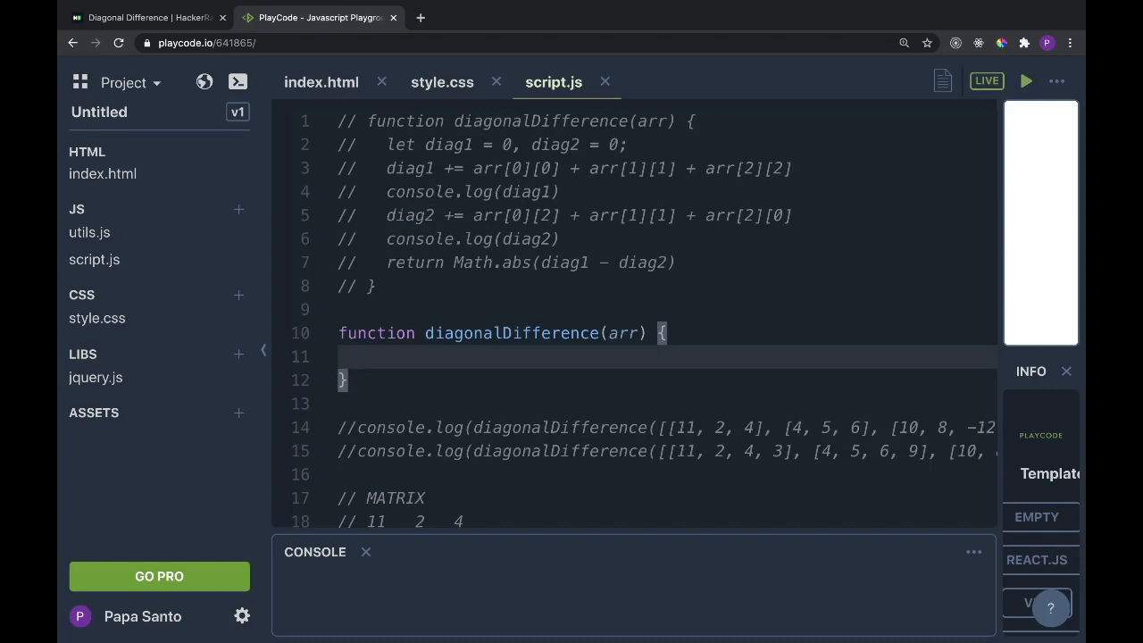
Write let diag1 = 0, diag2 = 0, inside the new diagonalDifference(arr)
text(le)
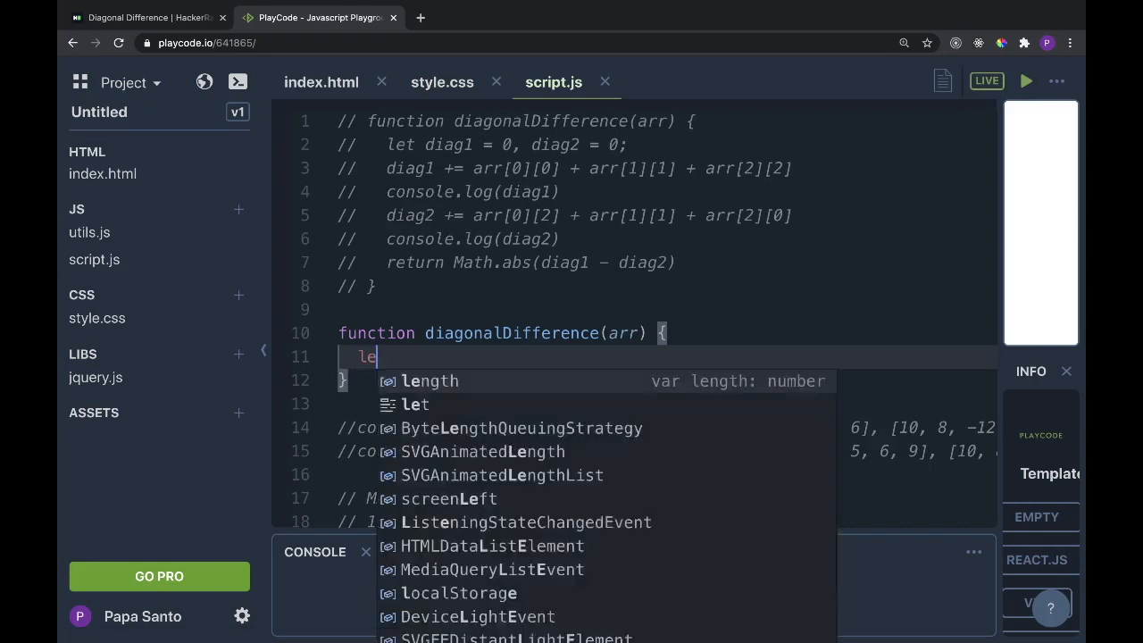
text(t diag1)
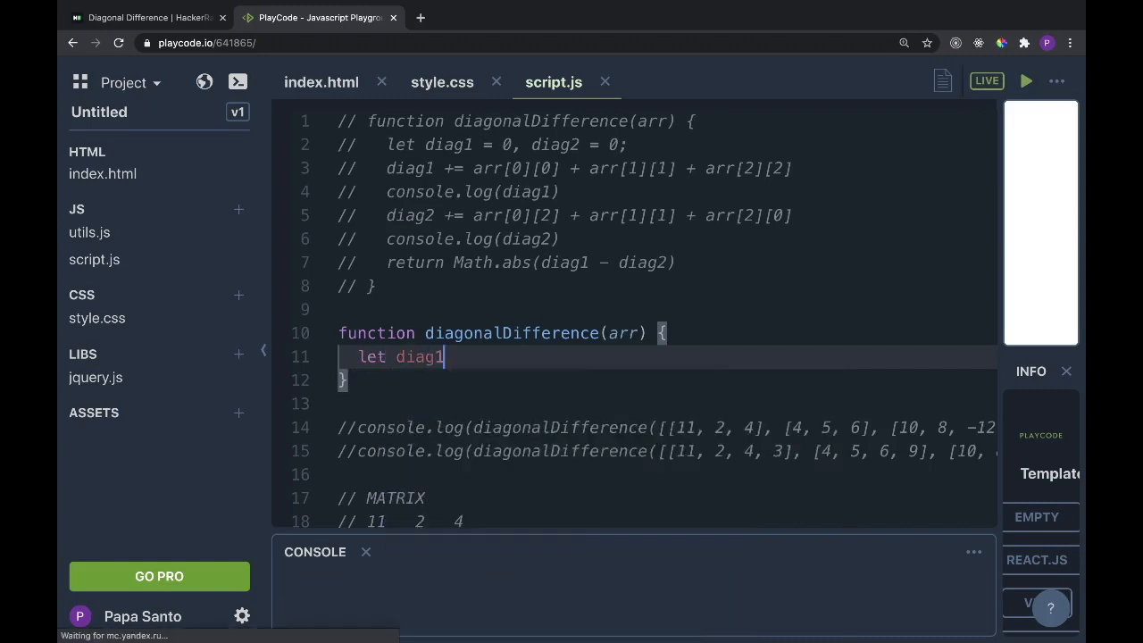
text(= 0)
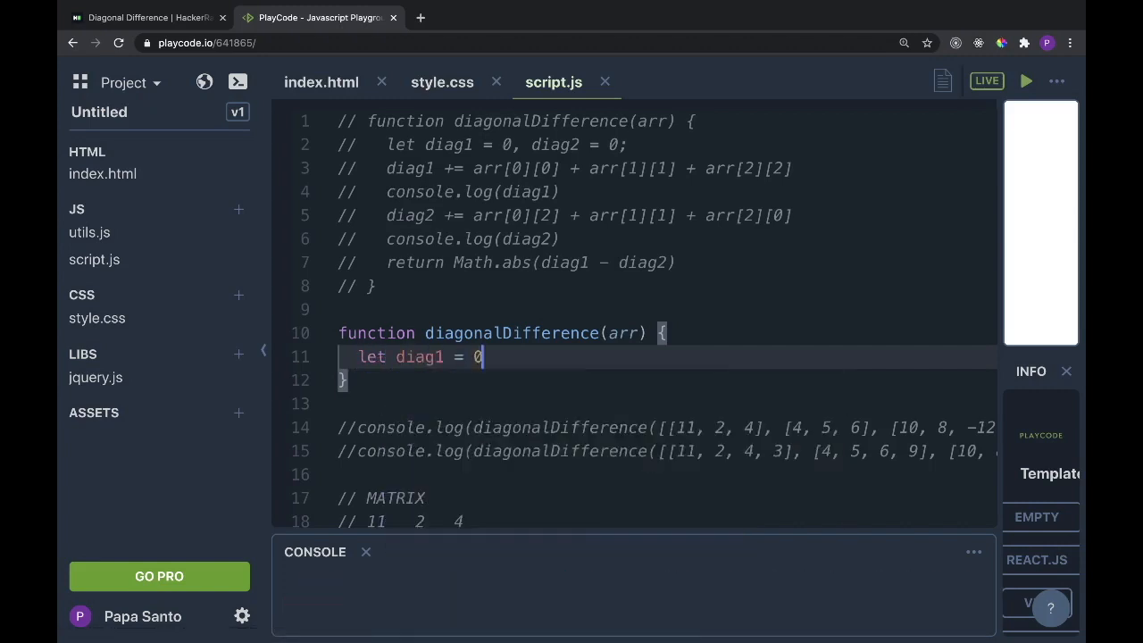
text(, diag)
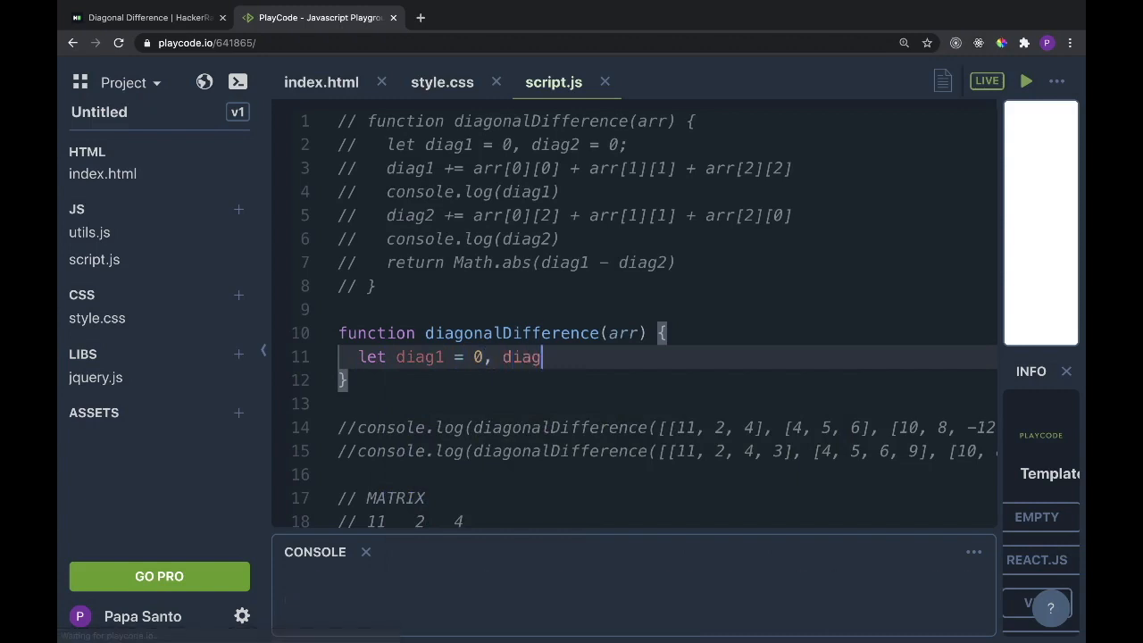
text(2=)
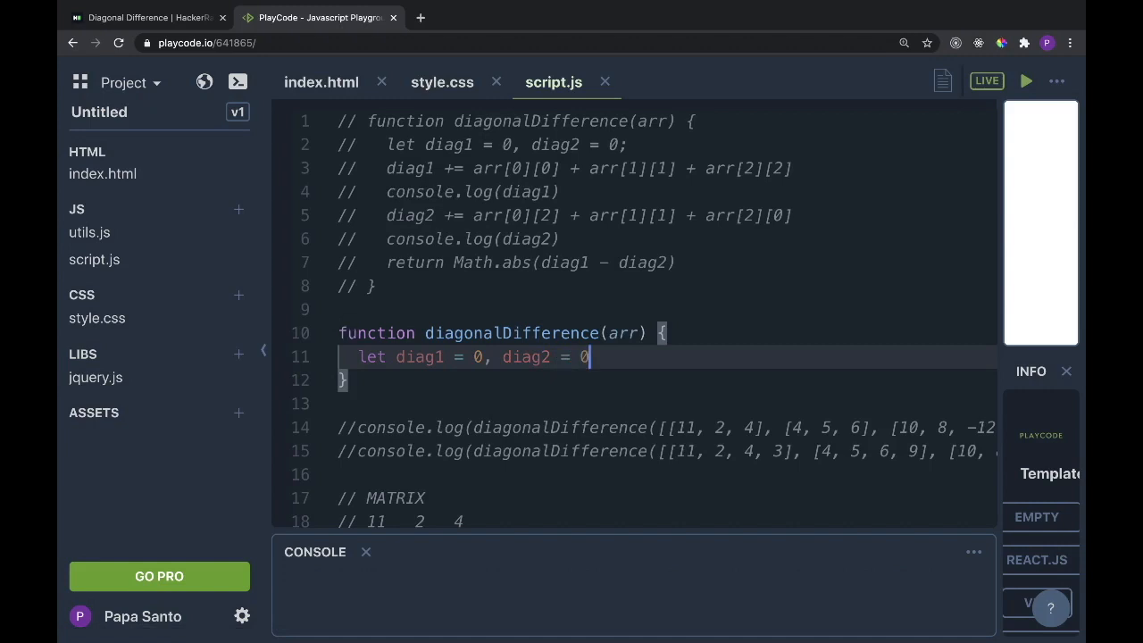
text(,)
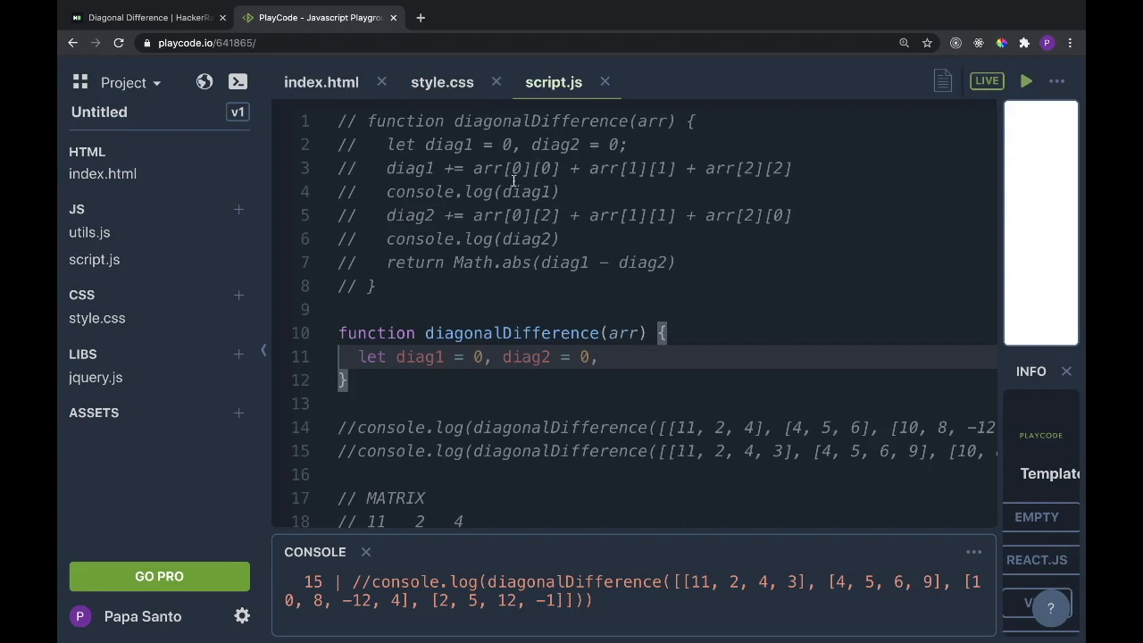
mouse_move(782, 214)
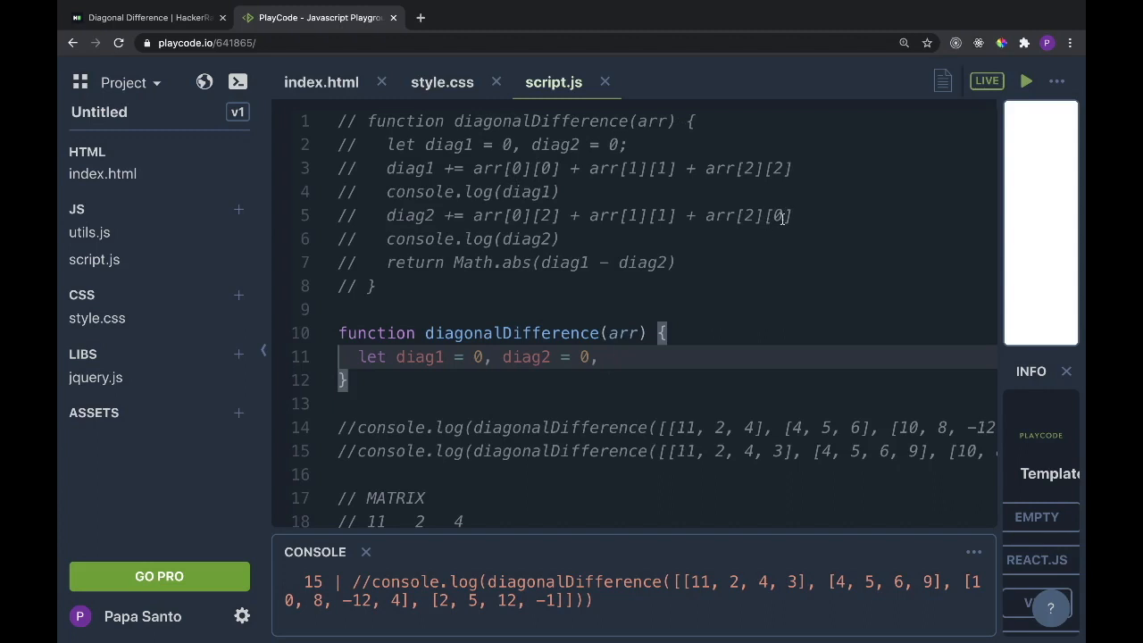
mouse_move(679, 229)
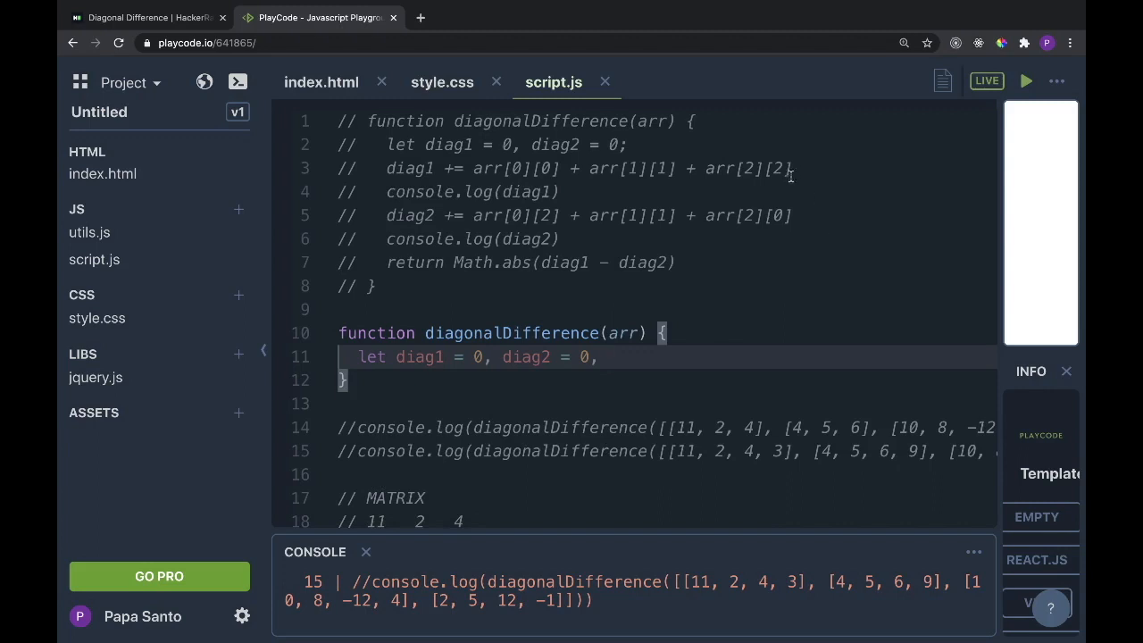
Append arrLength = arr.length - 1; to the let declaration line
scroll(down, 3)
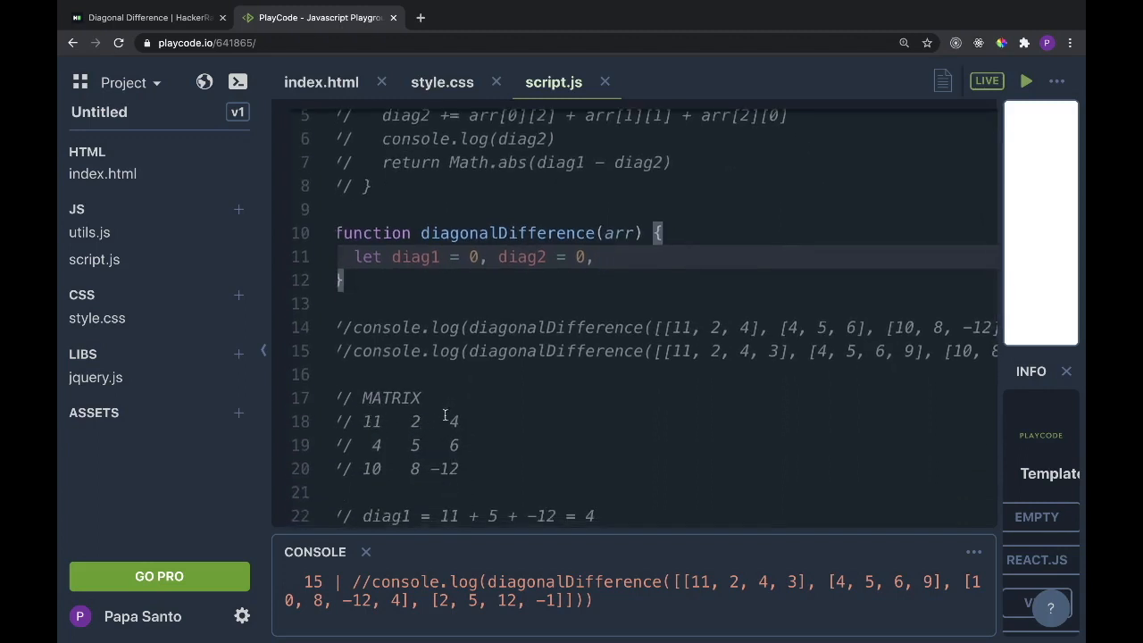
scroll(up, 3)
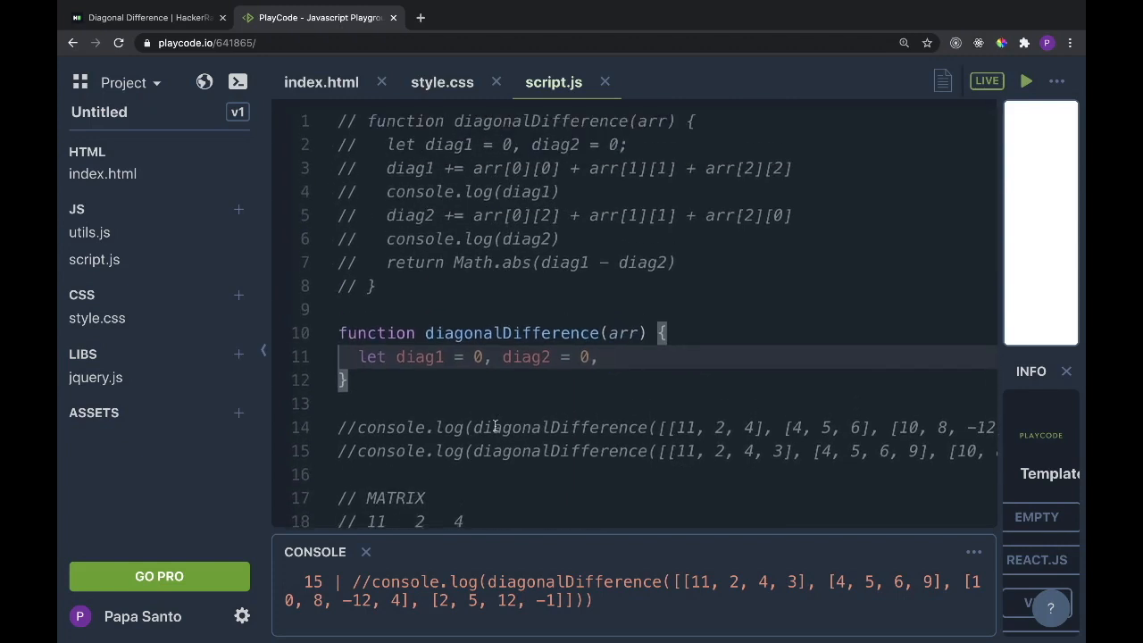
text(a)
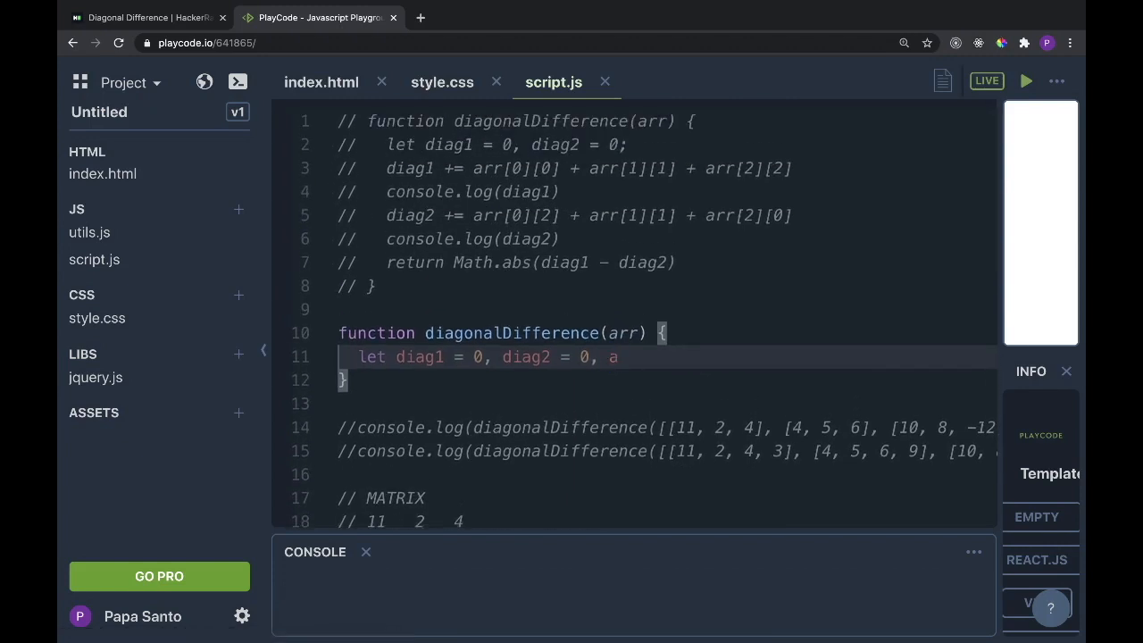
text(rrLeng)
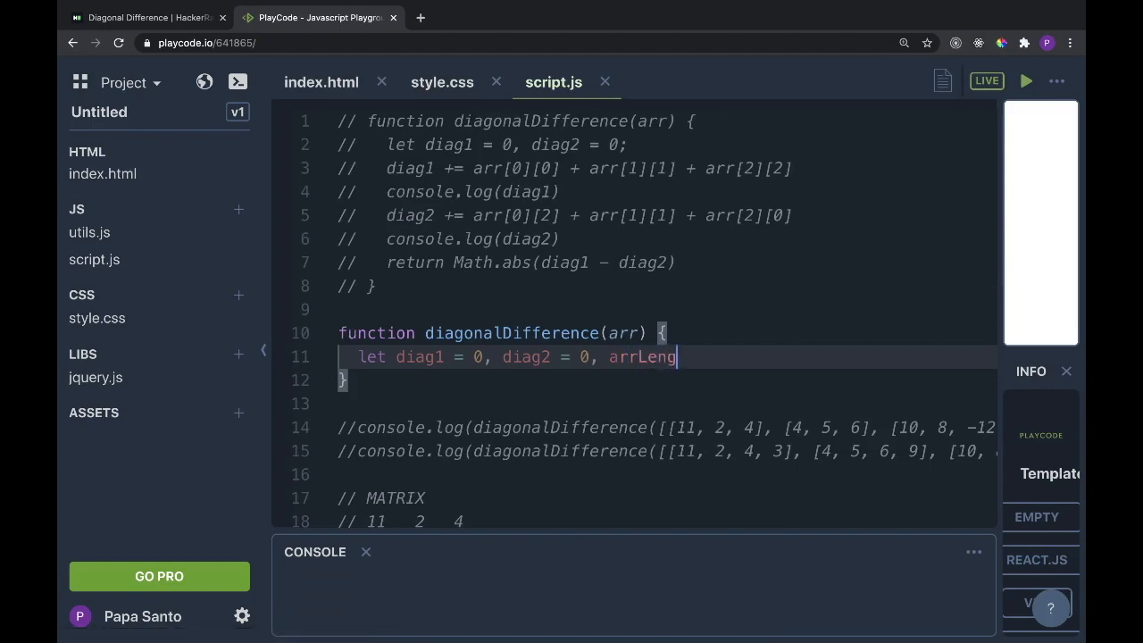
text(th =)
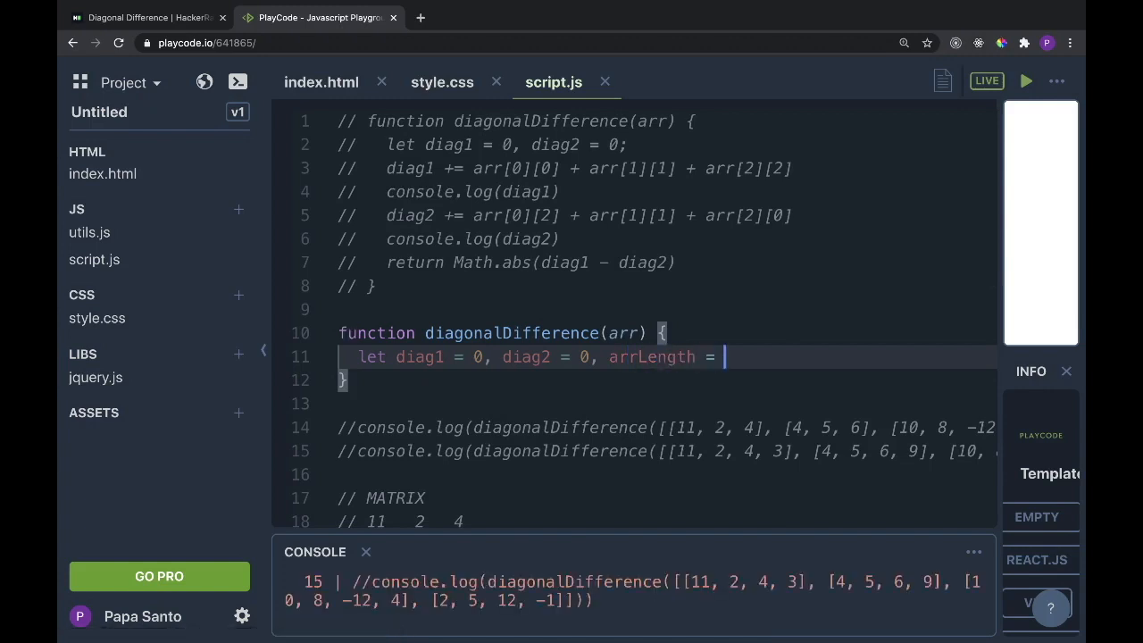
text(arr.length)
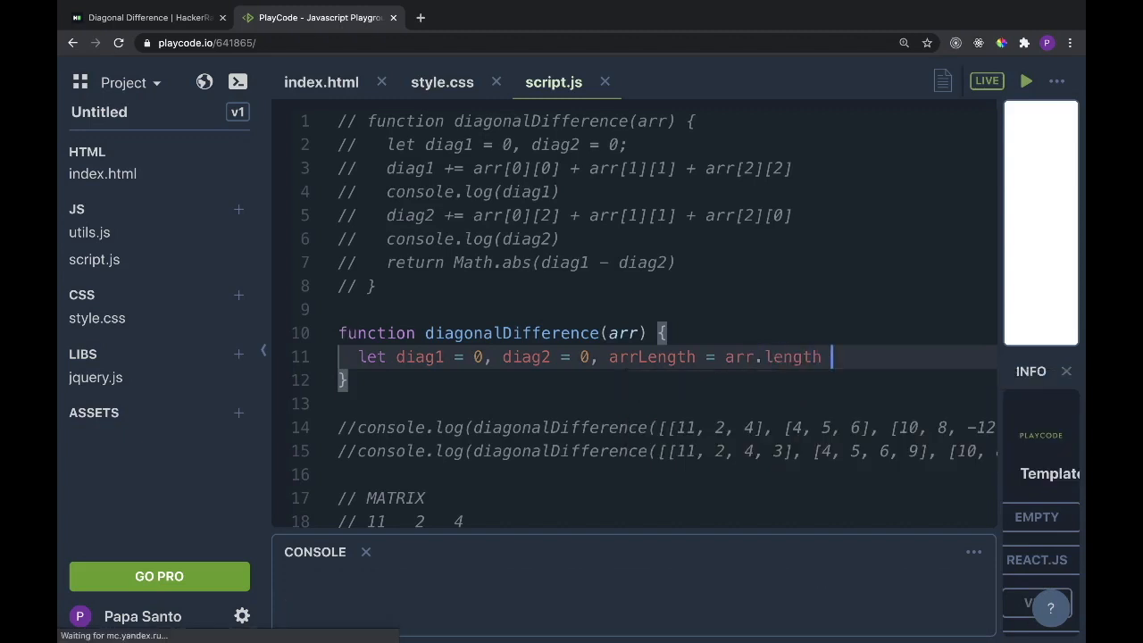
text(- 1;)
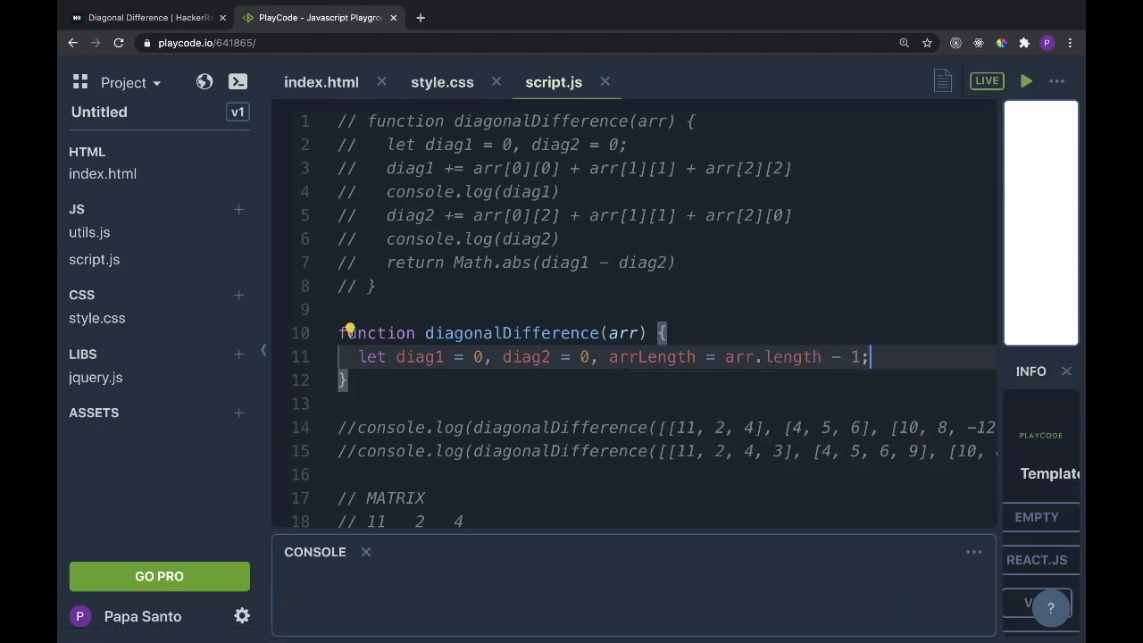
double_click(650, 358)
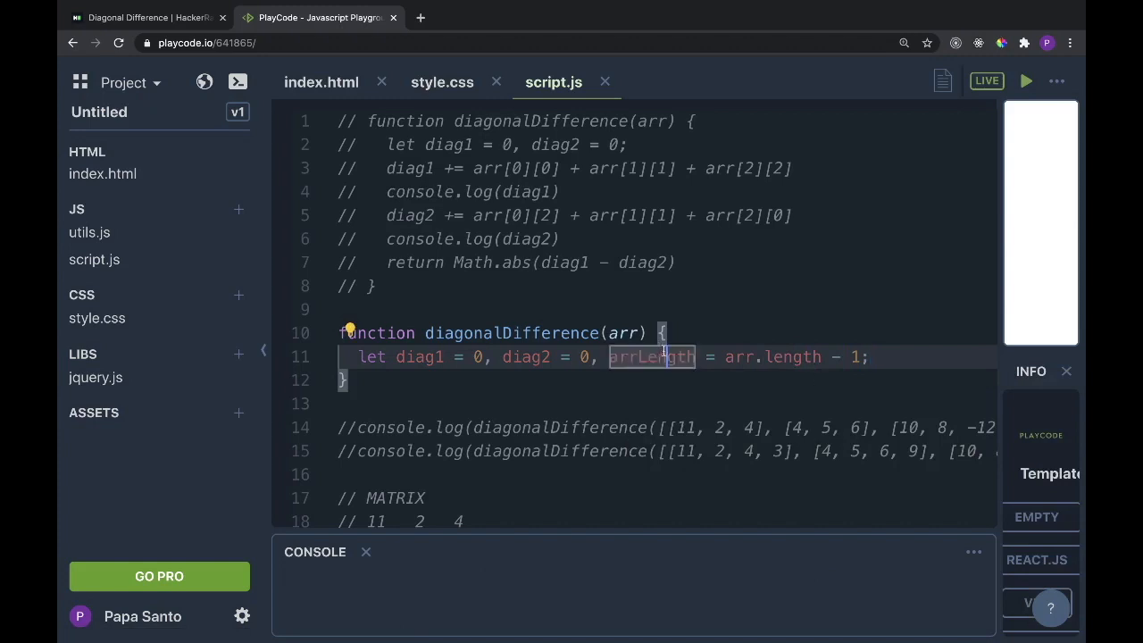
click(532, 427)
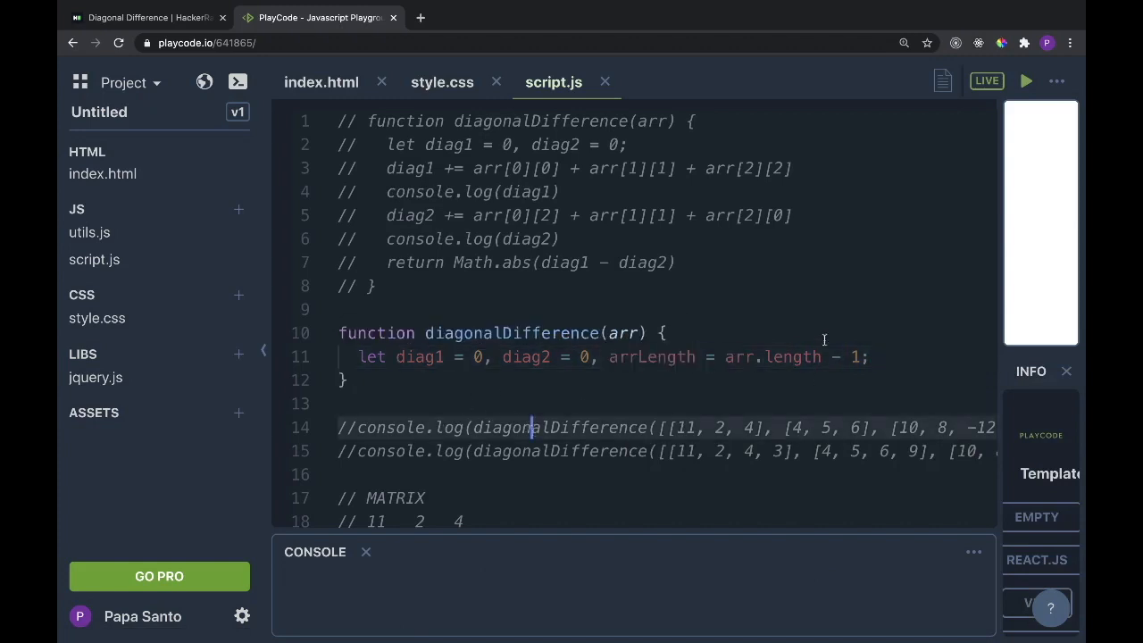
double_click(650, 357)
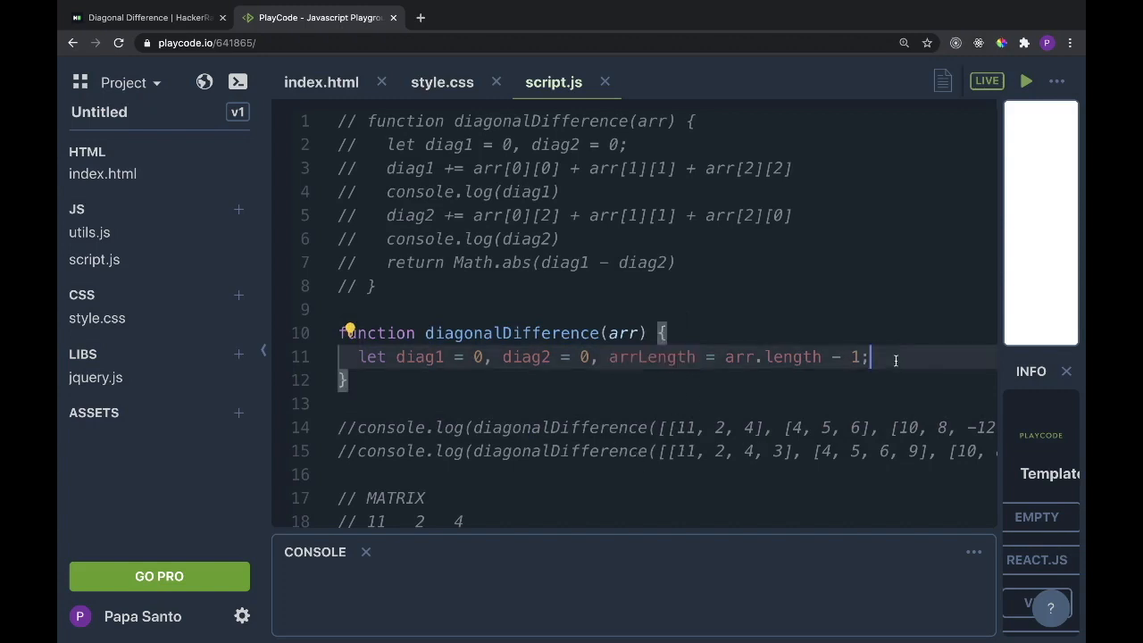
mouse_move(623, 334)
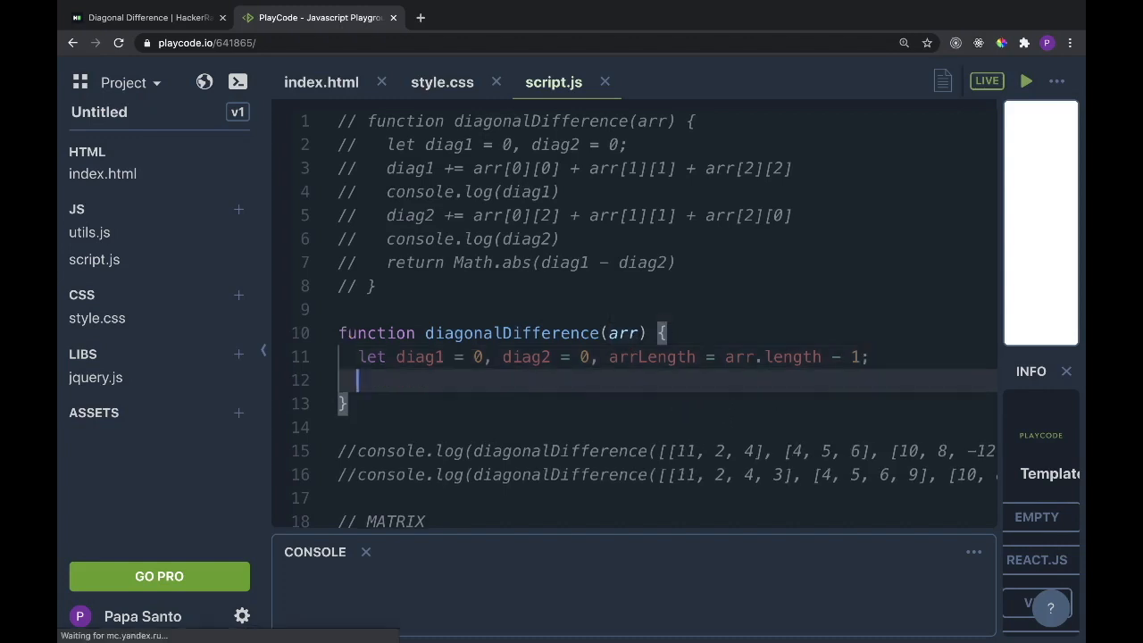
Write an empty for (let i = 0; i < arr.length; i++) {} loop in the function
text(for)
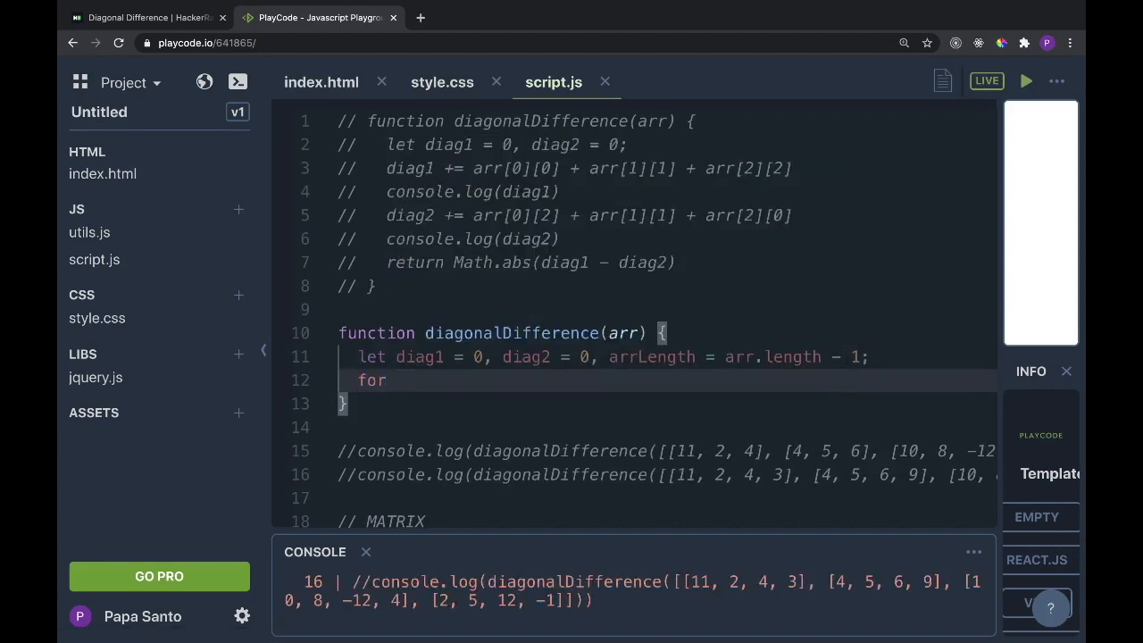
text(( let ))
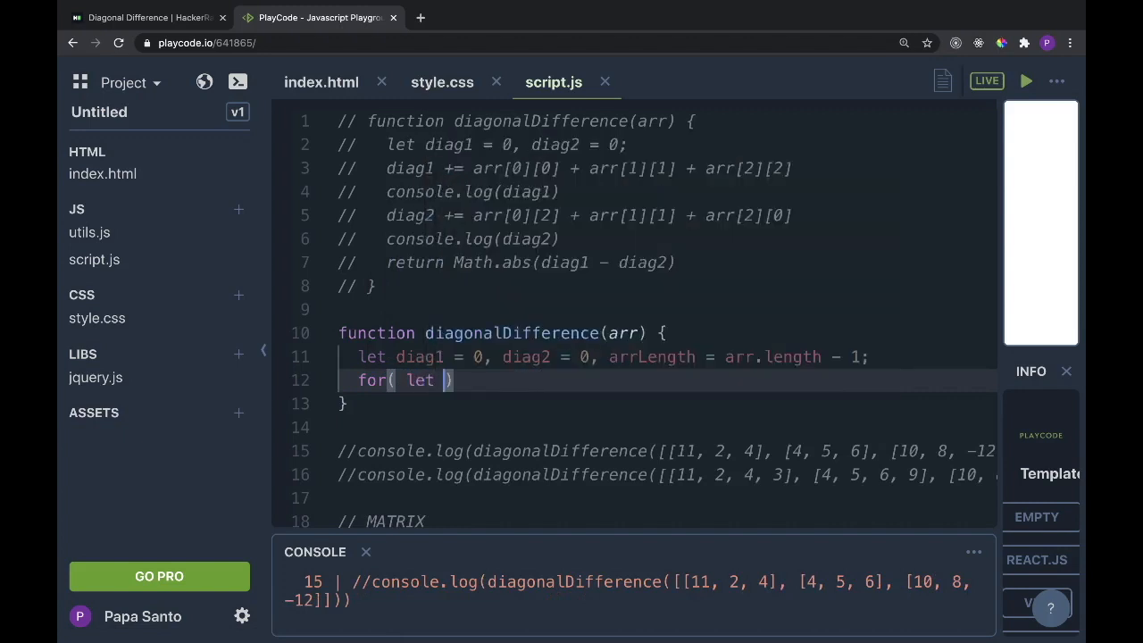
text(i = 0; i)
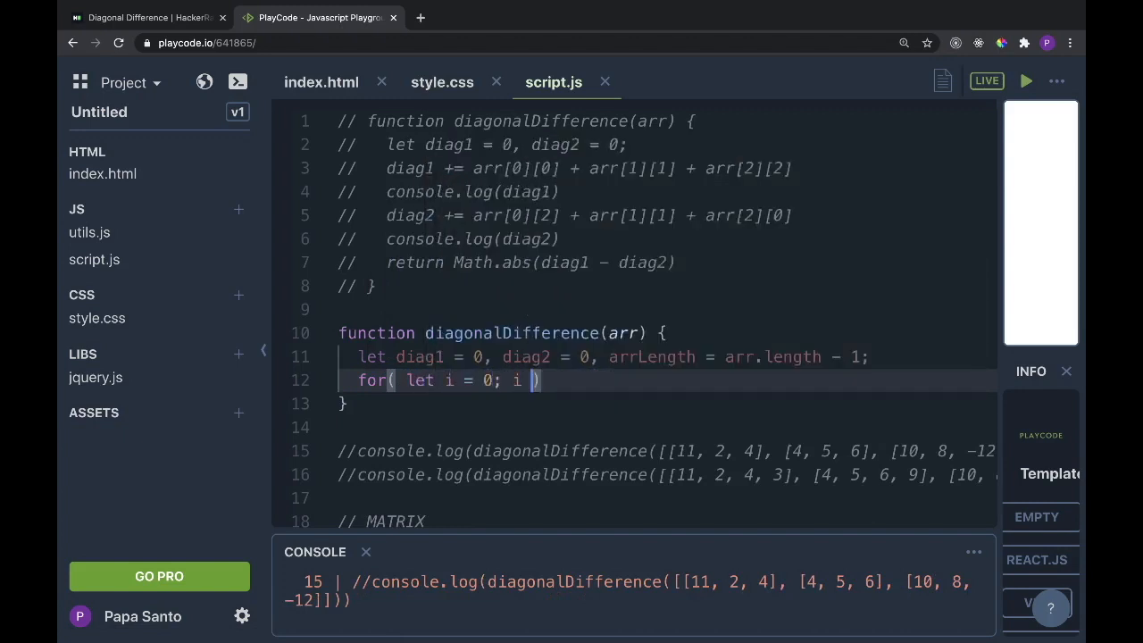
text(< arr.length; i)
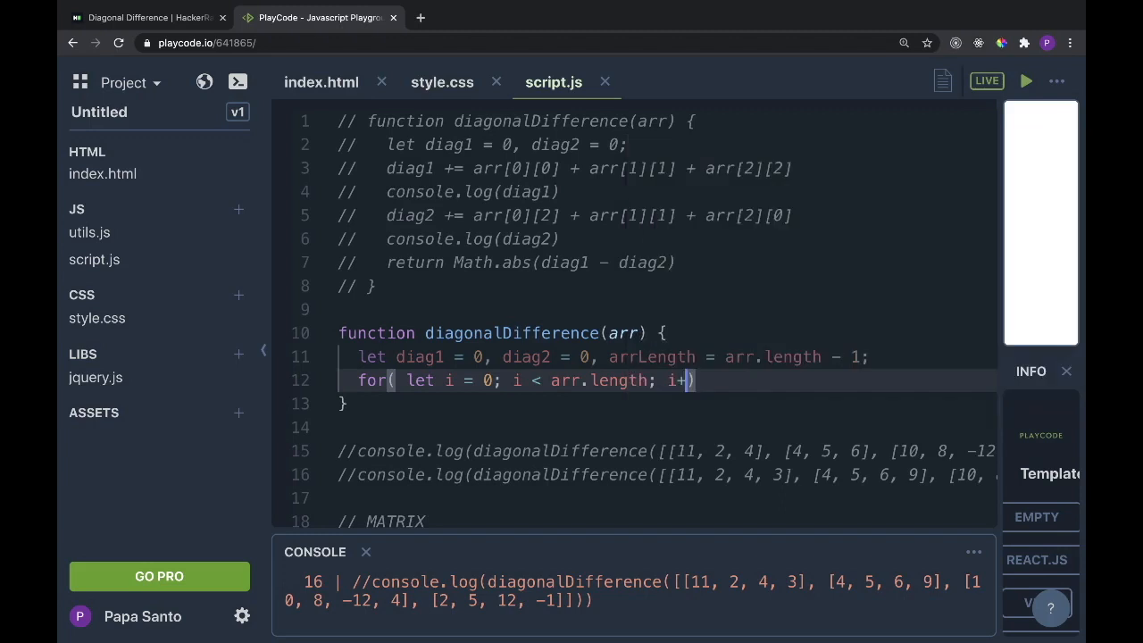
text(+)
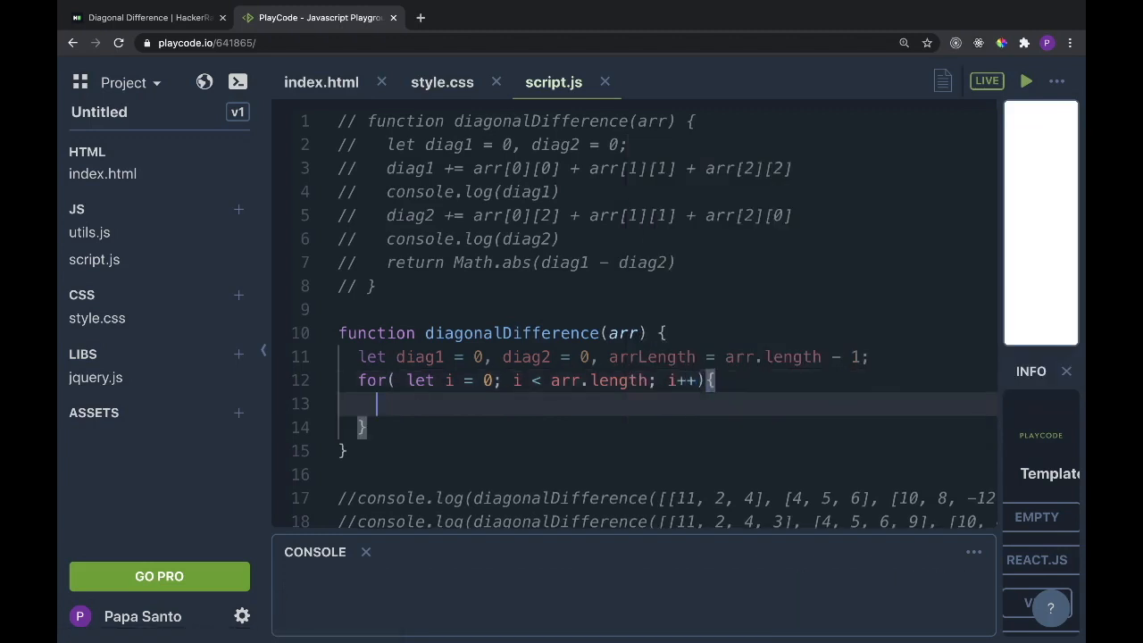
Add diag1 += arr[i][i] as the loop body's first line
text(diag1)
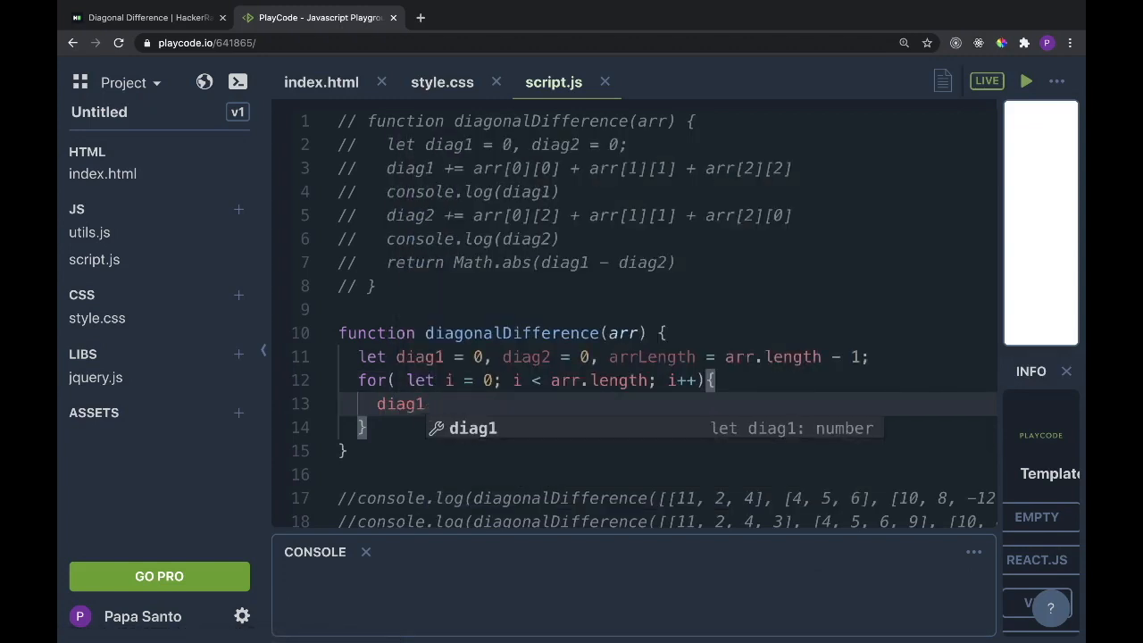
text(+=)
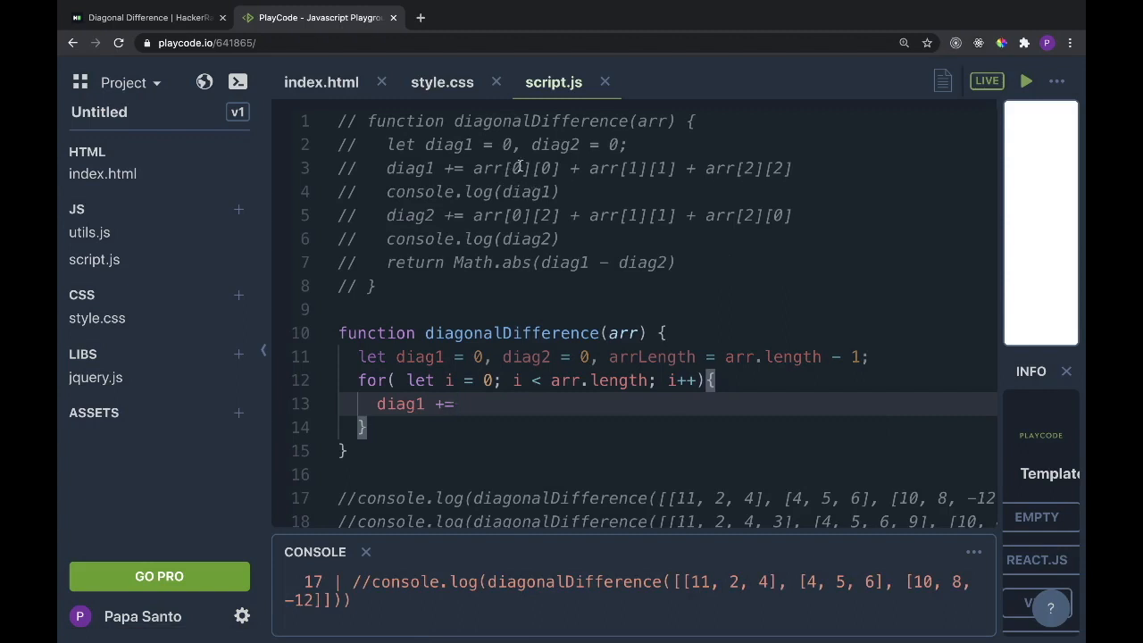
mouse_move(564, 243)
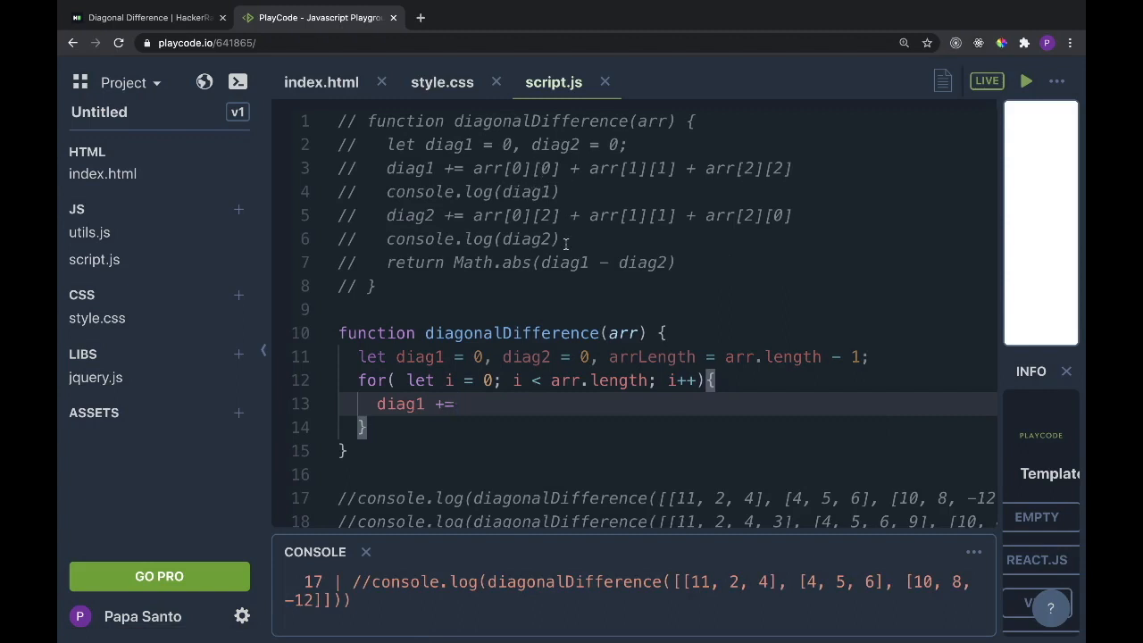
text(a)
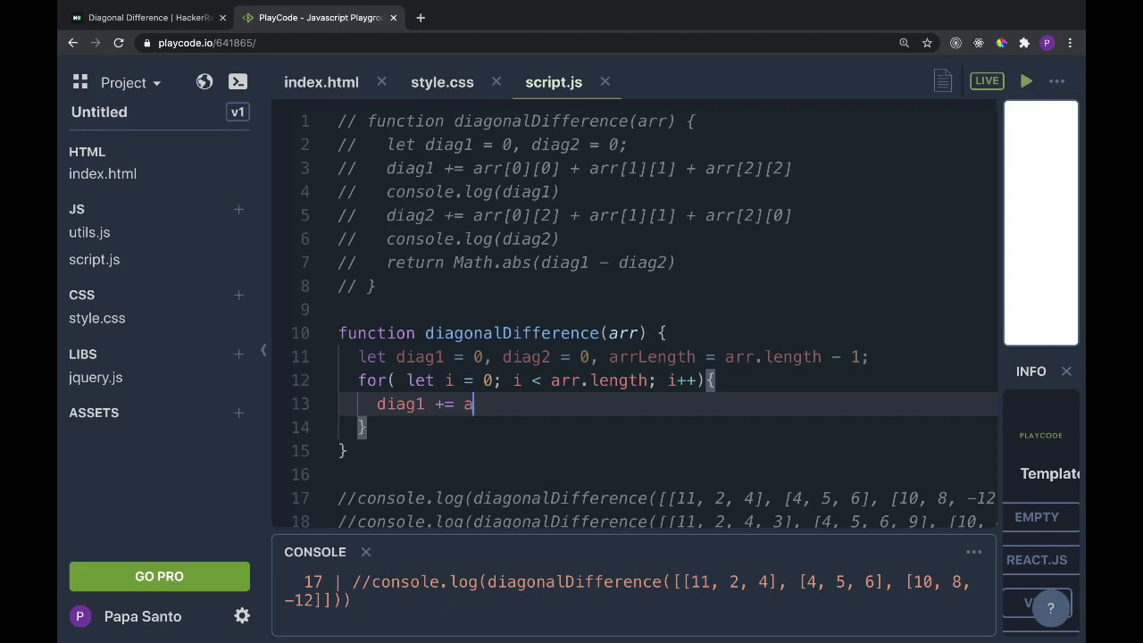
text(rr[i][i)
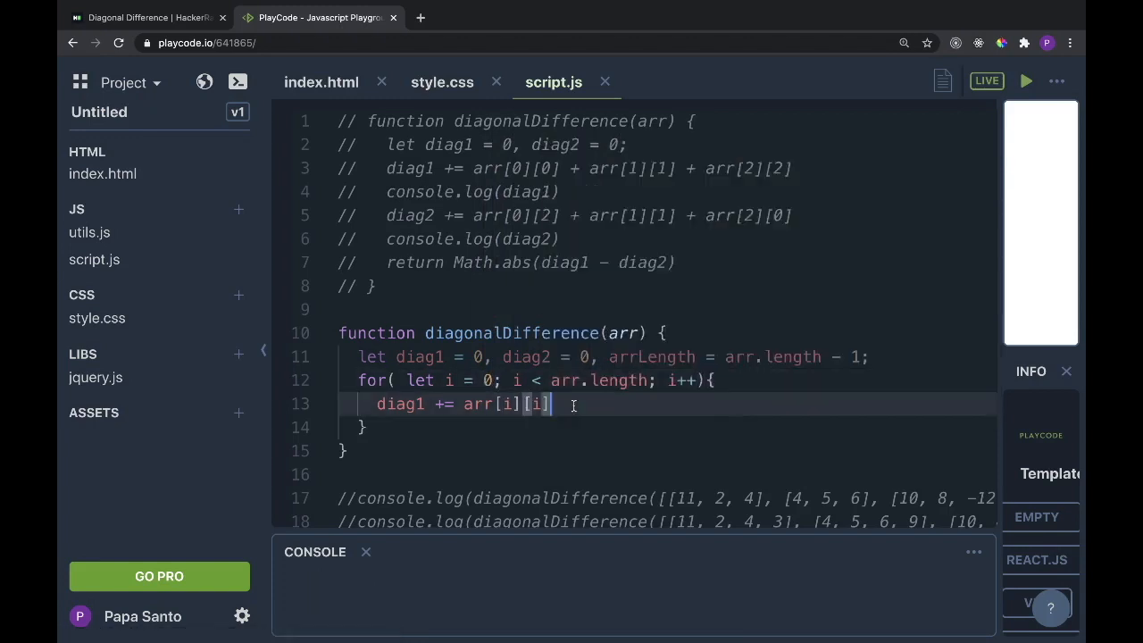
Add diag2 += arr[i][arrLength] and arrLength-- to the loop body
text(diag2 +=)
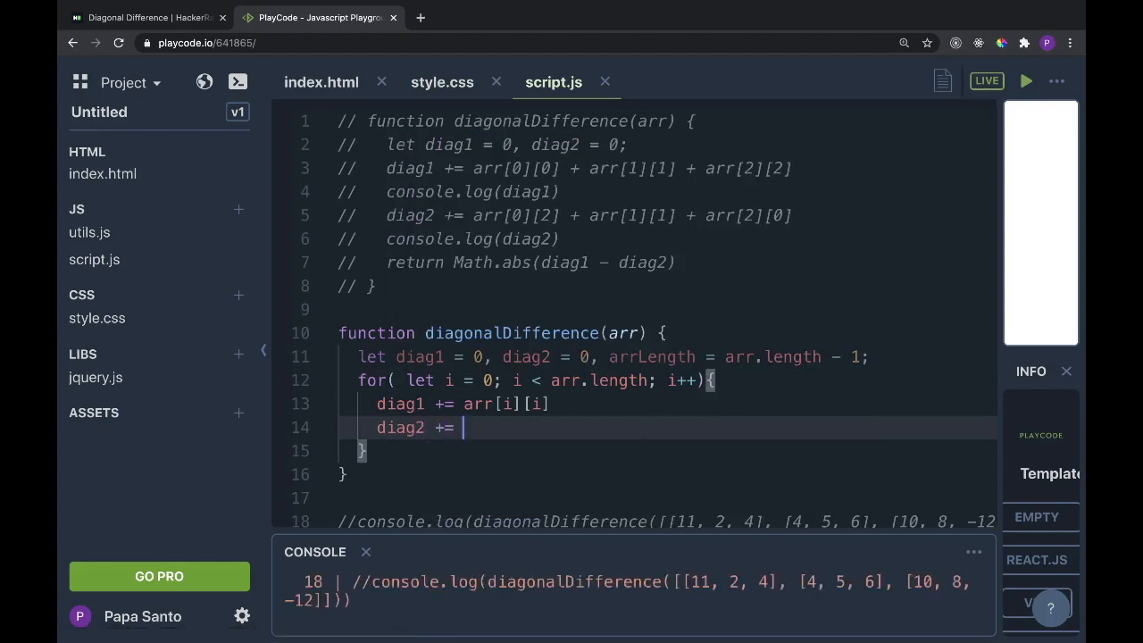
text(arr[i][)
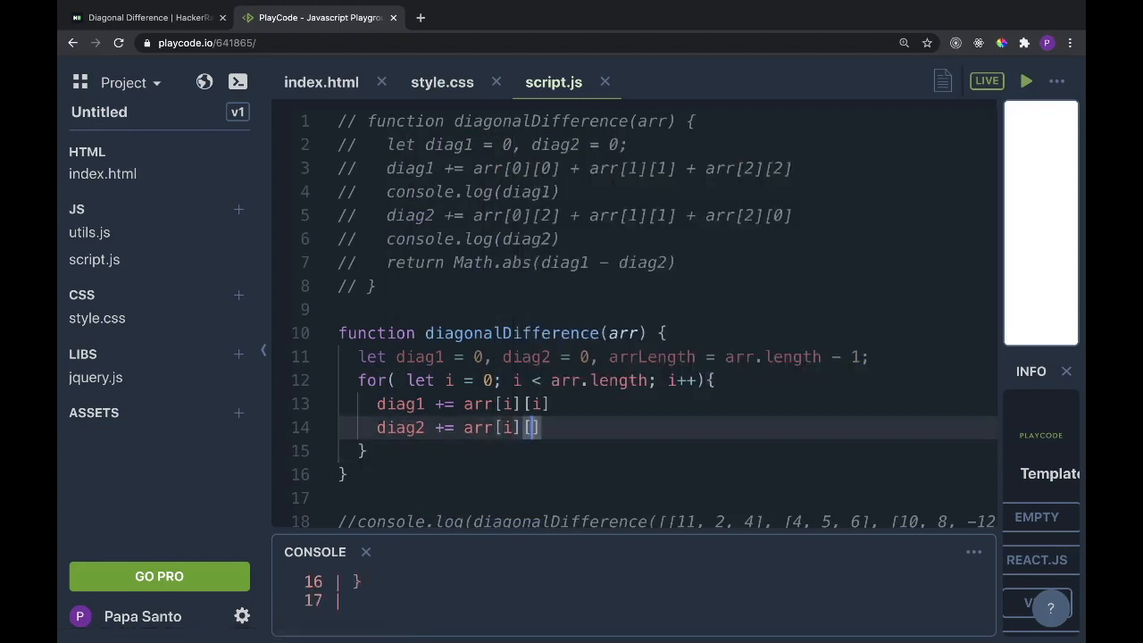
double_click(650, 358)
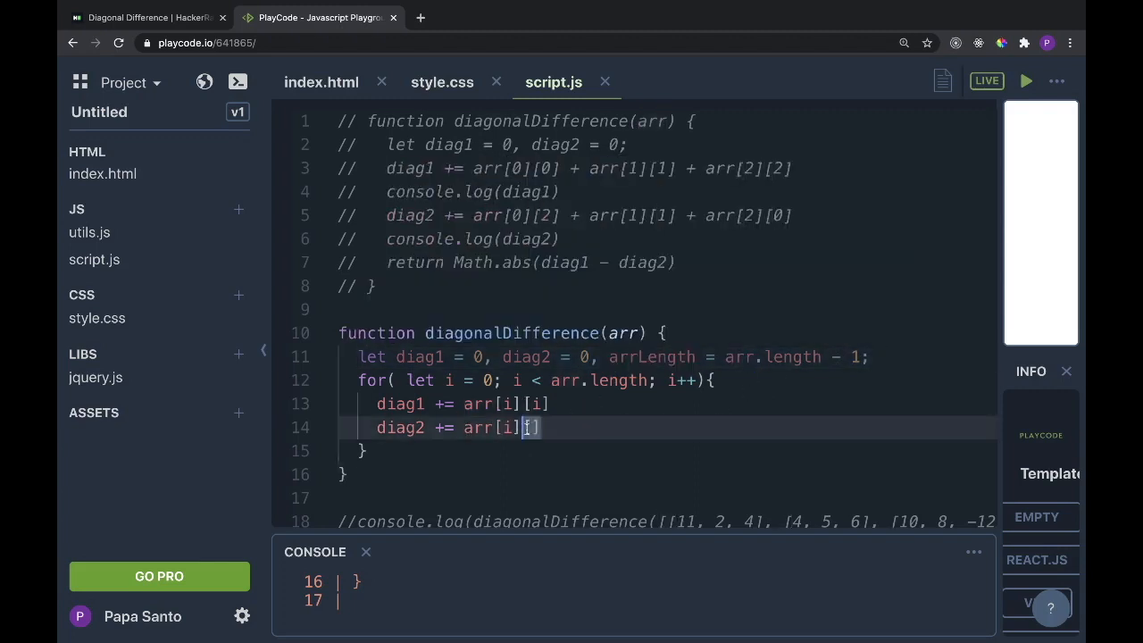
text(arrLength)
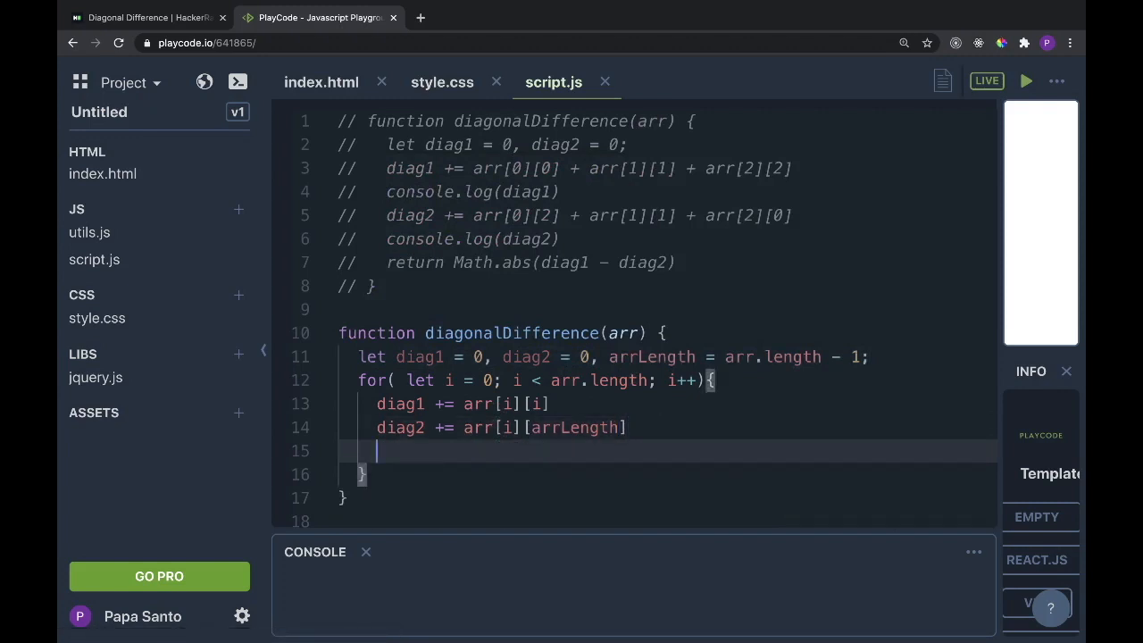
text(arrLength)
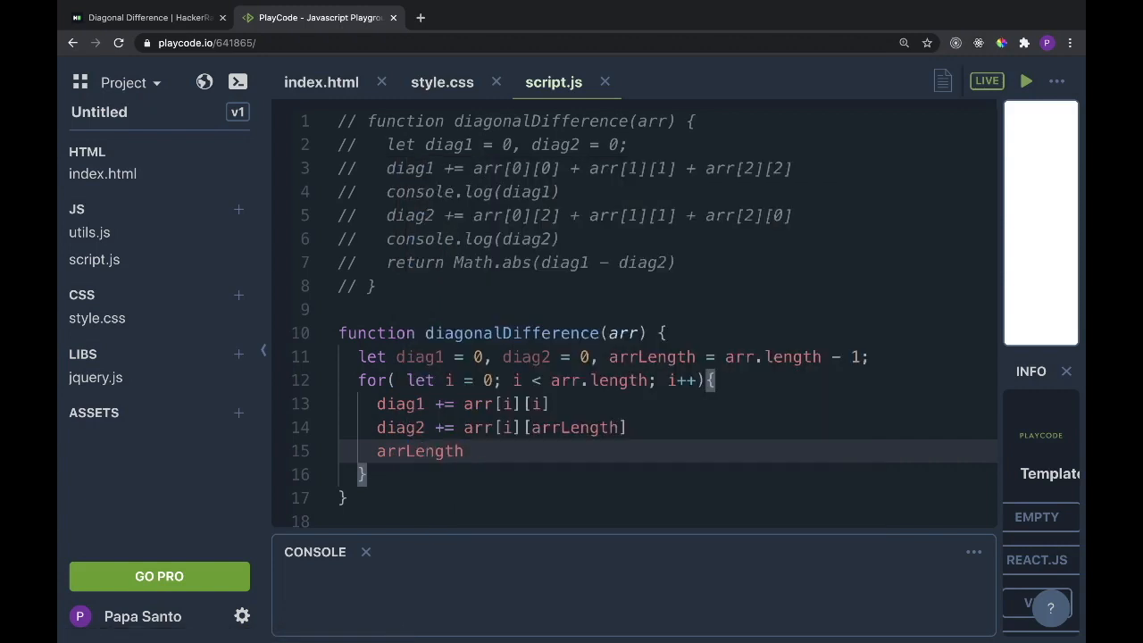
text(--)
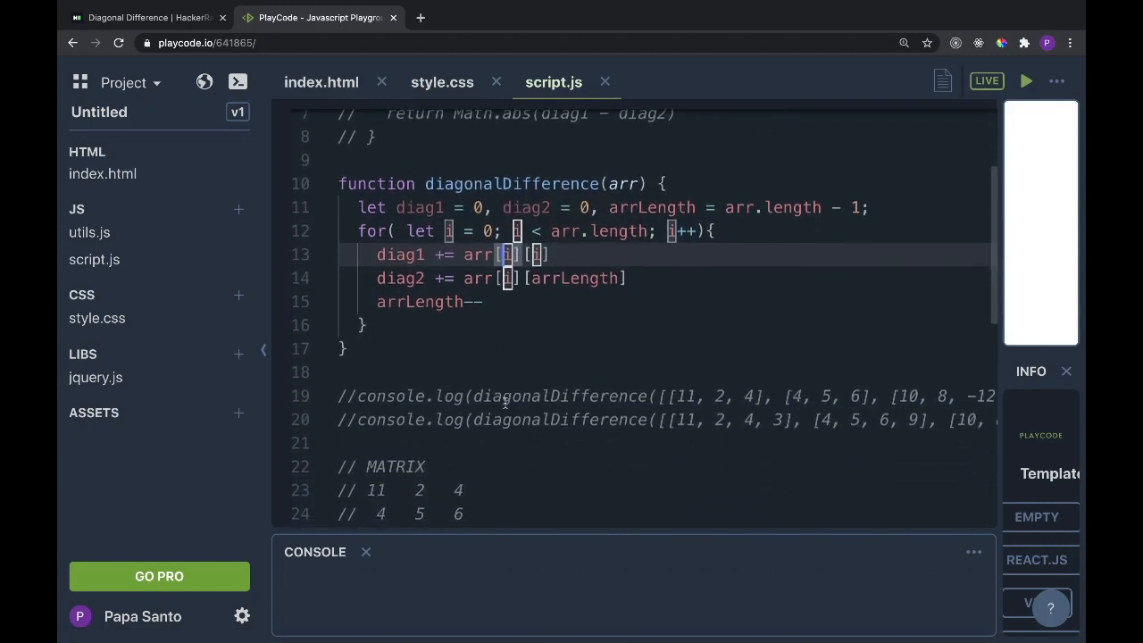
Scroll down script.js past the loop to the return and test calls
scroll(down, 3)
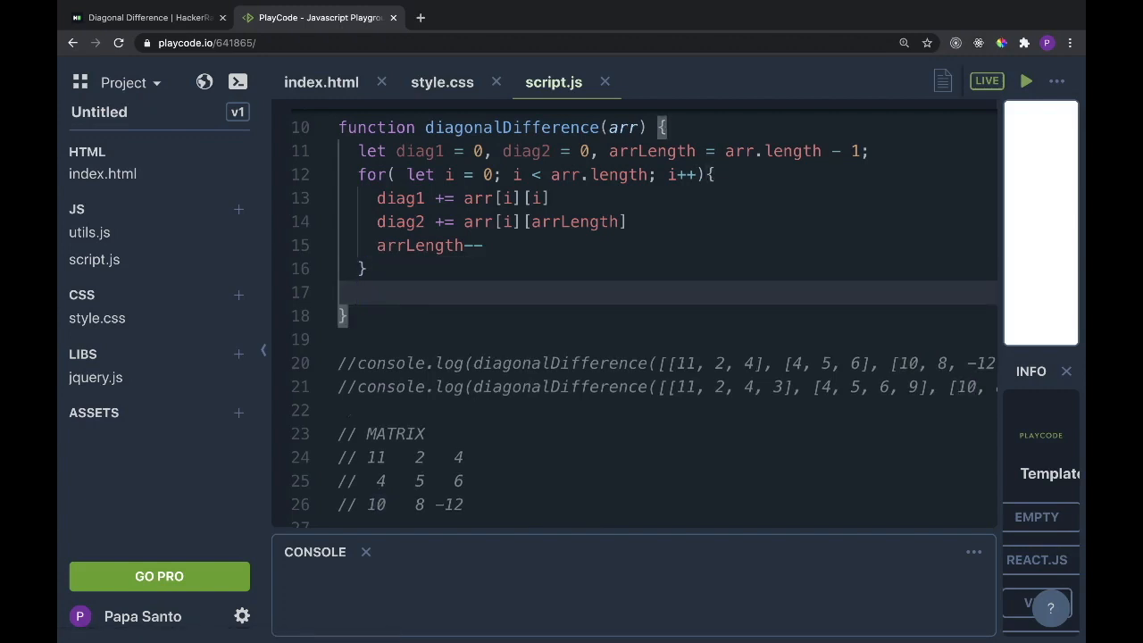
scroll(down, 3)
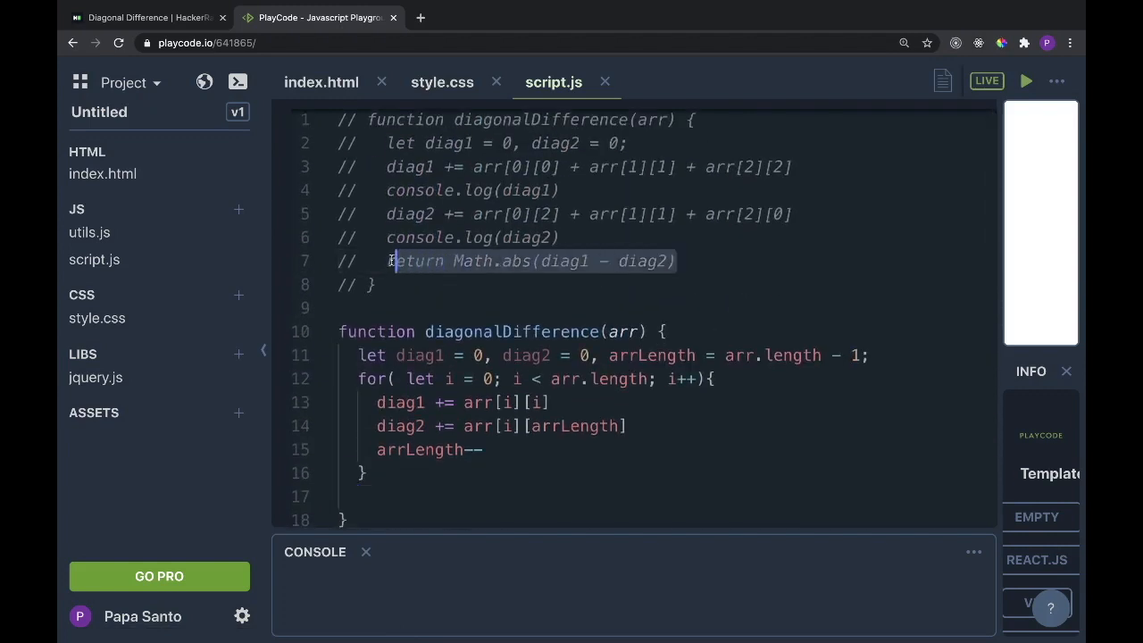
scroll(down, 3)
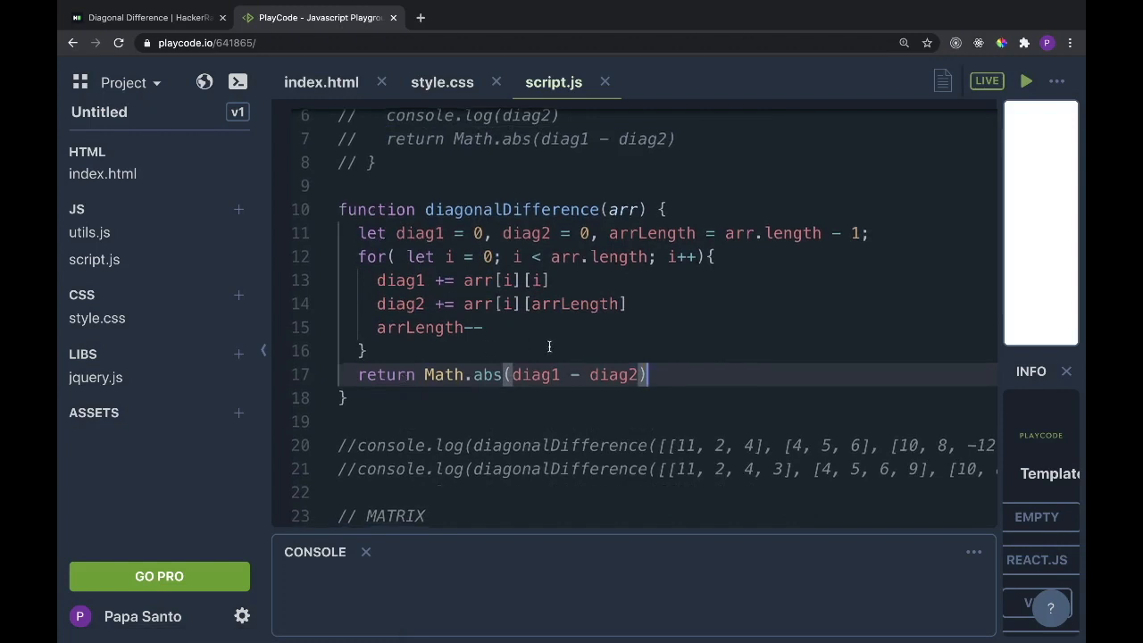
scroll(down, 3)
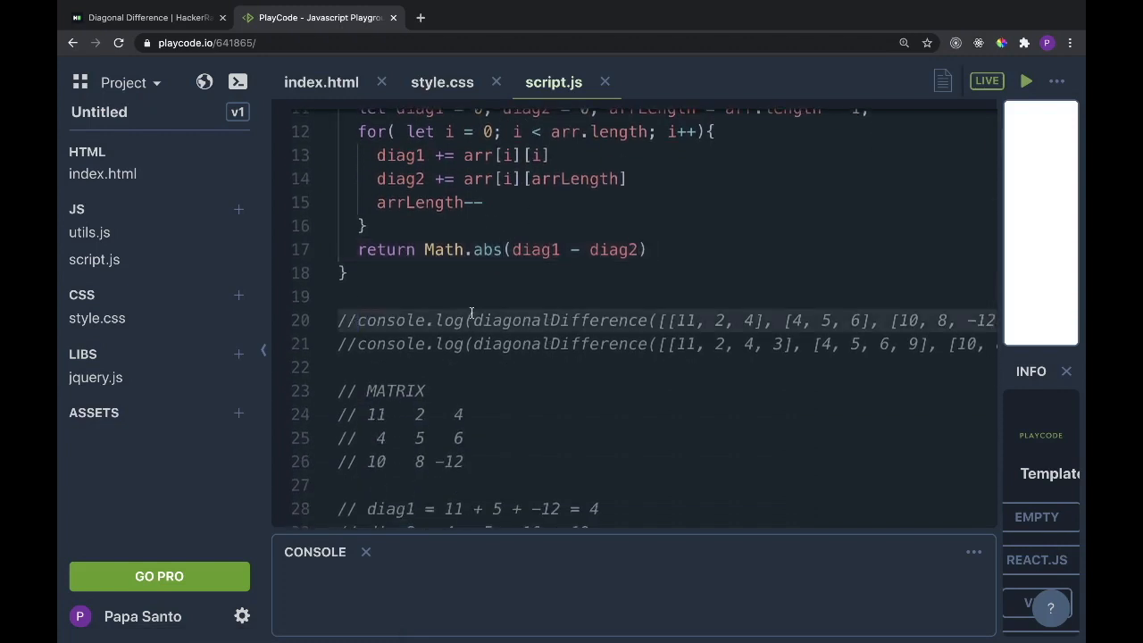
click(348, 320)
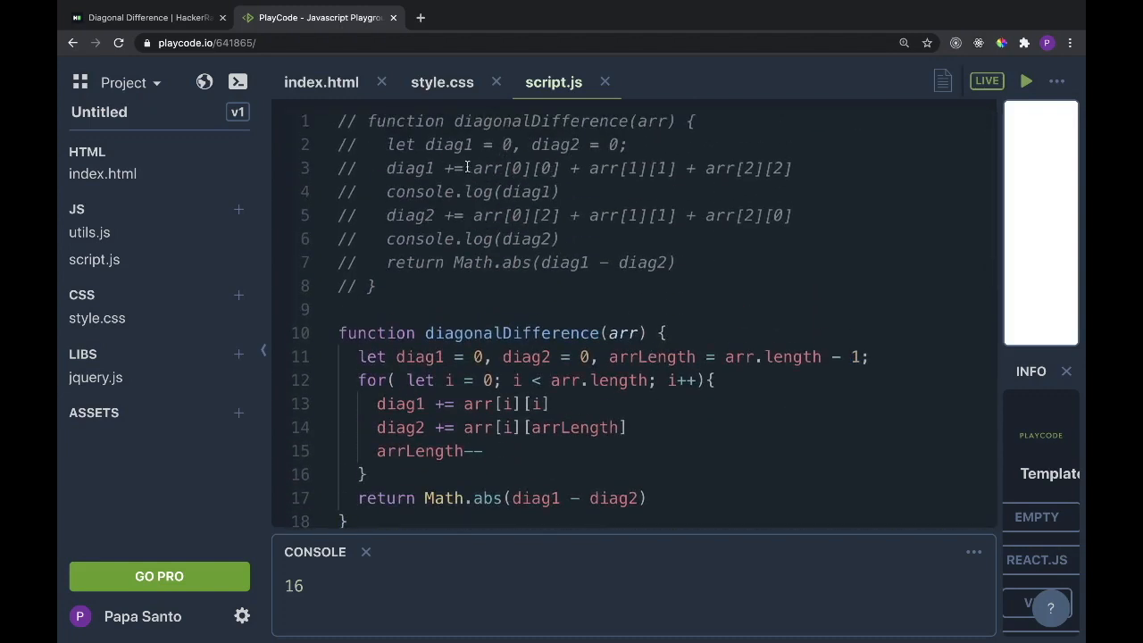
drag(475, 167, 790, 168)
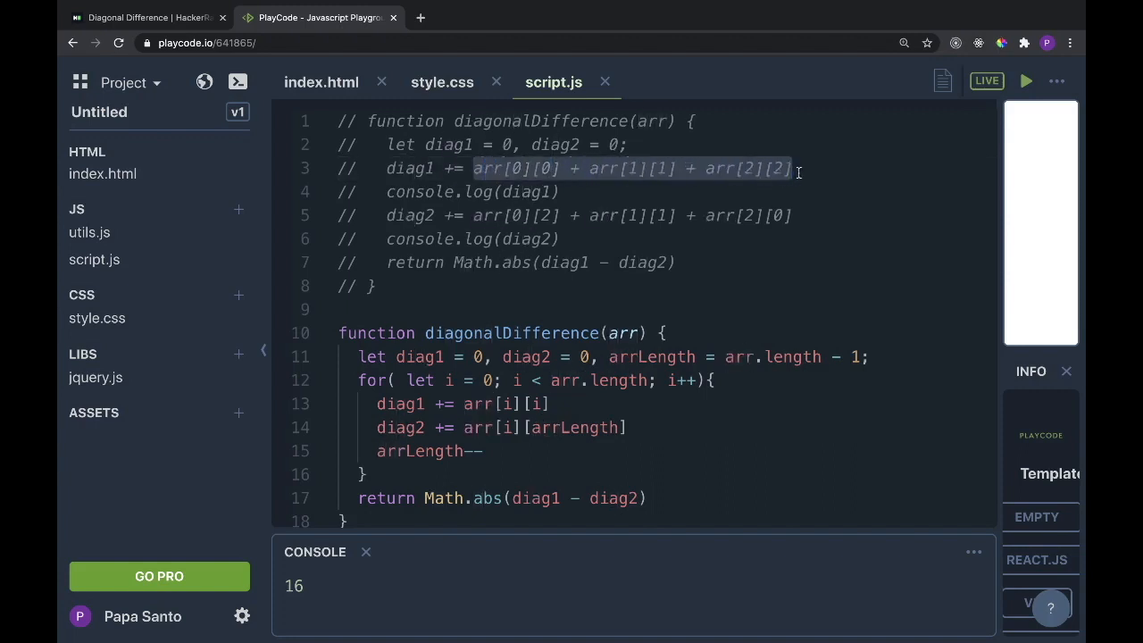
scroll(down, 3)
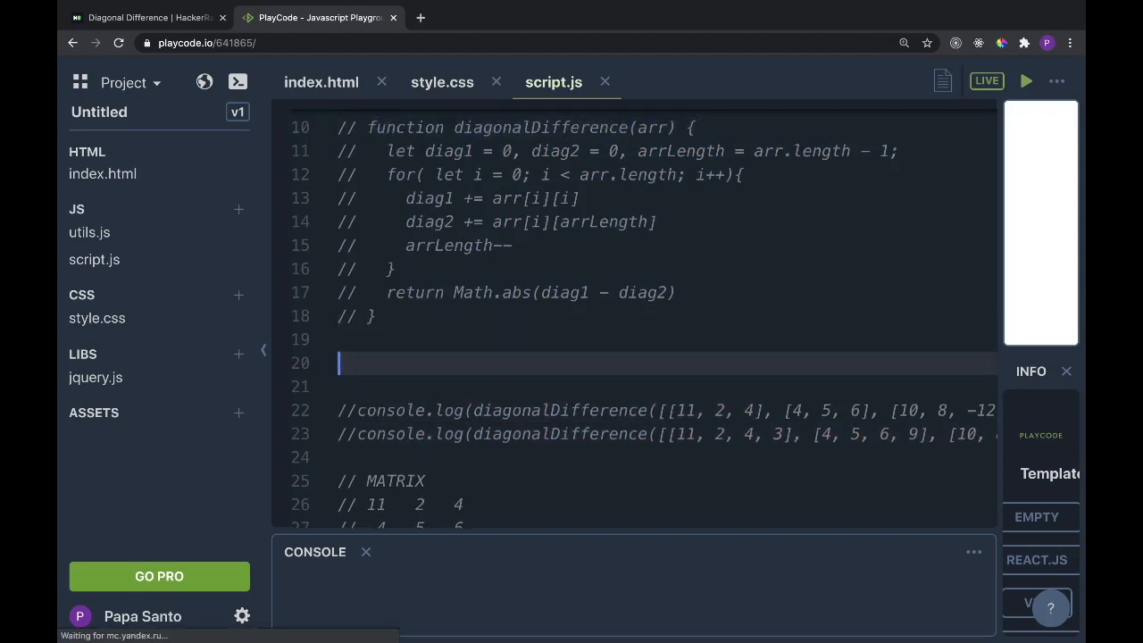
Start a third function diagonalDifference(arr) { with let diag = [0, 0]
text(function diagonalDifference(arr) {)
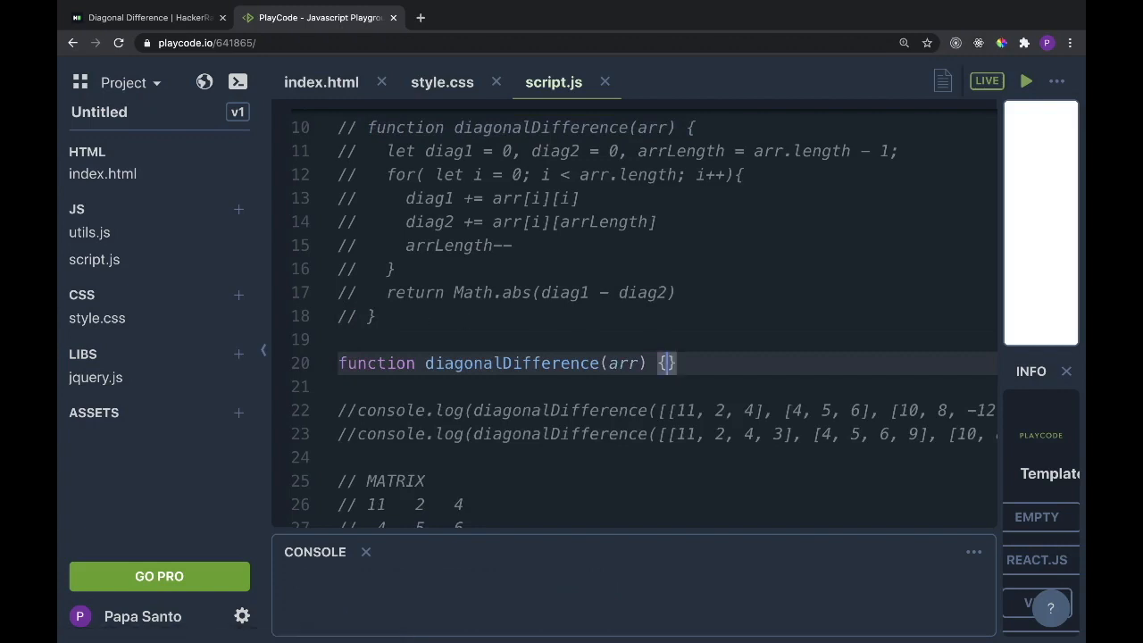
key(Enter)
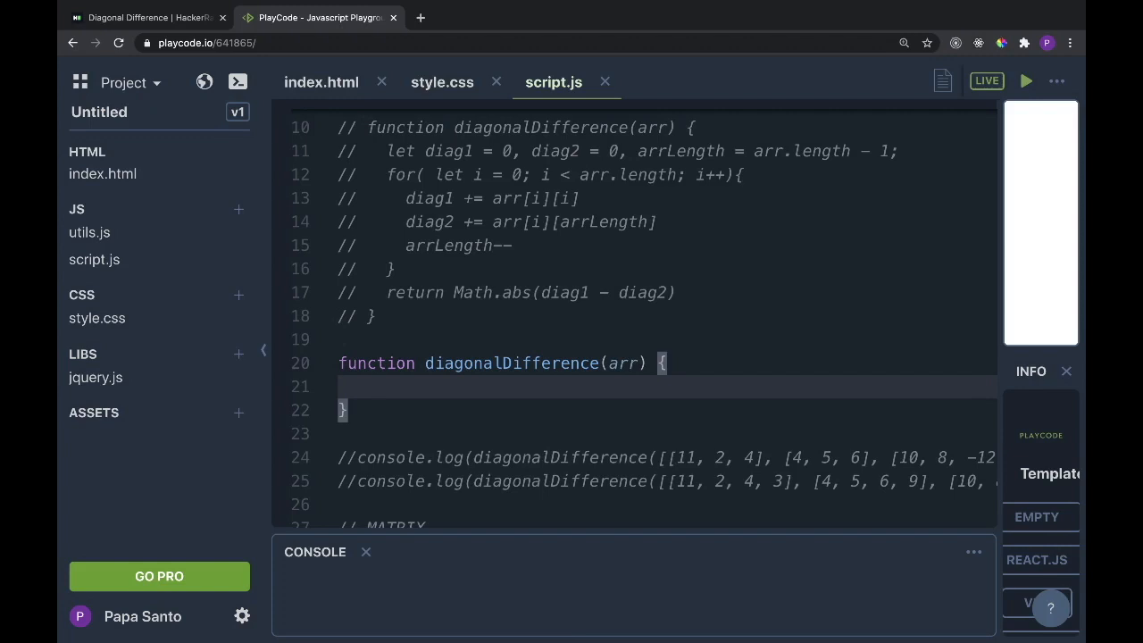
text(let)
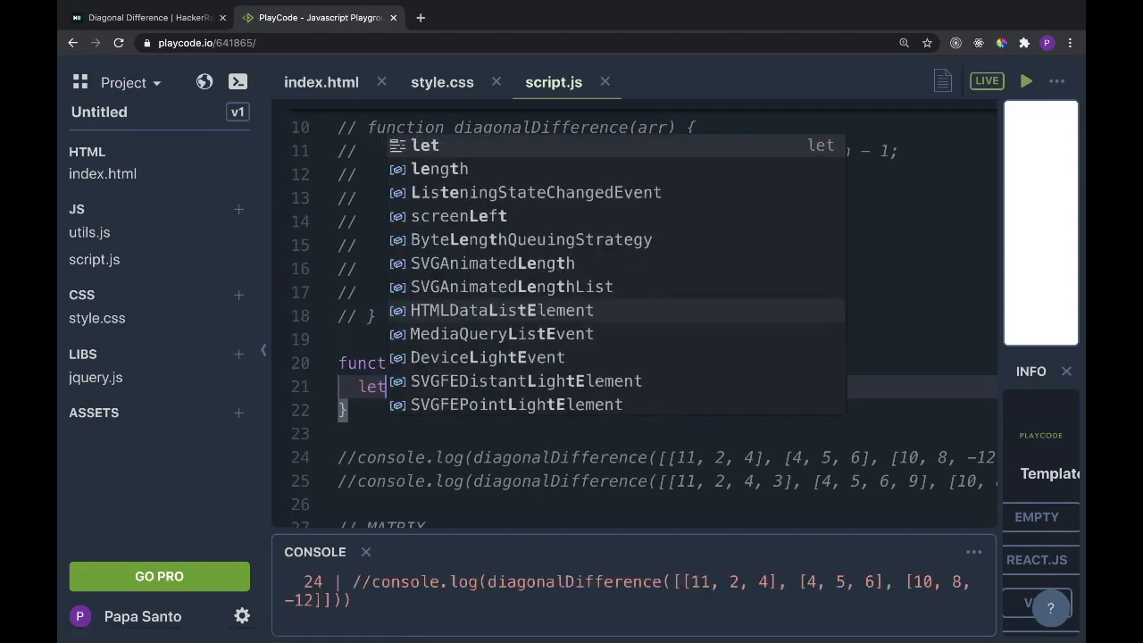
text(di)
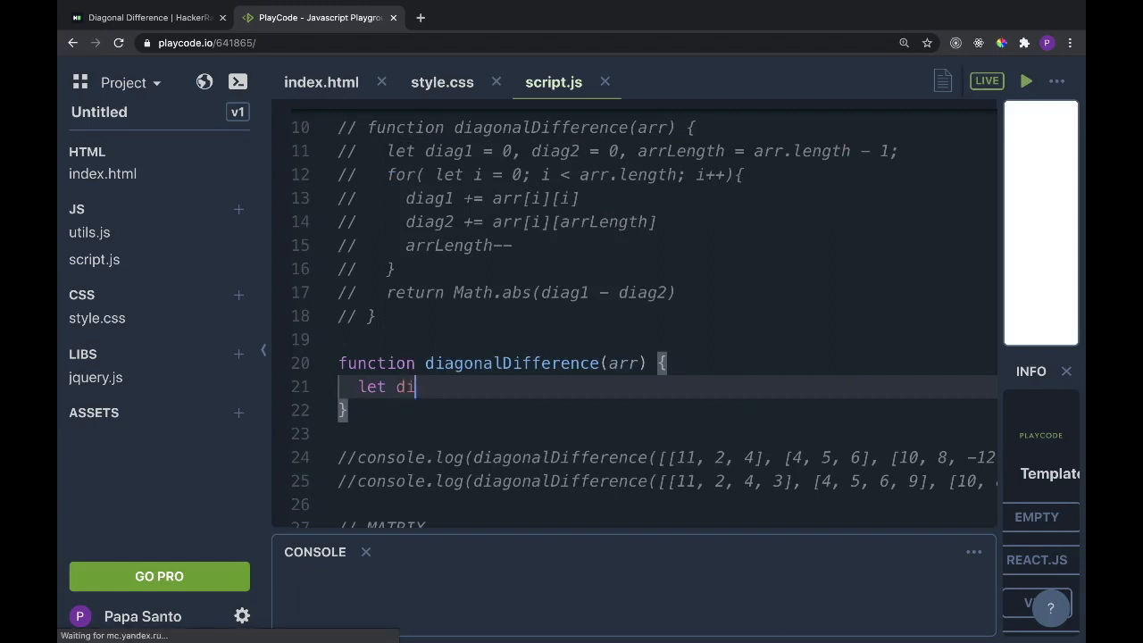
text(ag)
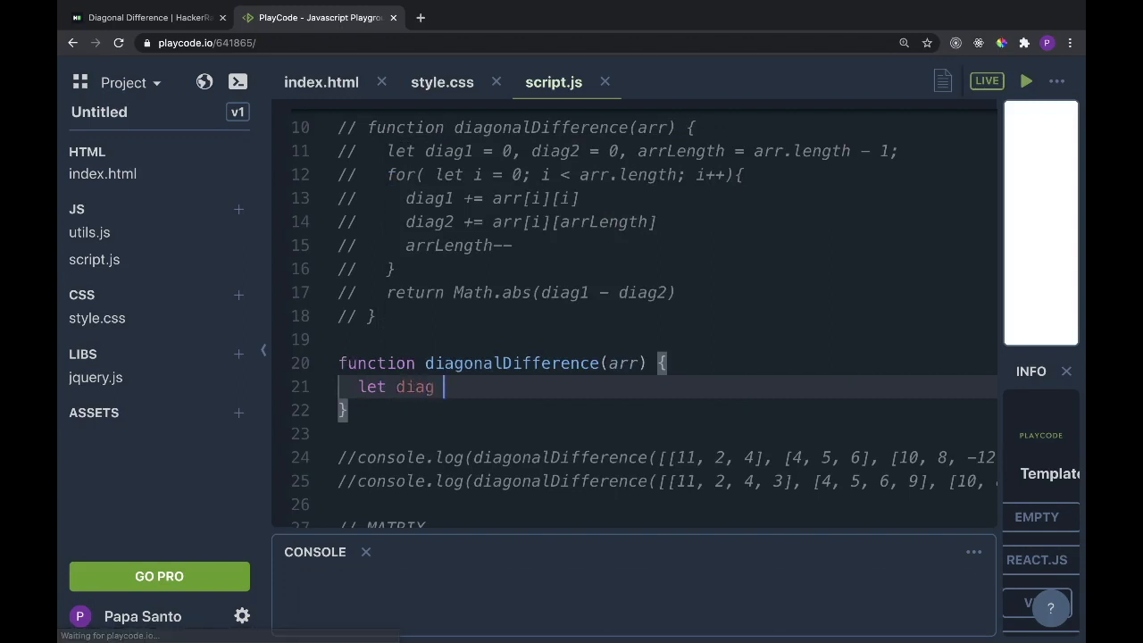
text(=)
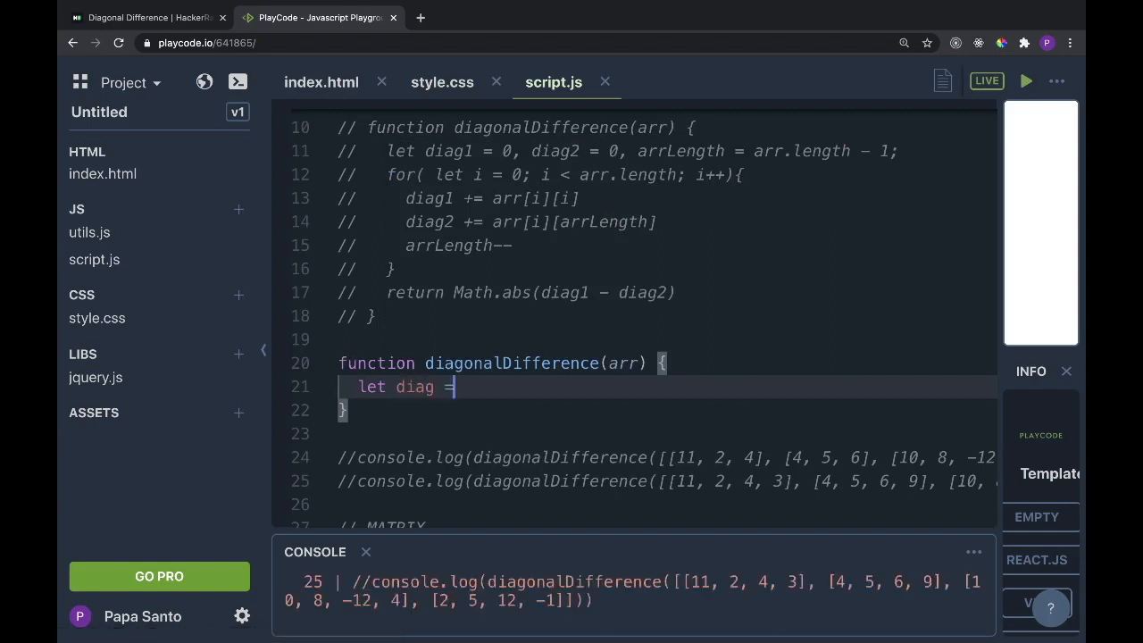
text([])
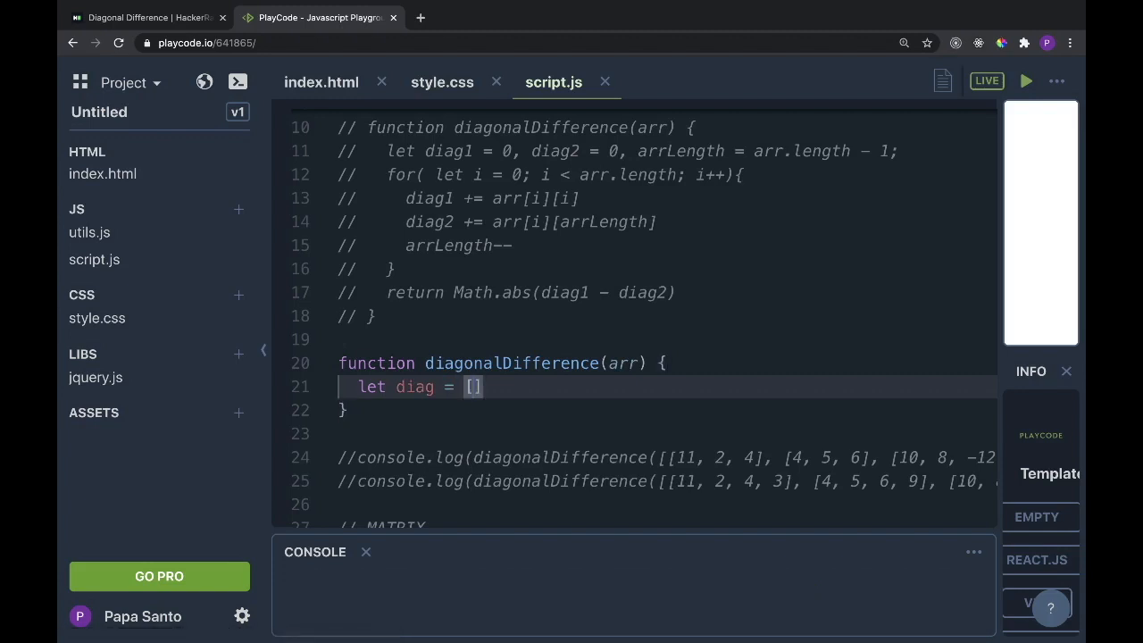
text(0, 0)
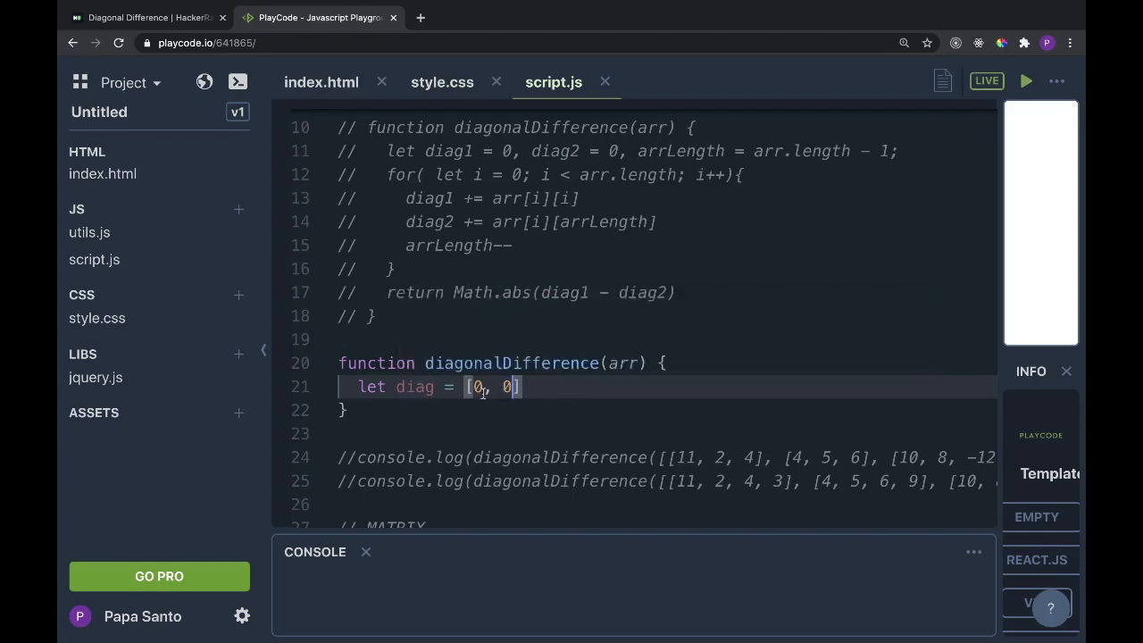
mouse_move(779, 367)
text(, i = 0)
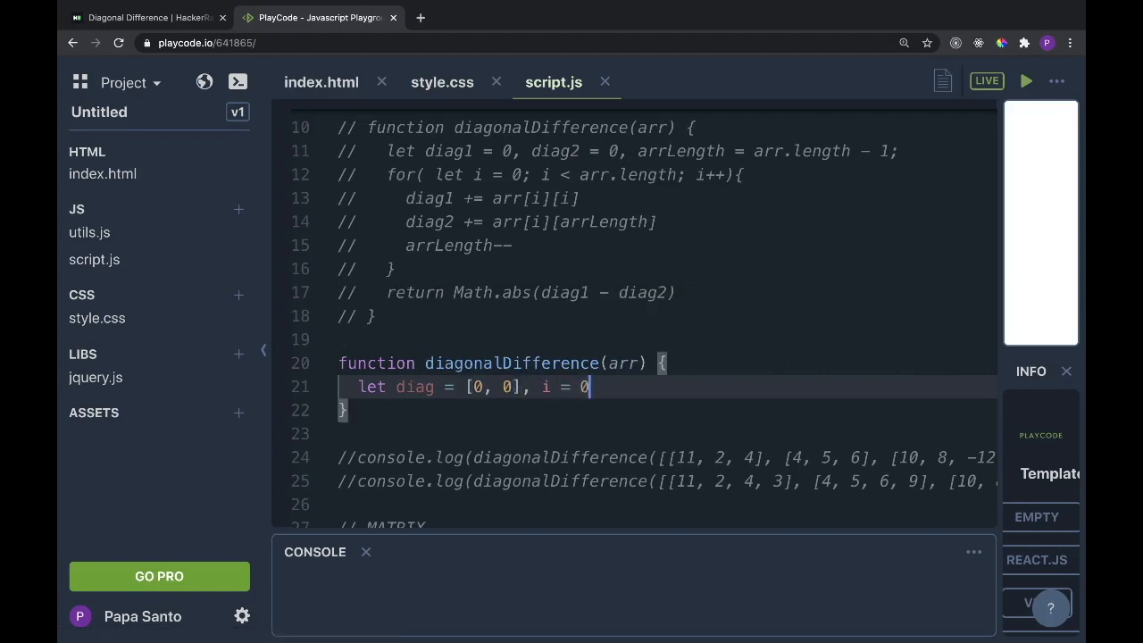
Extend the declaration with i = 0, j = arr.length - 1, naming the second index j
text(,)
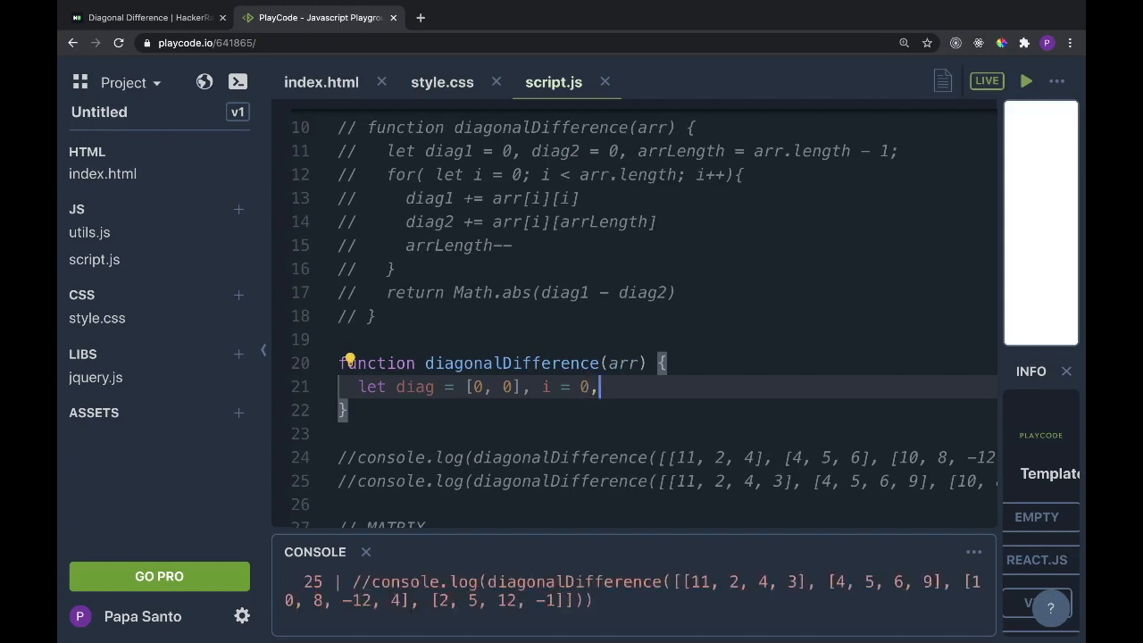
text(j =)
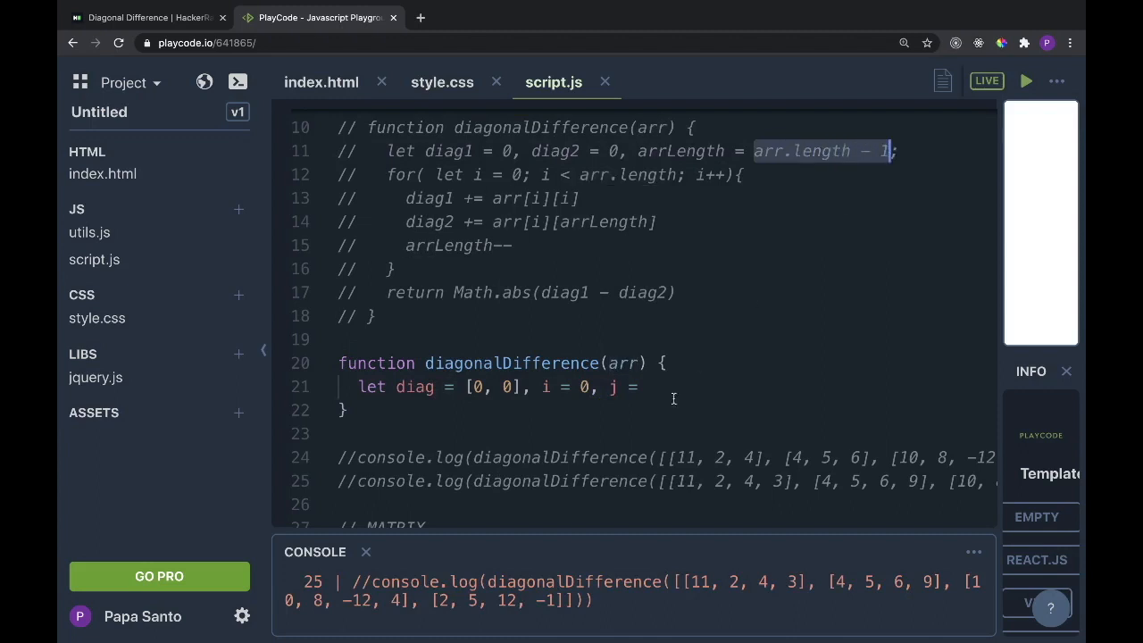
text(arr.length - 1;)
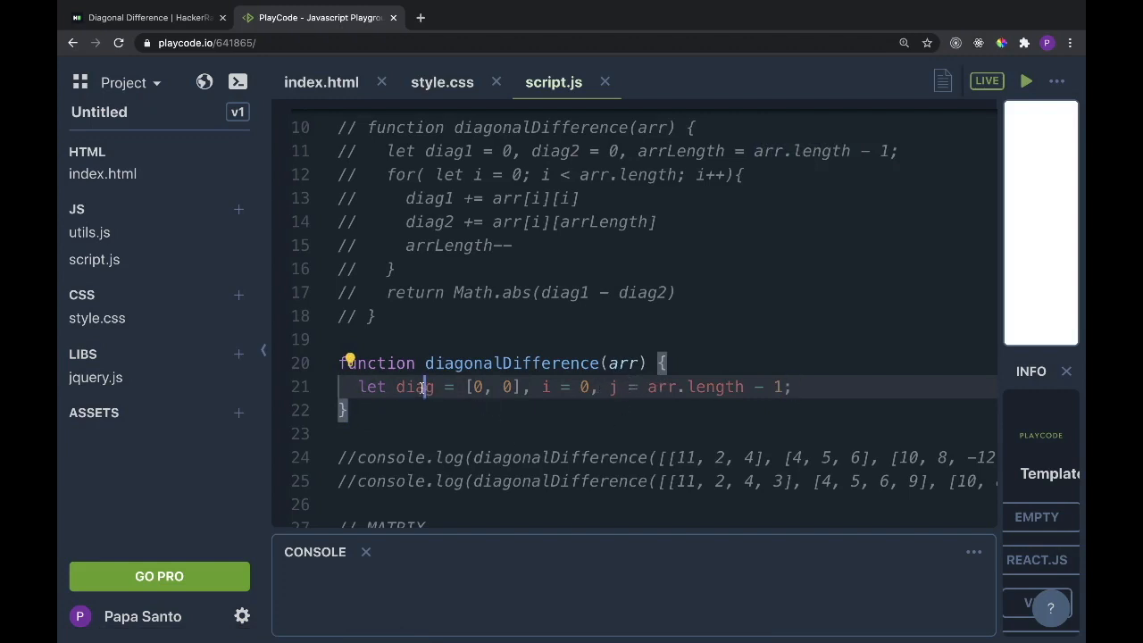
double_click(414, 386)
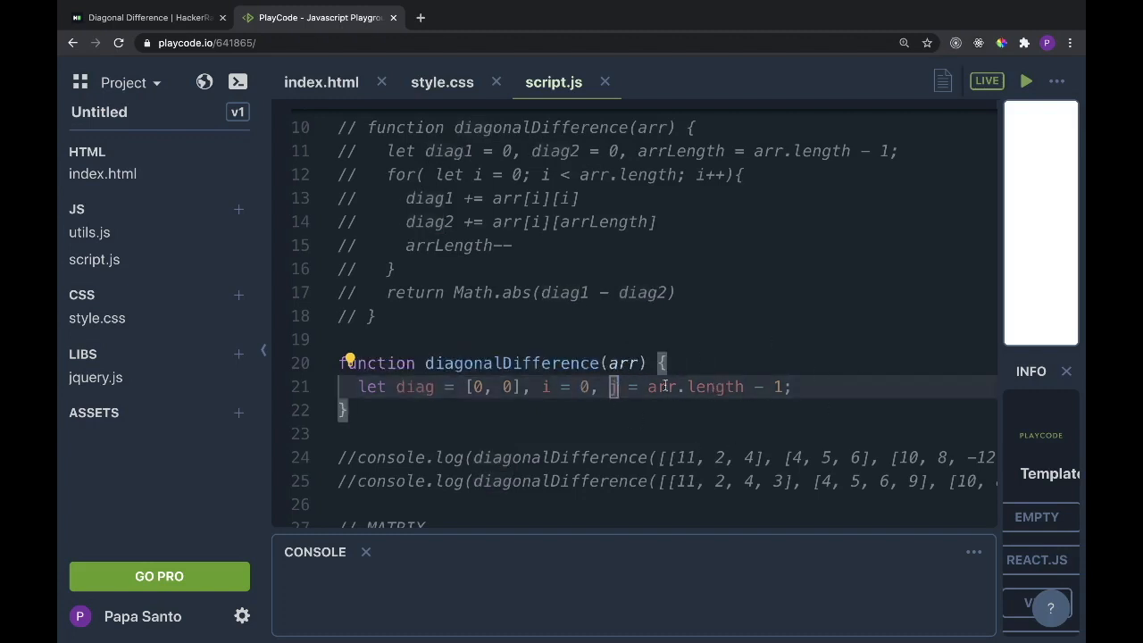
text(j)
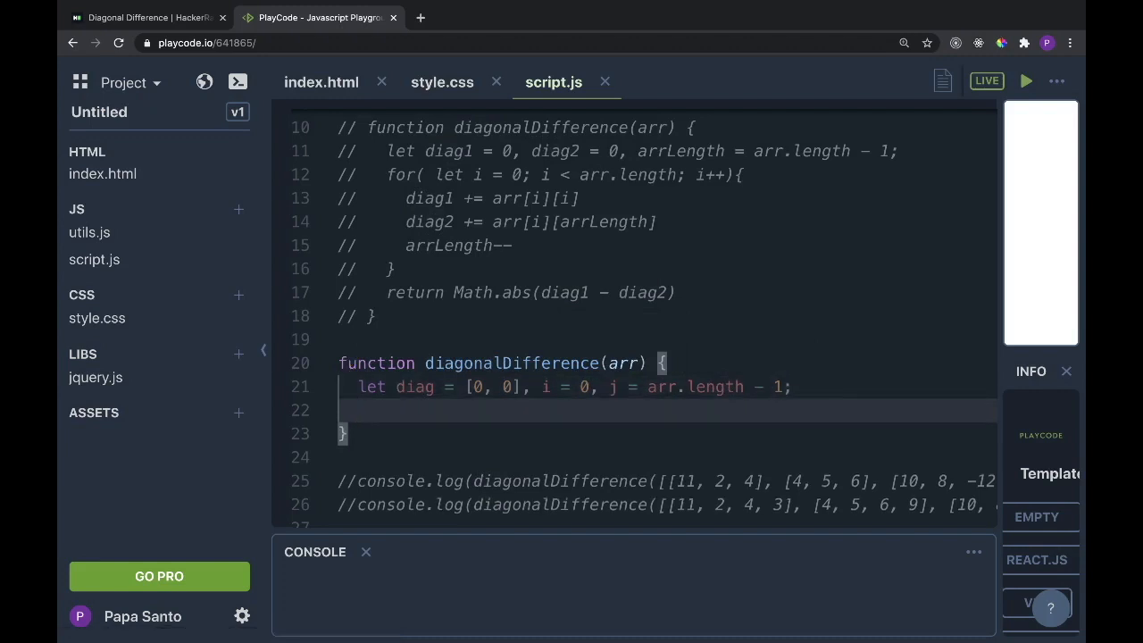
Define const helper = () => {} containing an if (j >= 0) block
text(const h)
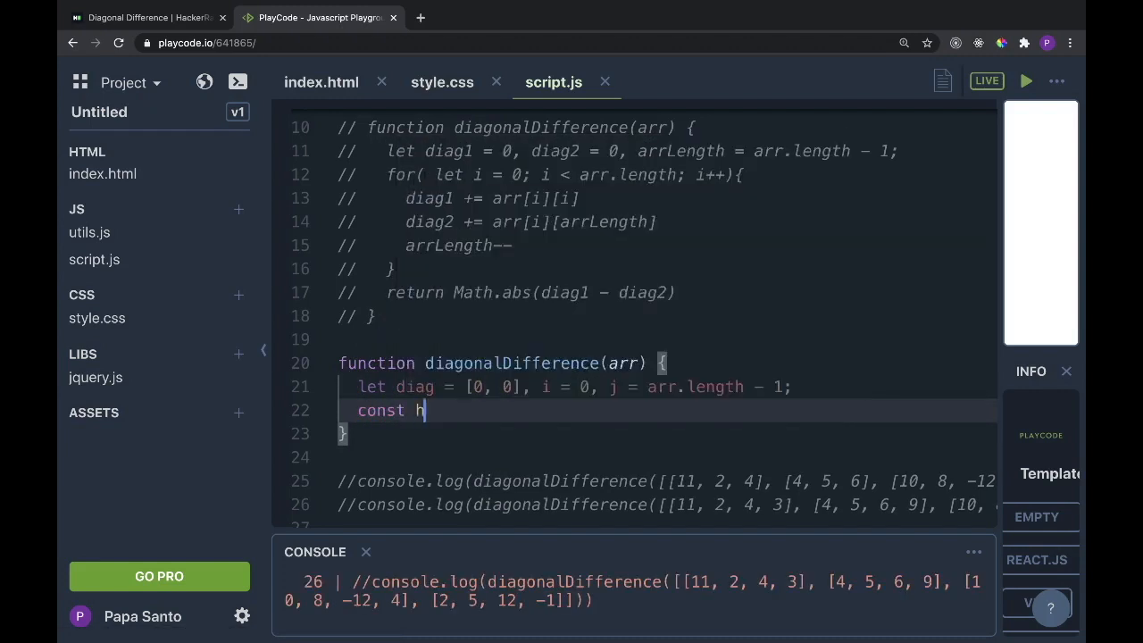
text(elper =)
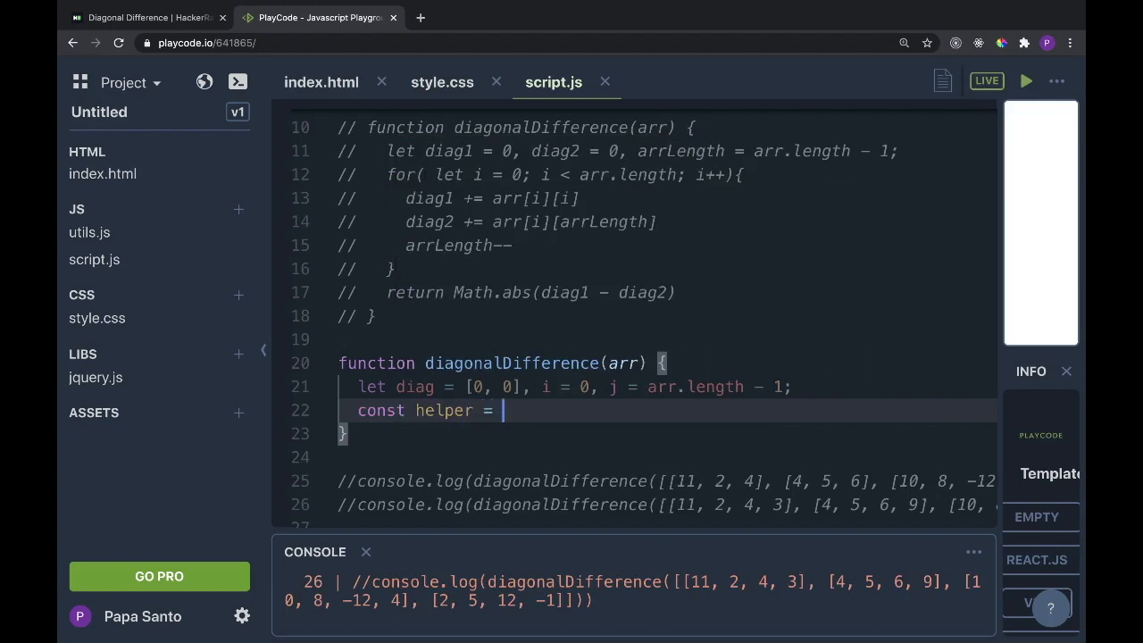
text(() => {})
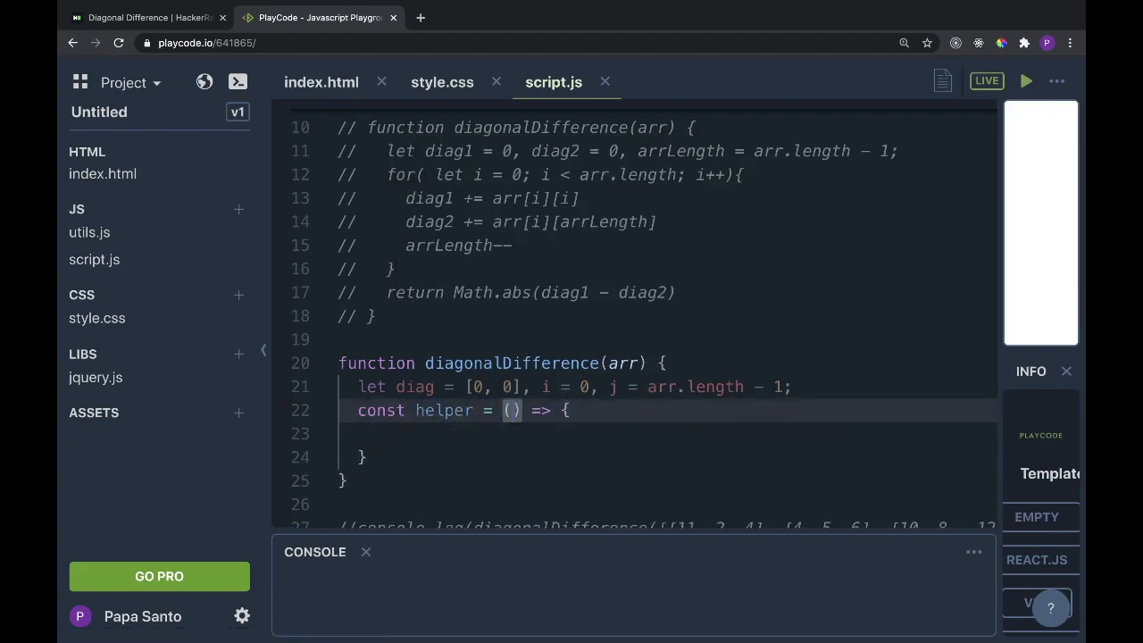
text(arr)
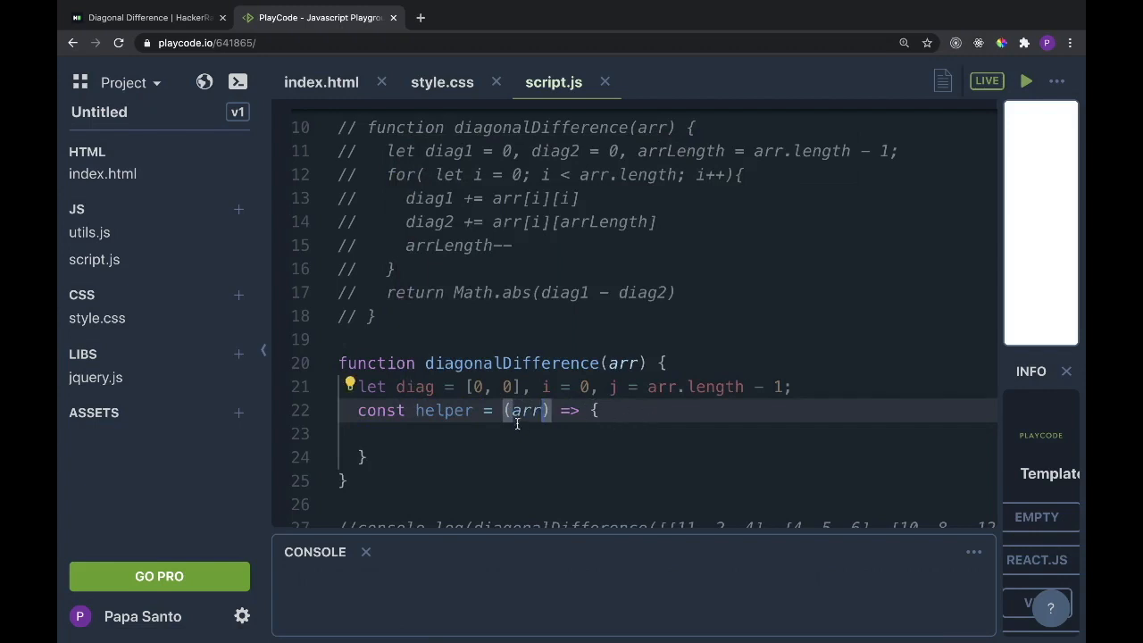
text(if)
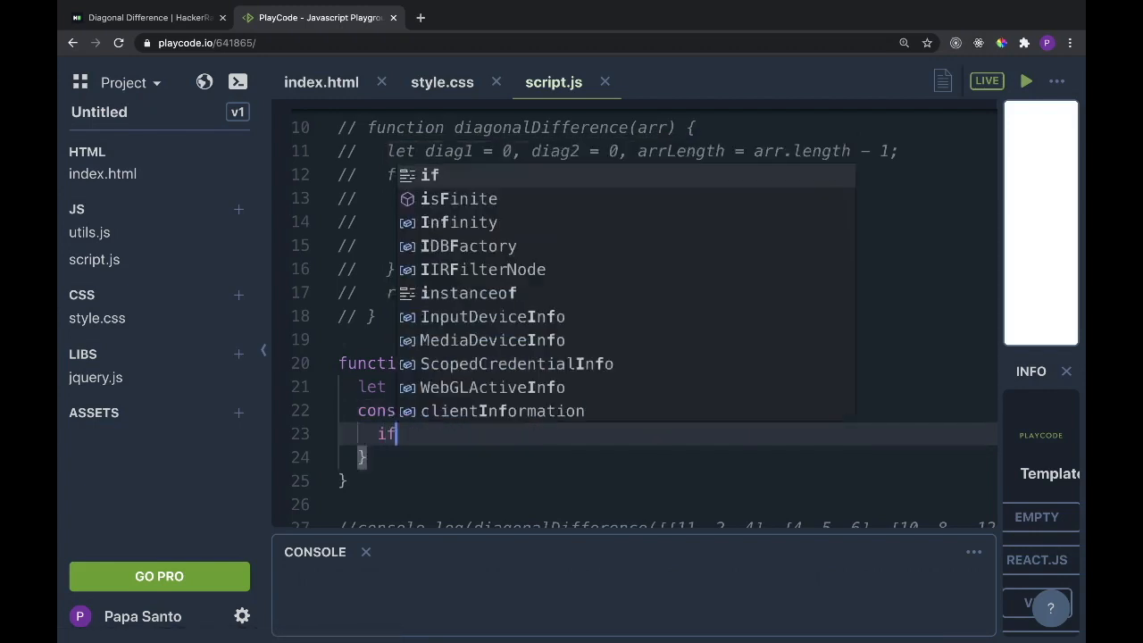
text(())
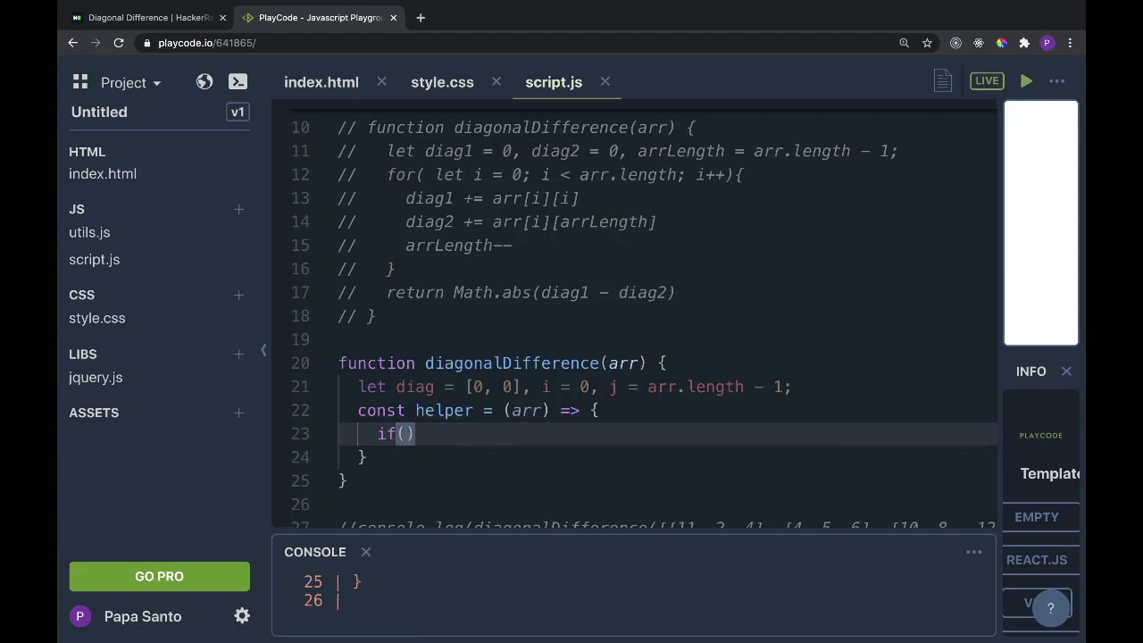
text(j >)
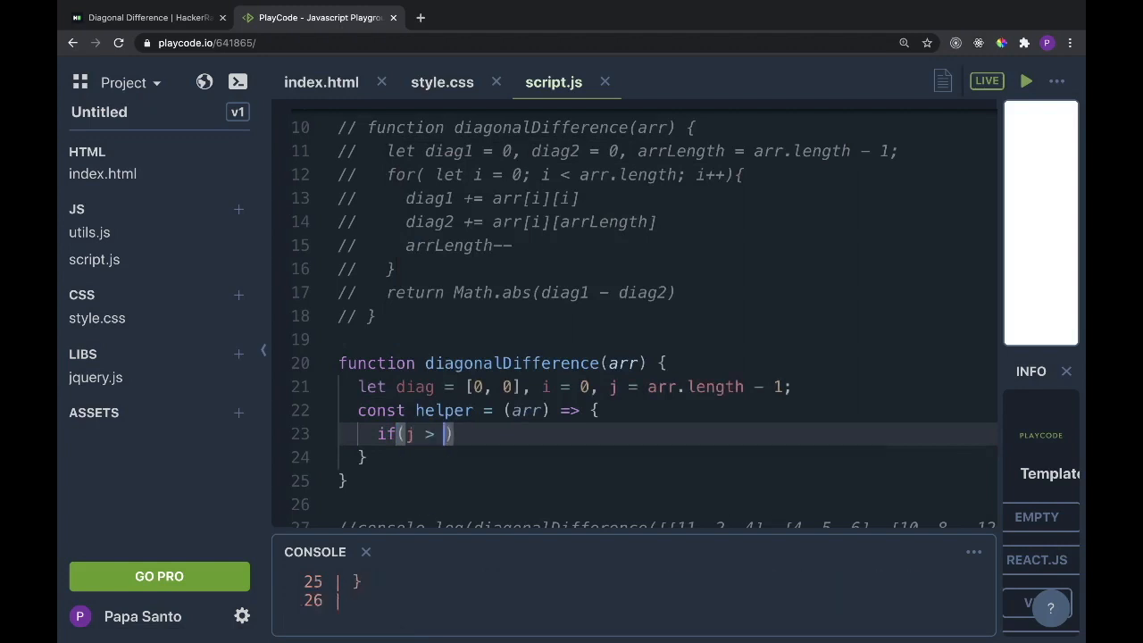
text(0)
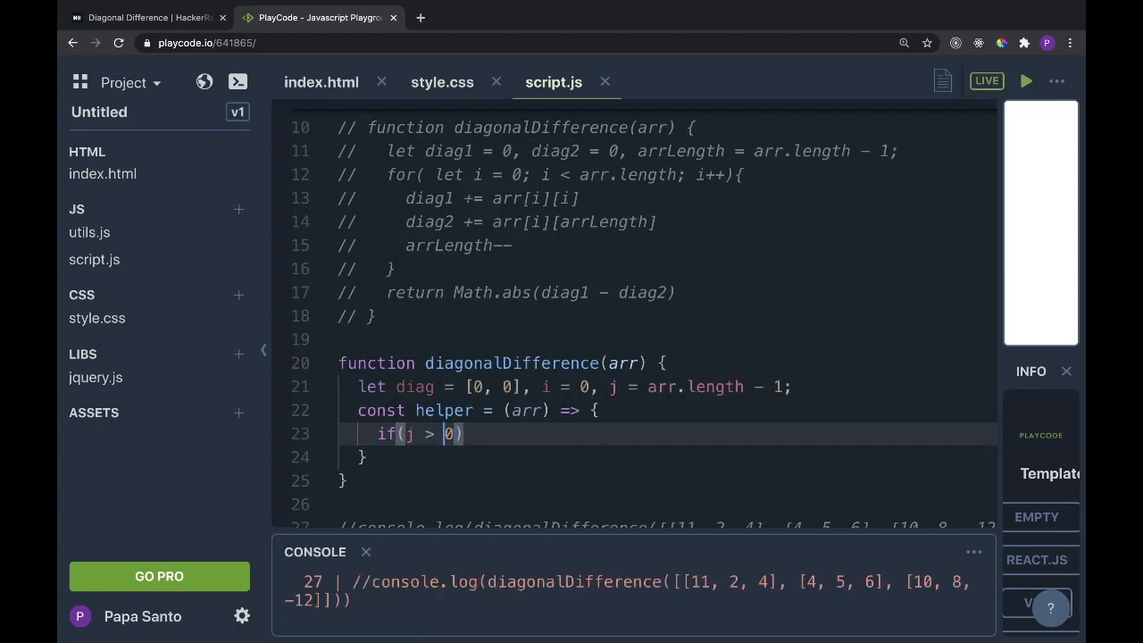
text(=)
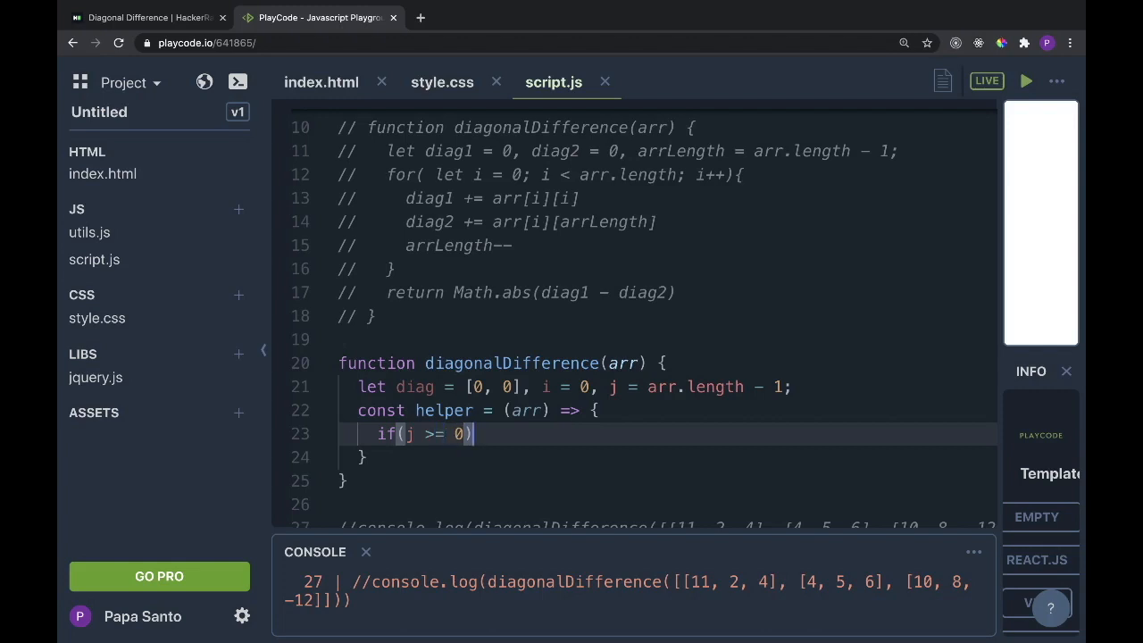
Inside the if, add diag[0] += arr[0][i] and diag[1] += arr[0][j]
text(diag)
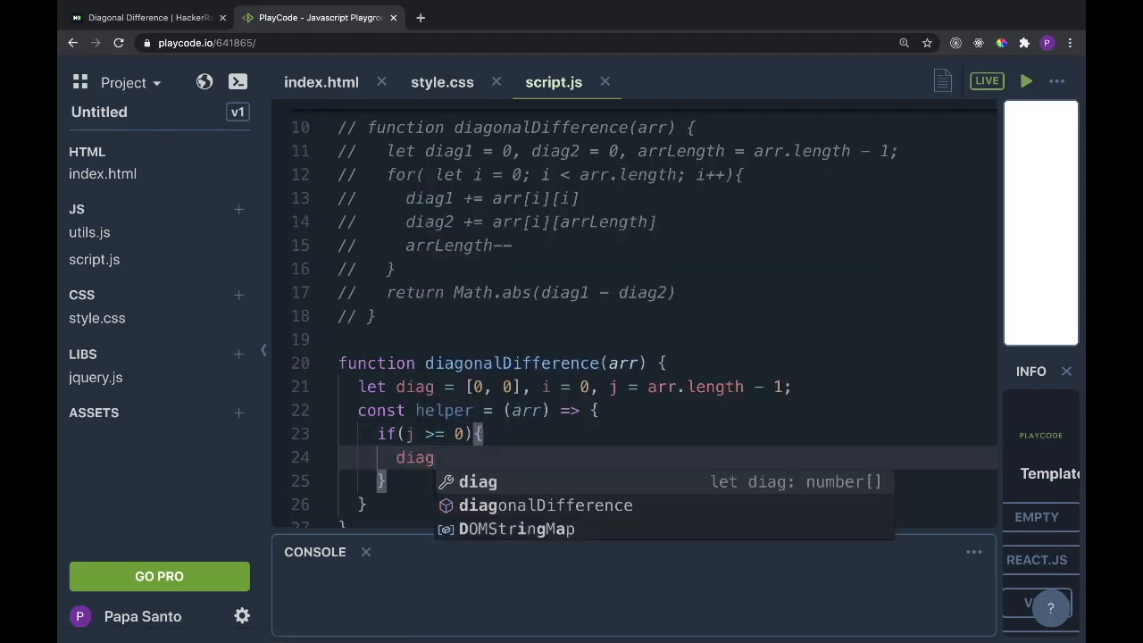
text([0])
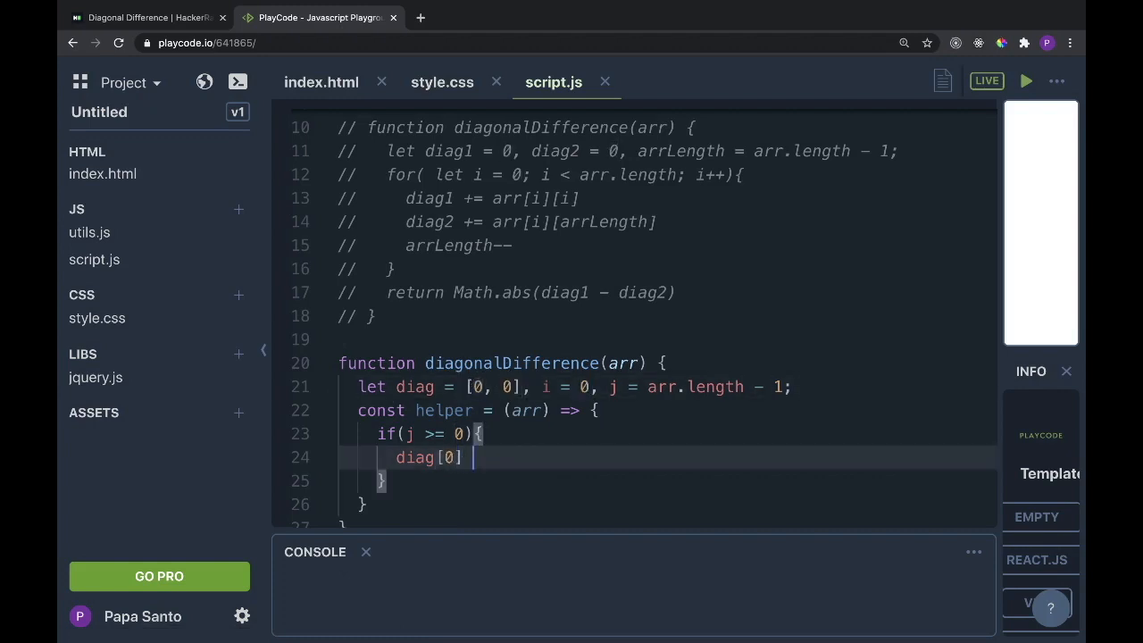
text(+=)
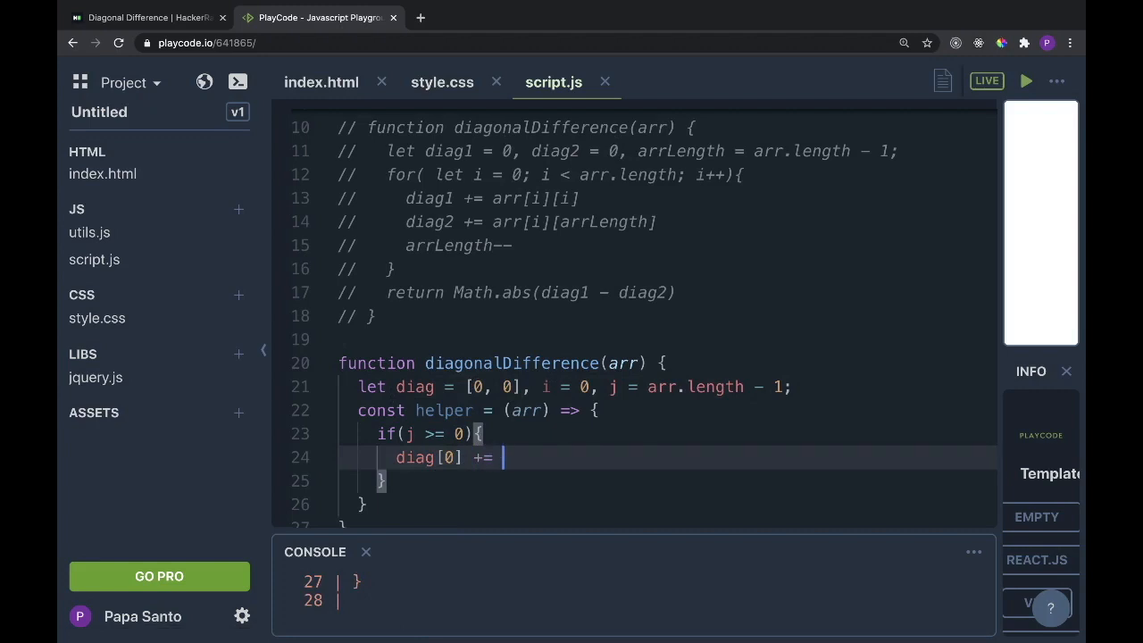
text(arr[])
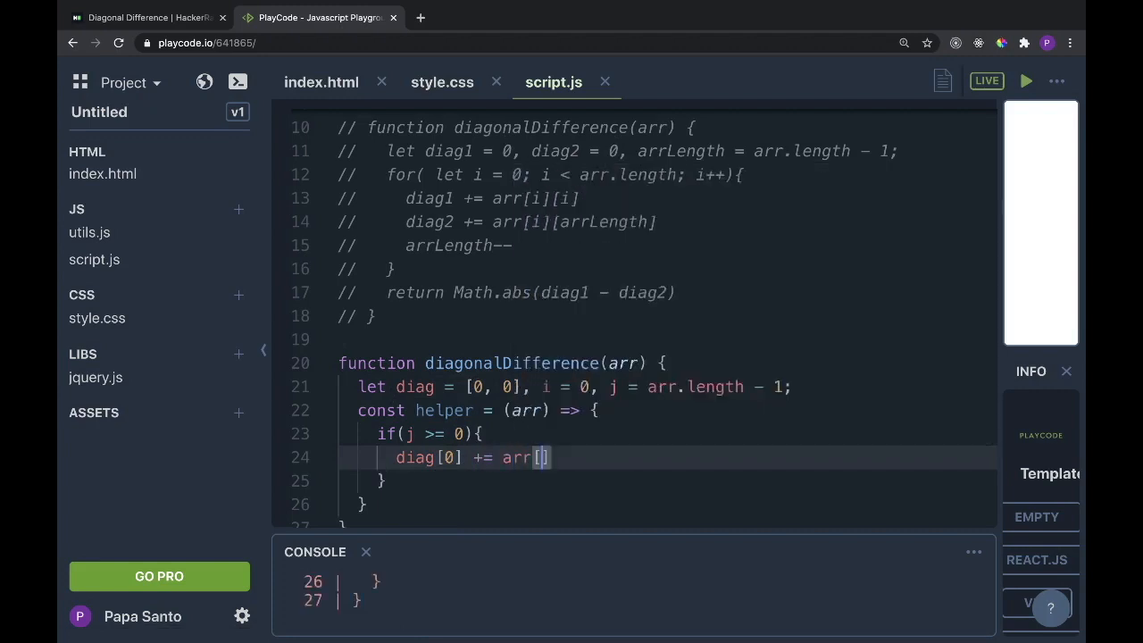
text(0)
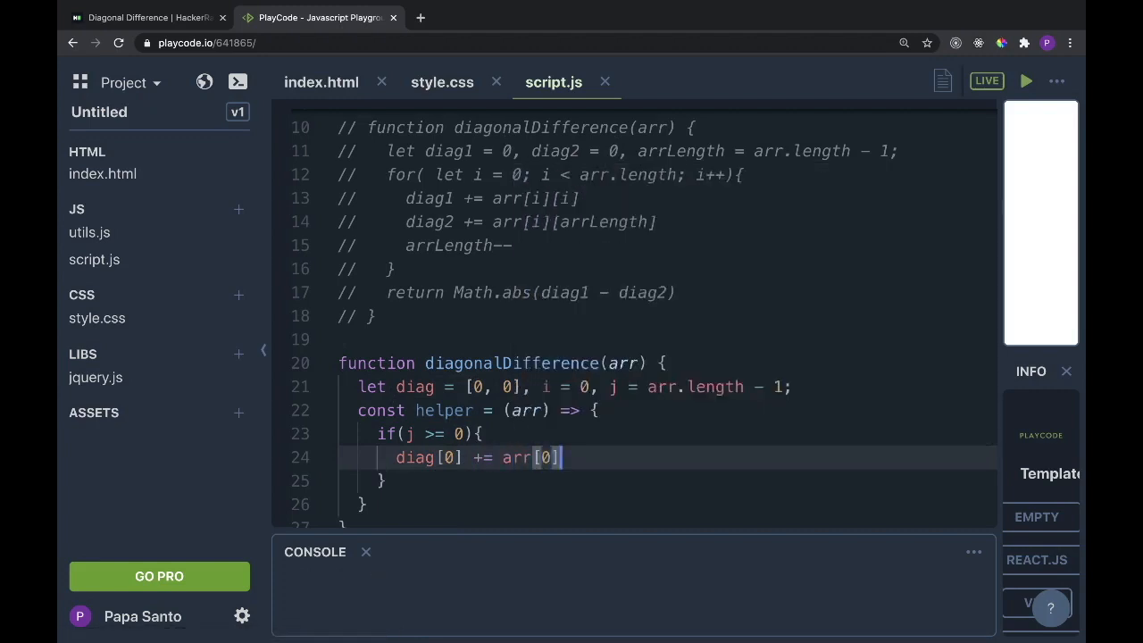
text([i])
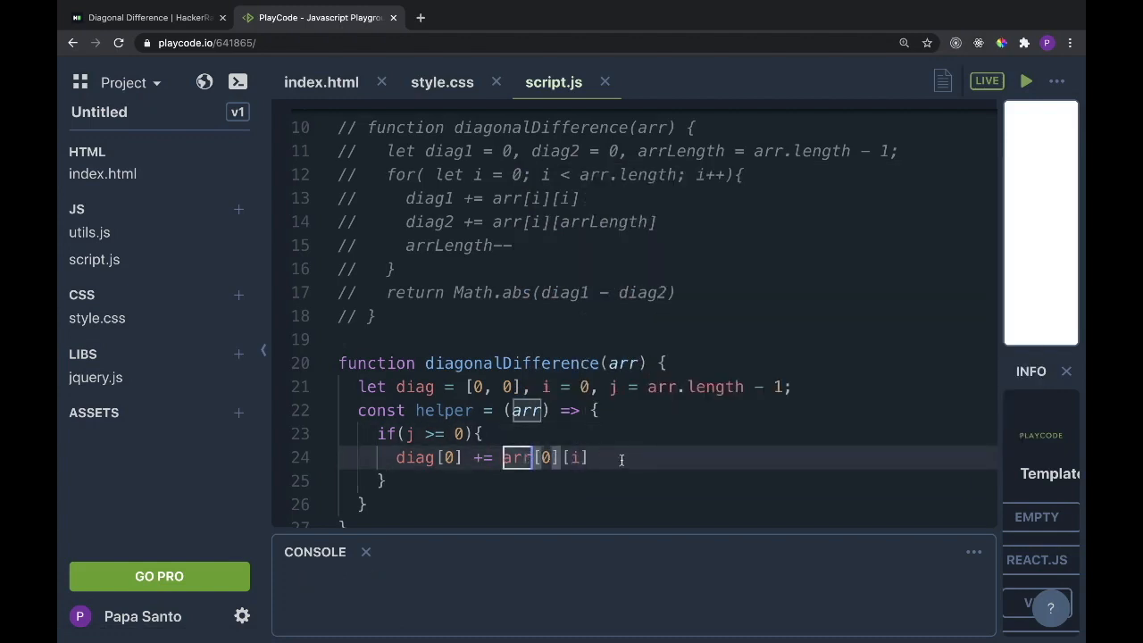
mouse_move(516, 457)
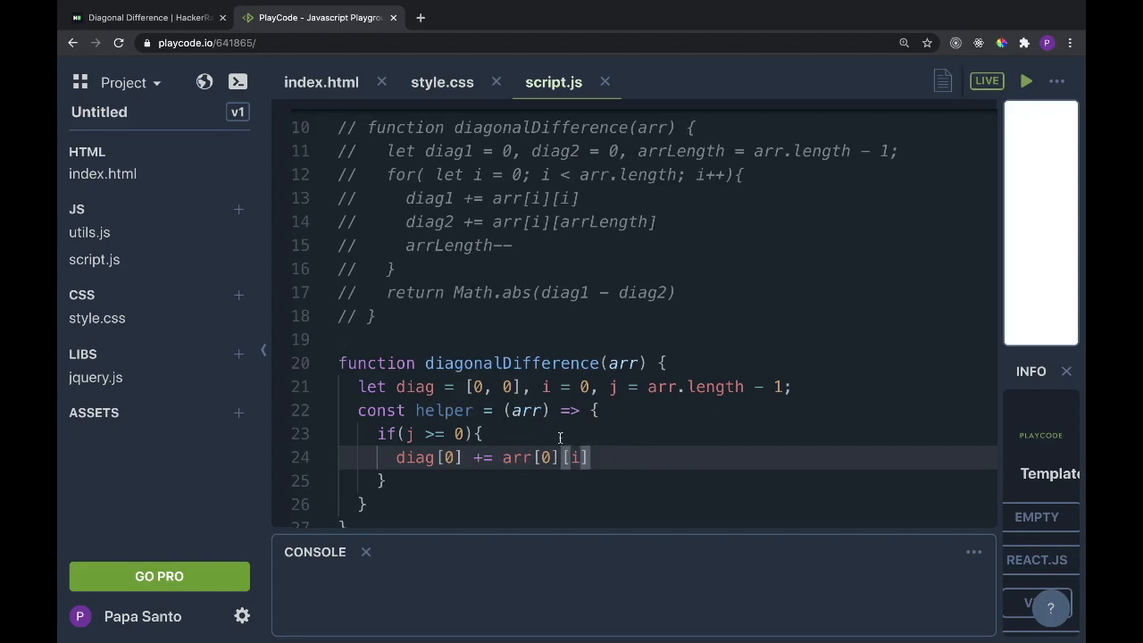
mouse_move(647, 452)
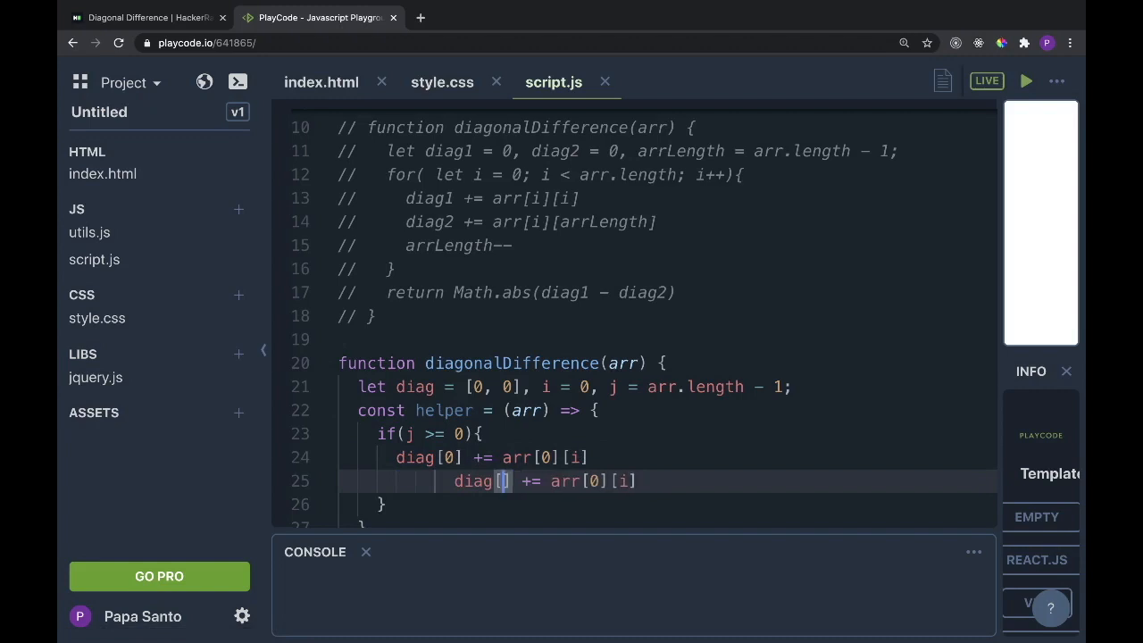
text(1)
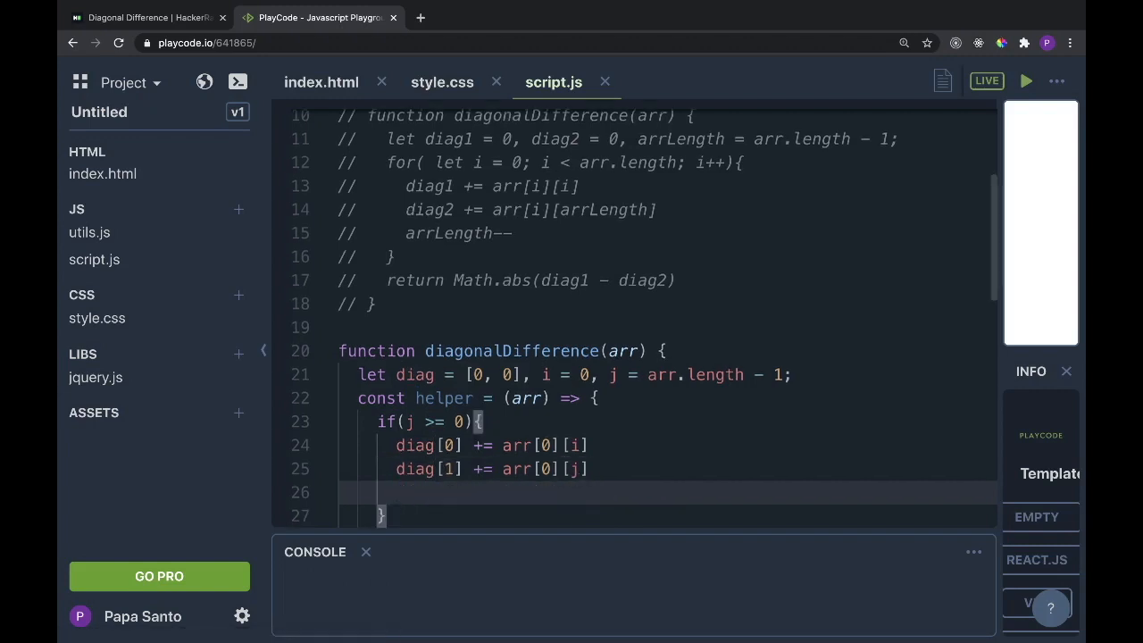
Inside the if block, add i++; j--;, arr.shift() and the recursive helper(arr) call
text(i++;)
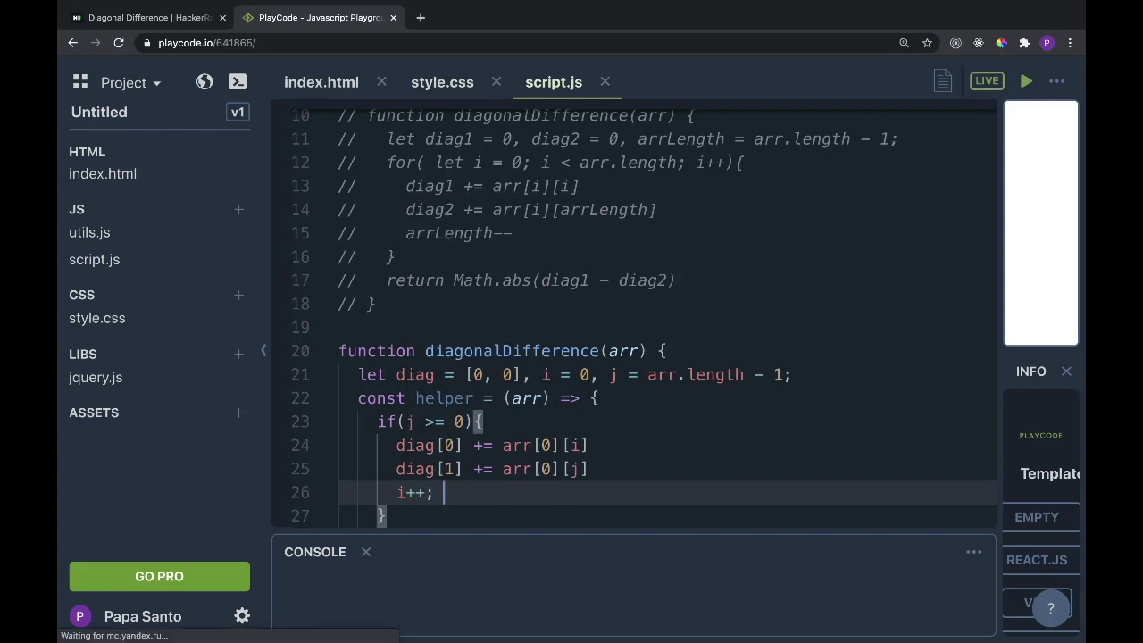
text(j --)
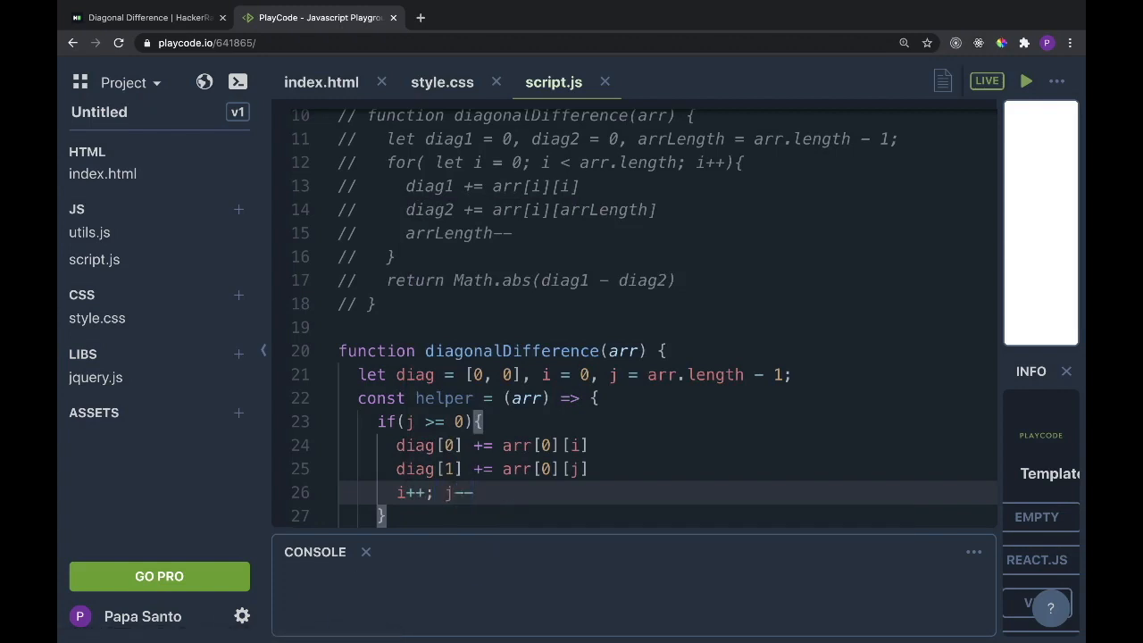
text(;)
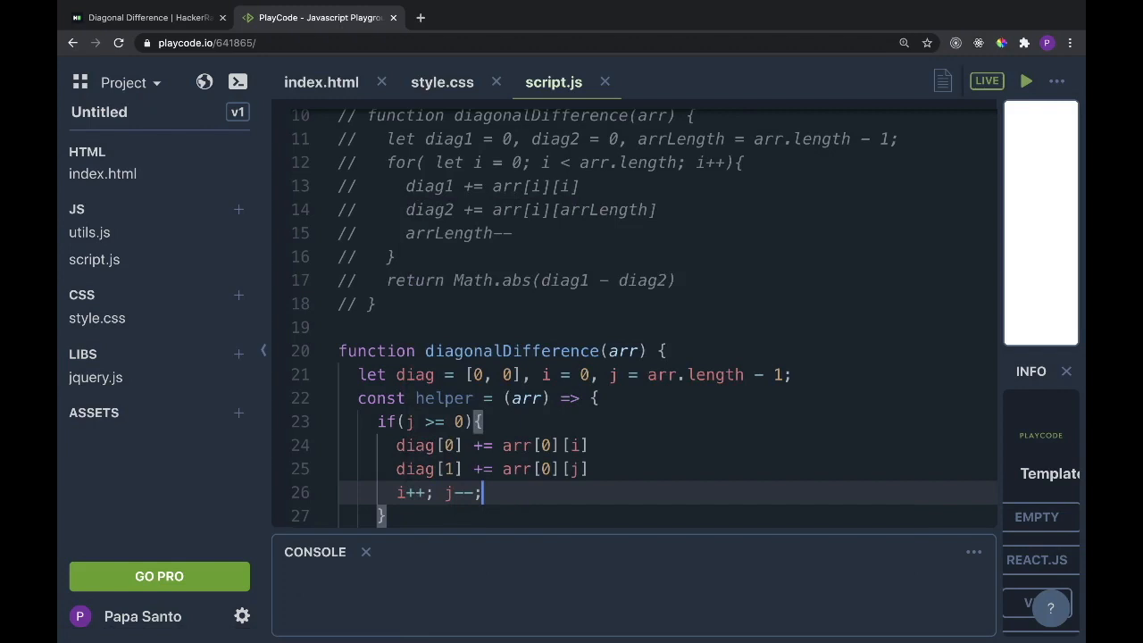
text(arr.shift)
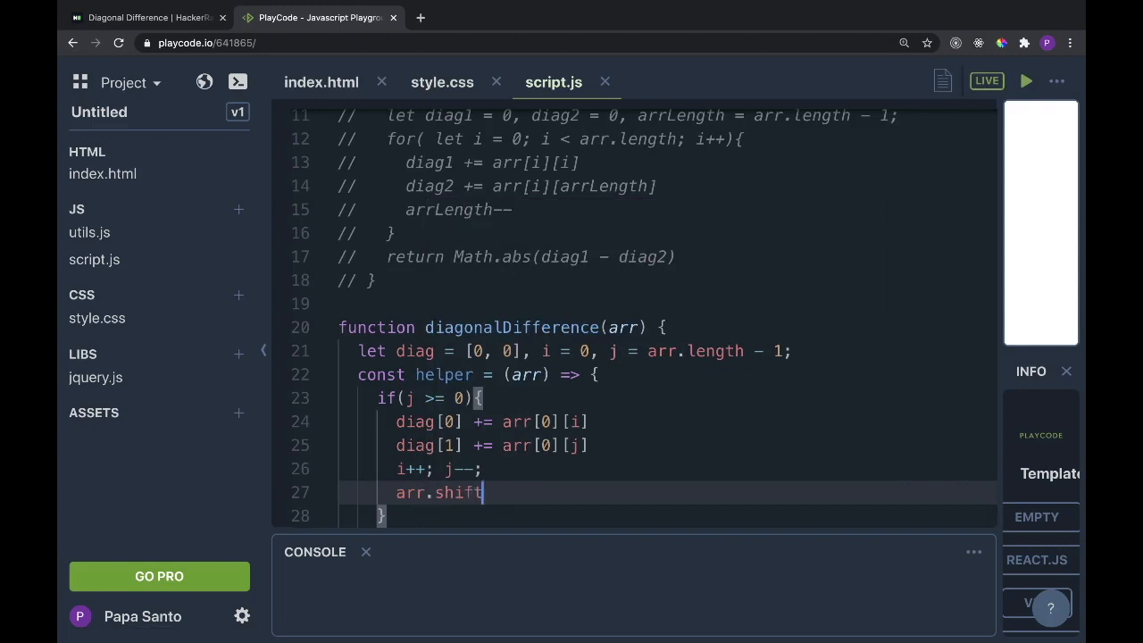
text(())
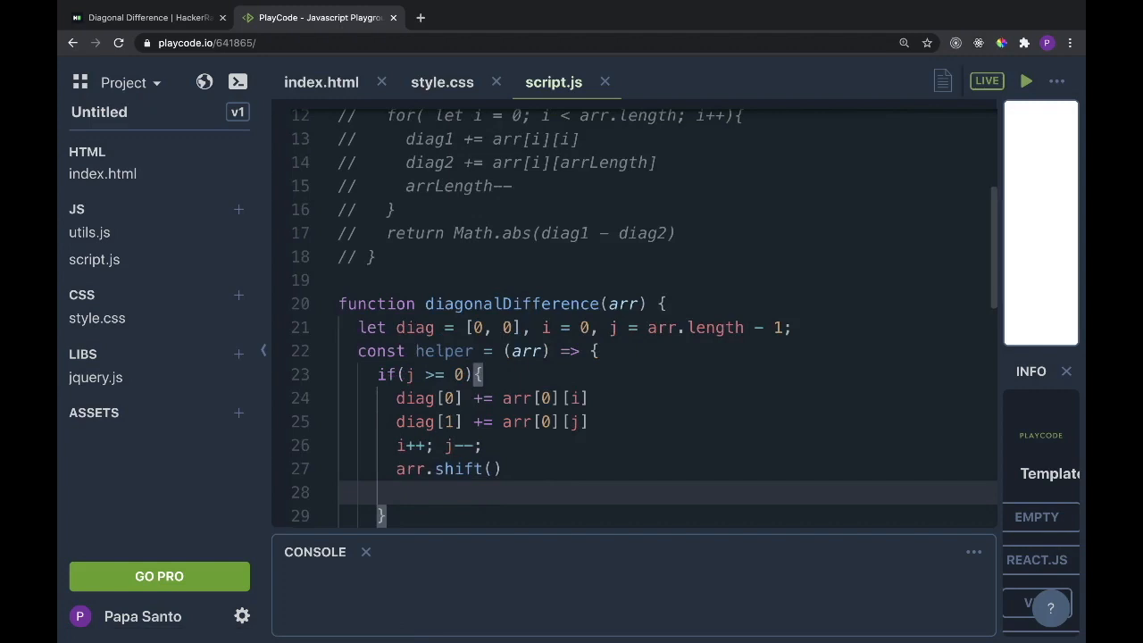
text(helper())
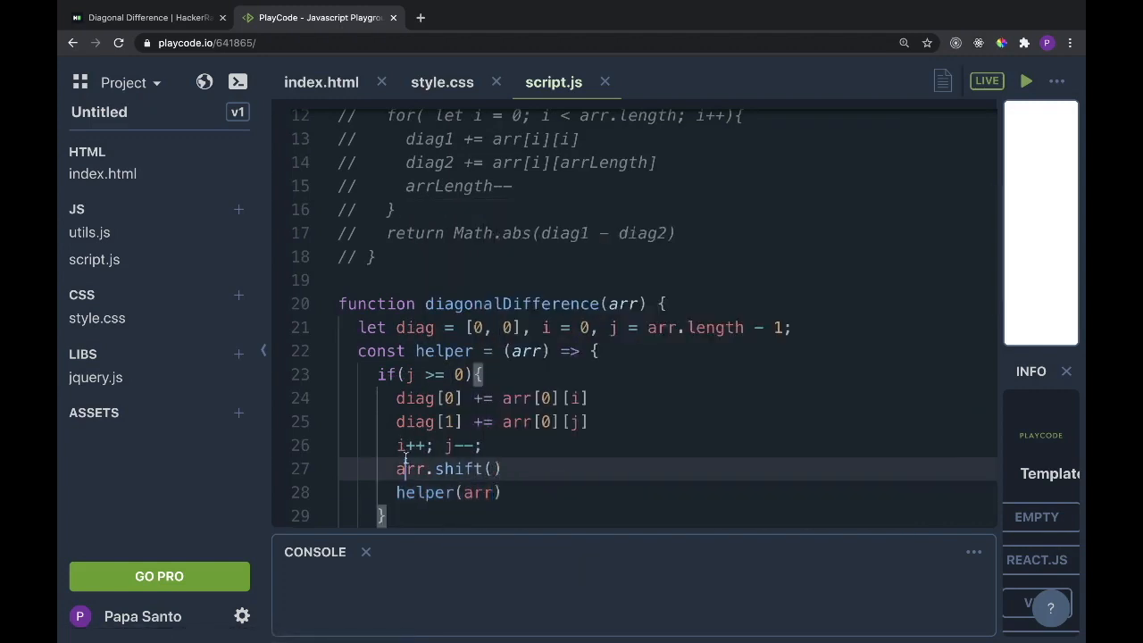
scroll(down, 3)
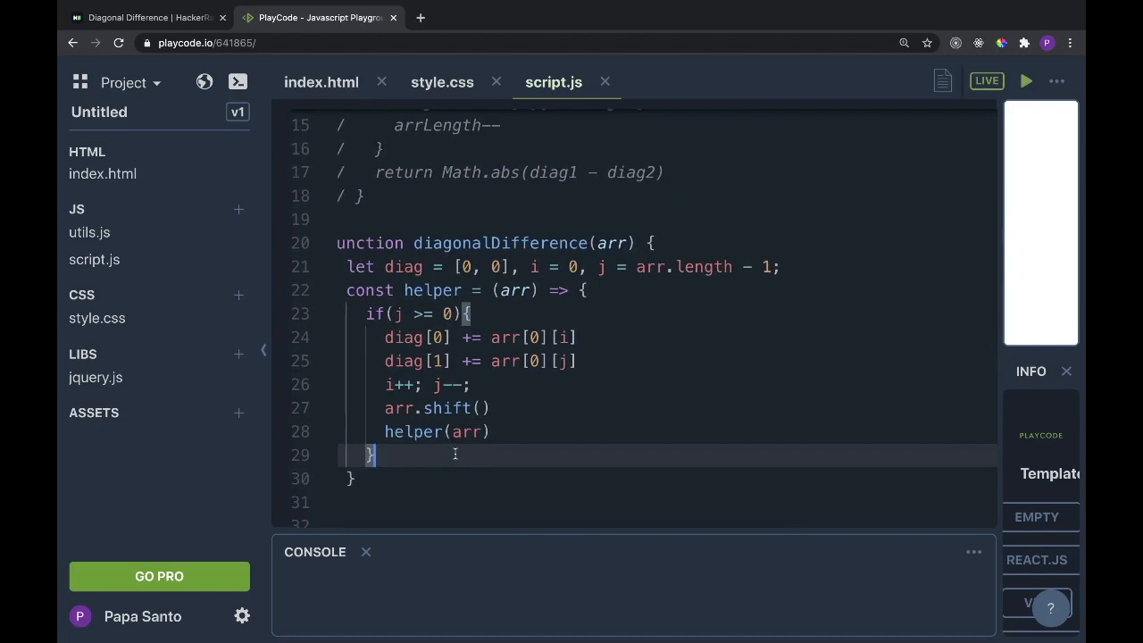
Add an else return branch after the if block's closing brace
text(else)
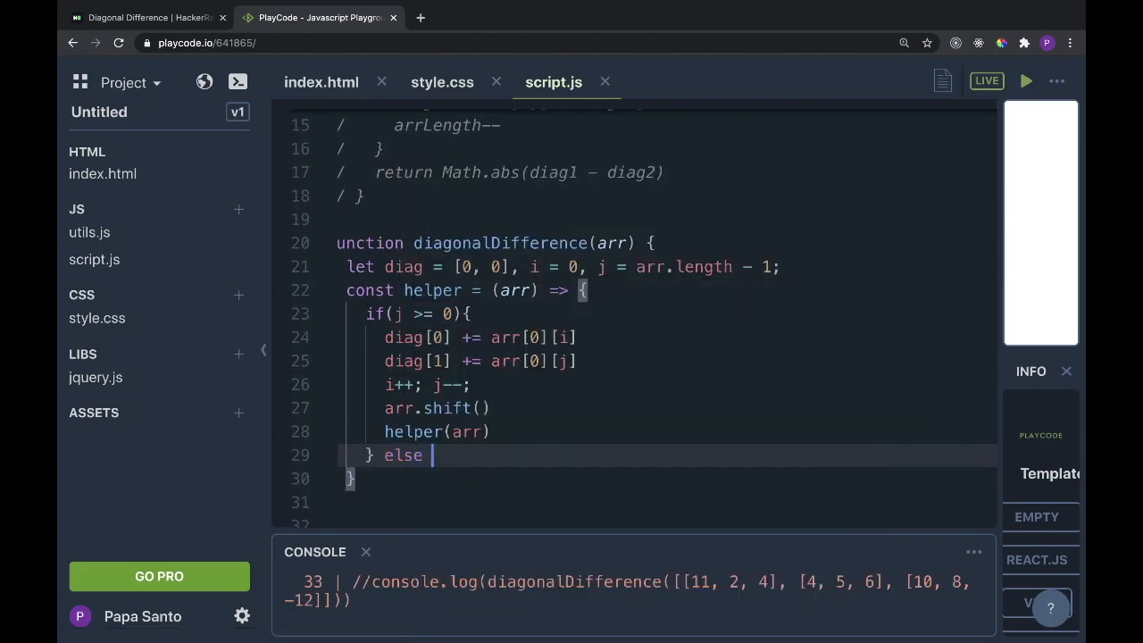
text(return)
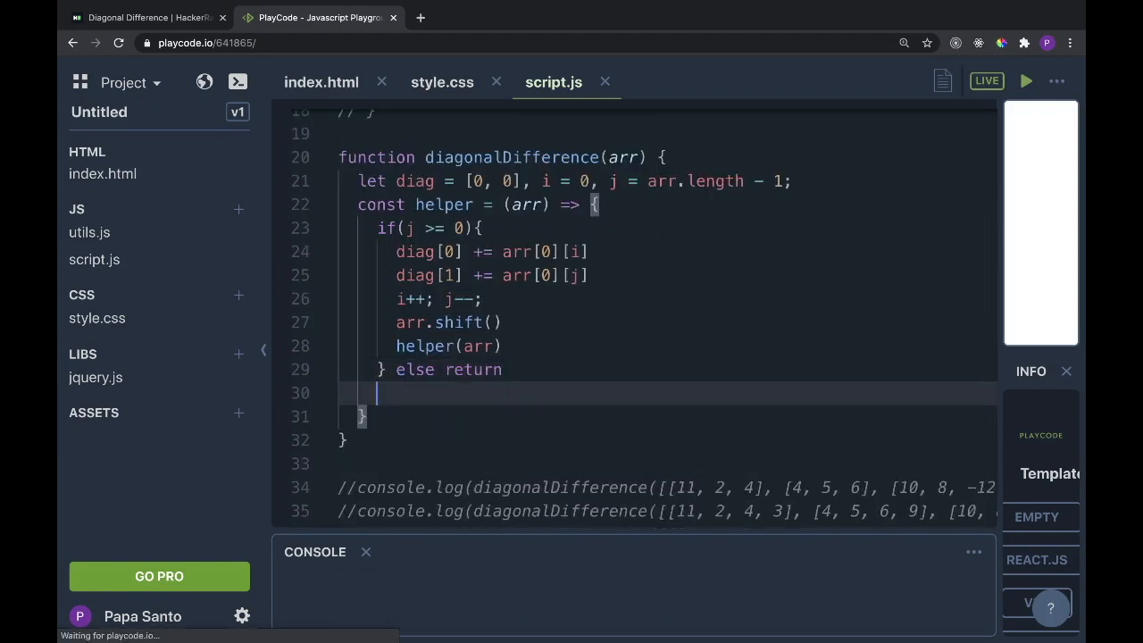
key(Backspace)
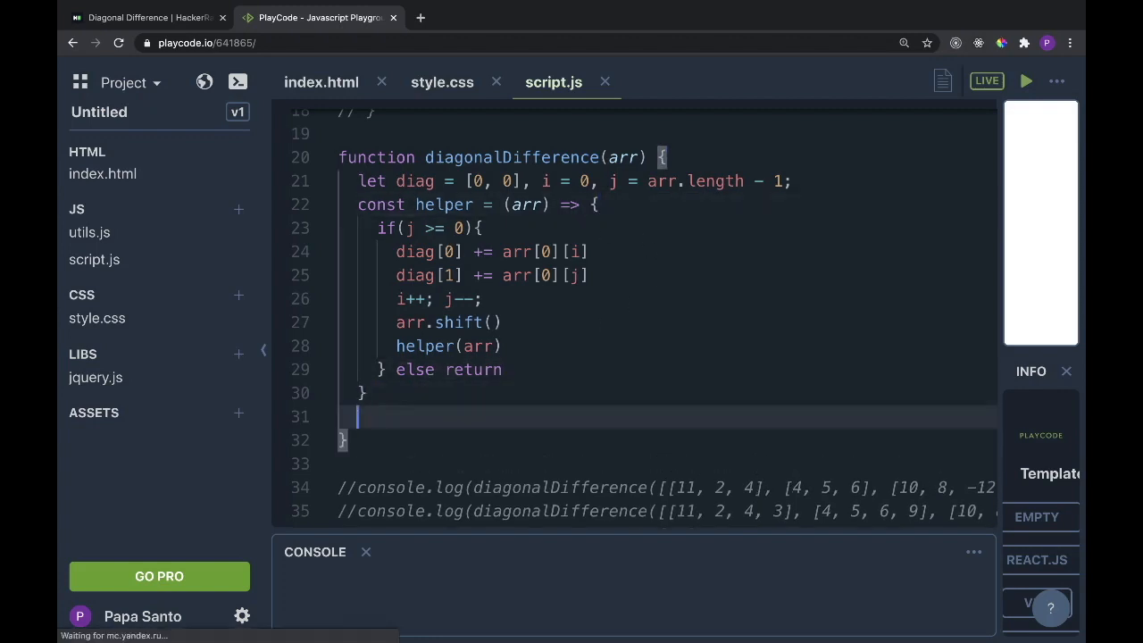
Call helper(arr) and return Math.abs(diag1 - diag2) from diagonalDifference
text(helper)
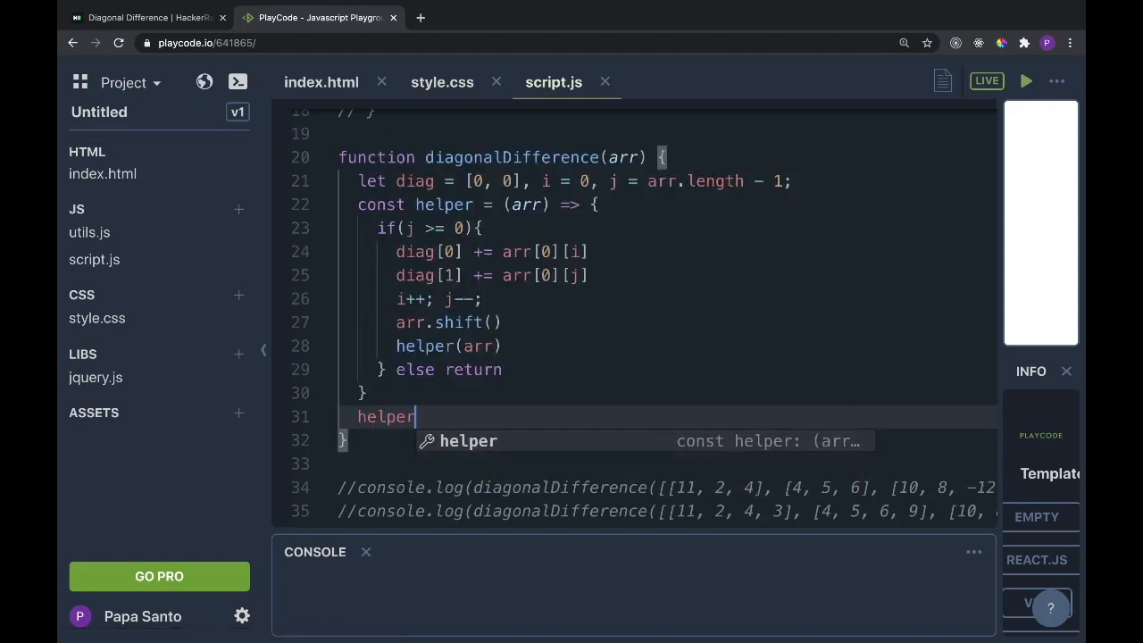
text((arr))
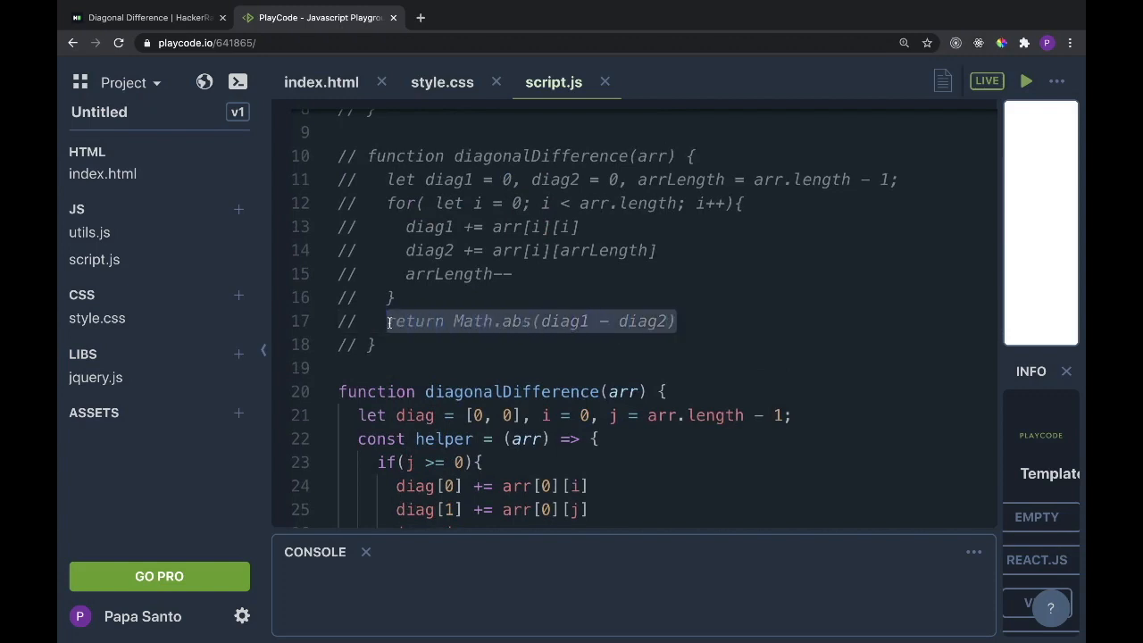
scroll(down, 3)
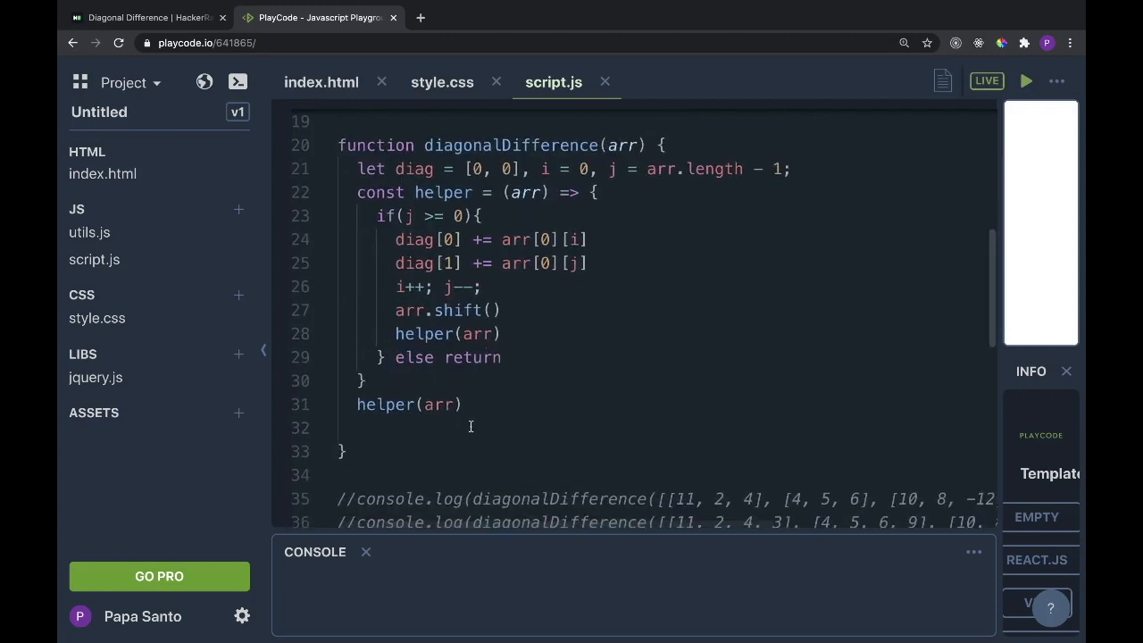
text(return Math.abs(diag1 - diag2))
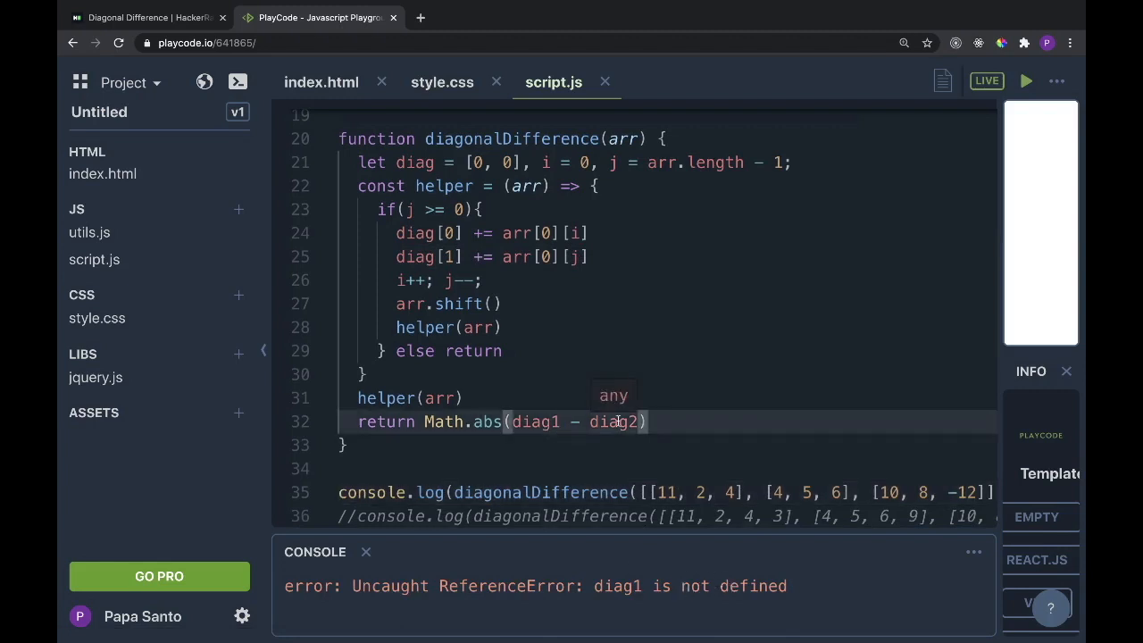
mouse_move(365, 521)
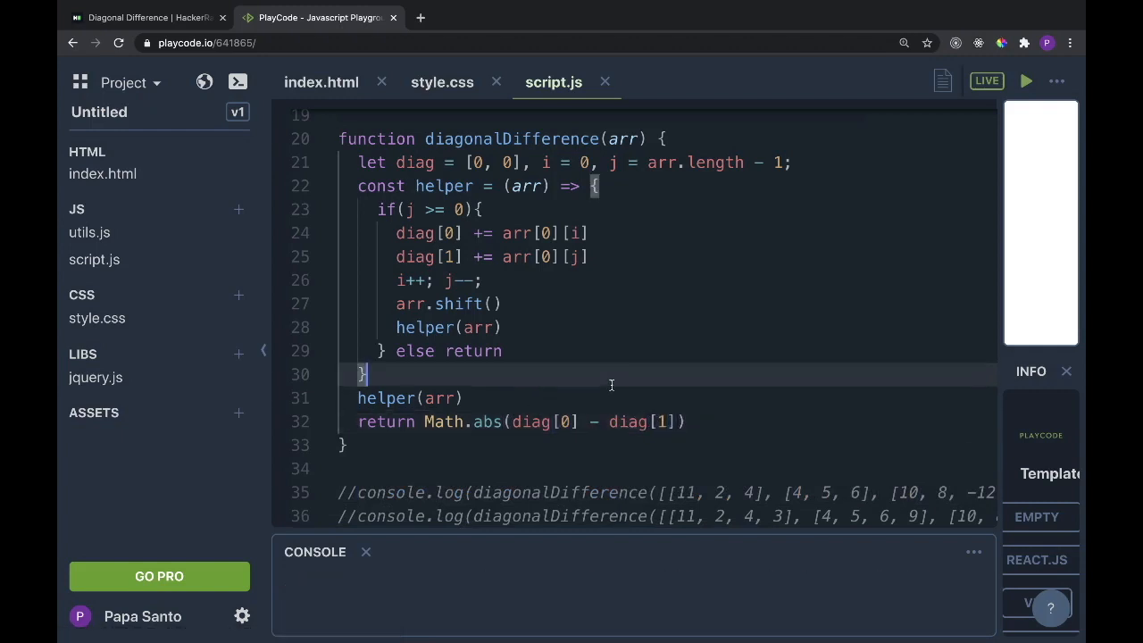
Review the diag, i and j declarations while re-enabling the sample calls printing 15 and 16
scroll(down, 3)
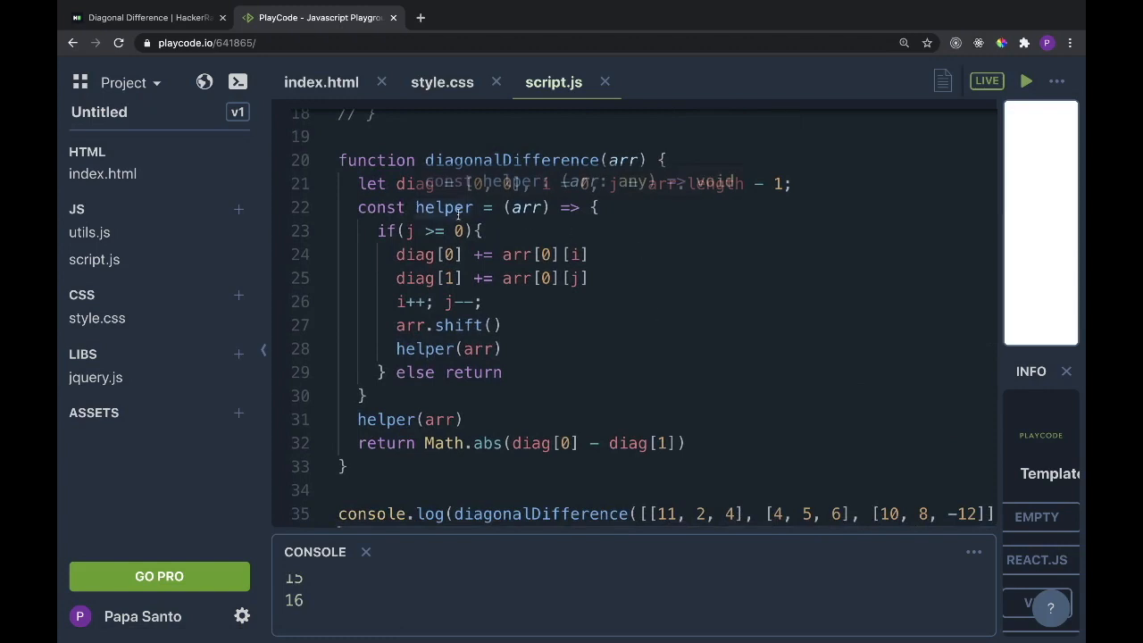
double_click(443, 207)
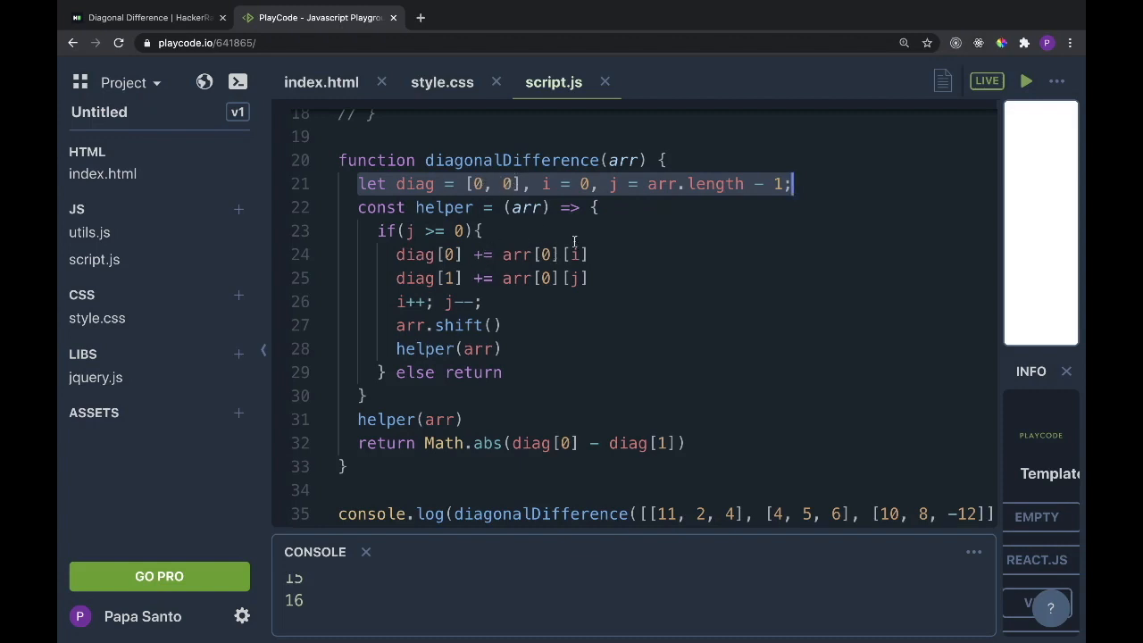
mouse_move(611, 329)
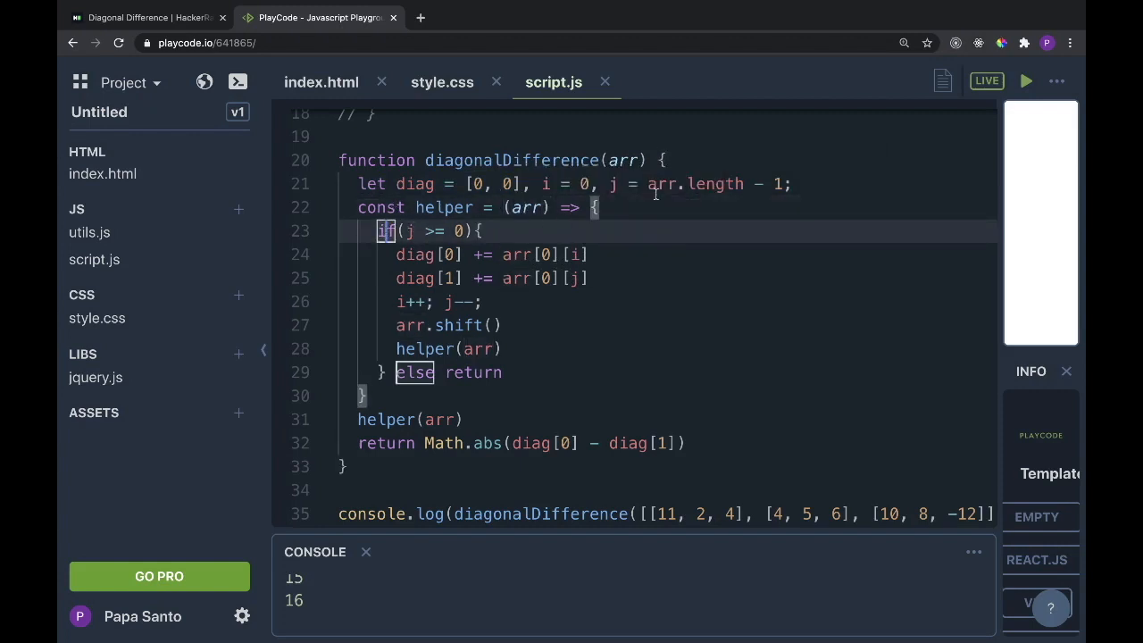
mouse_move(432, 243)
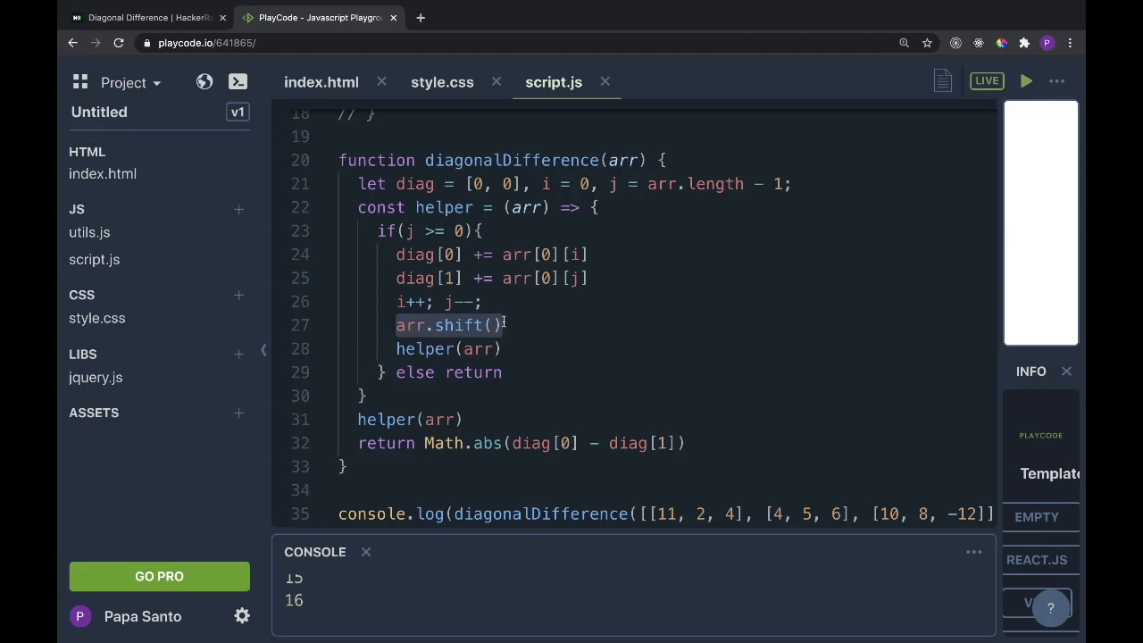
mouse_move(758, 464)
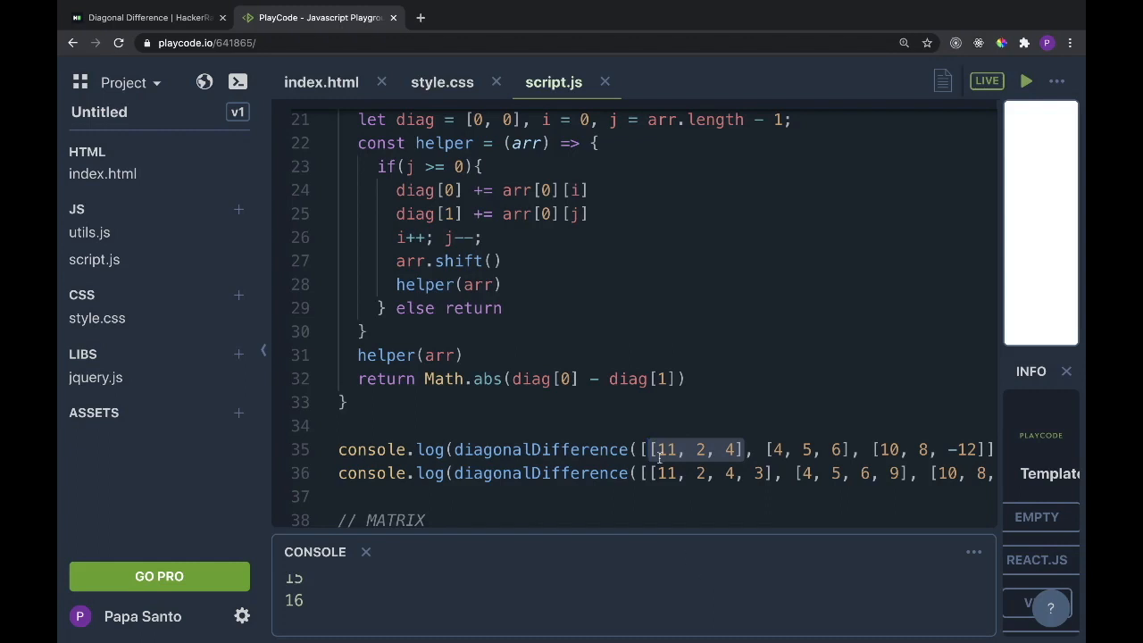
mouse_move(479, 284)
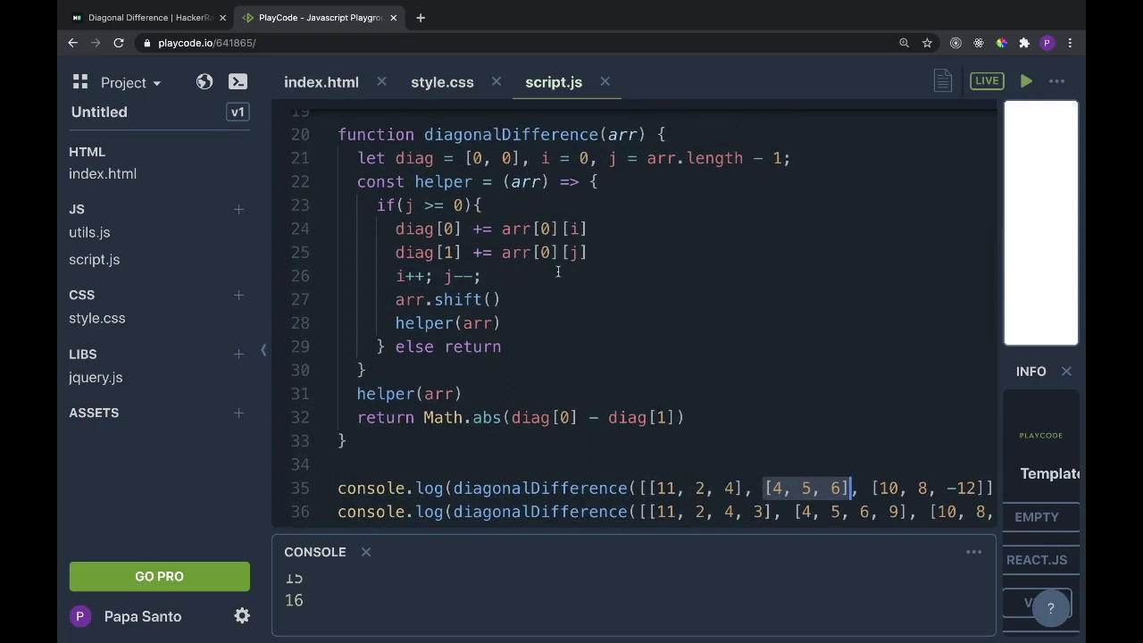
mouse_move(474, 340)
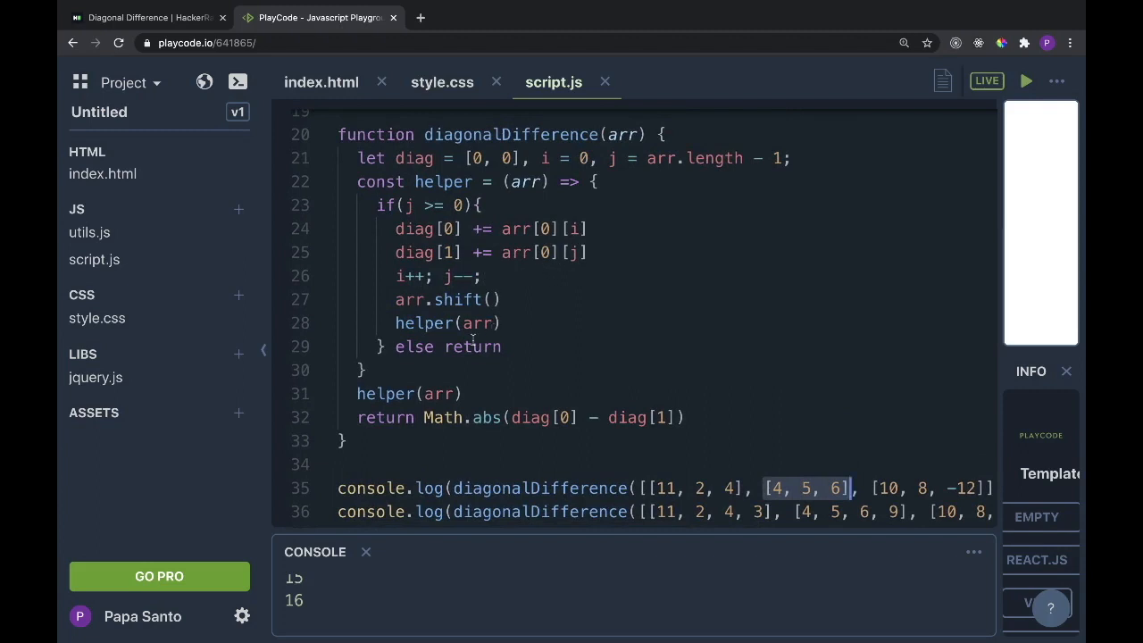
mouse_move(558, 349)
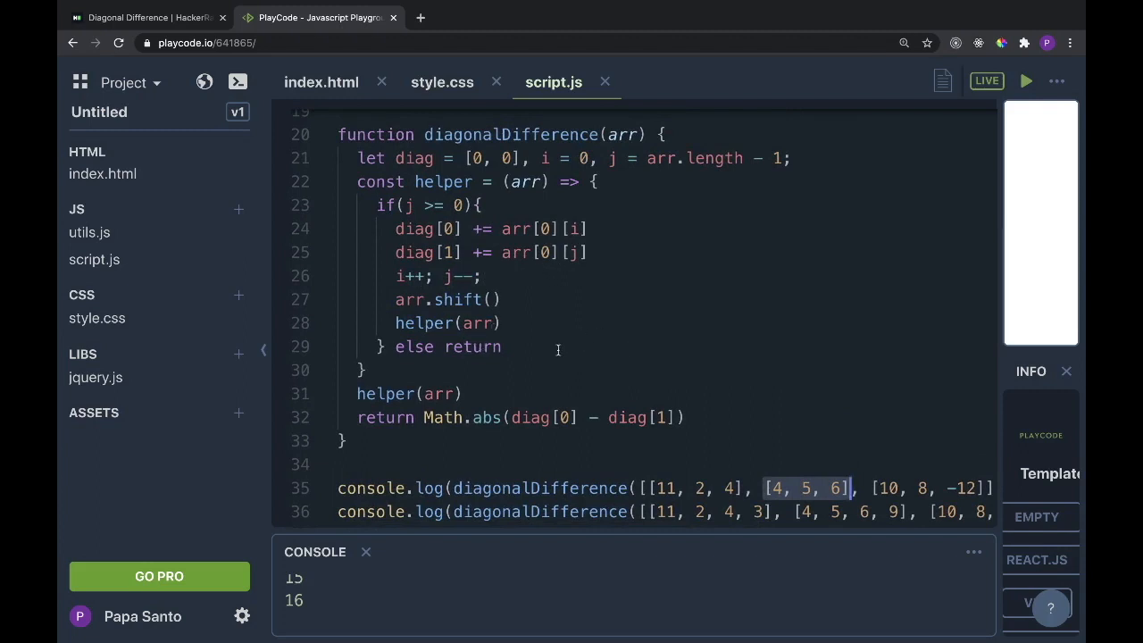